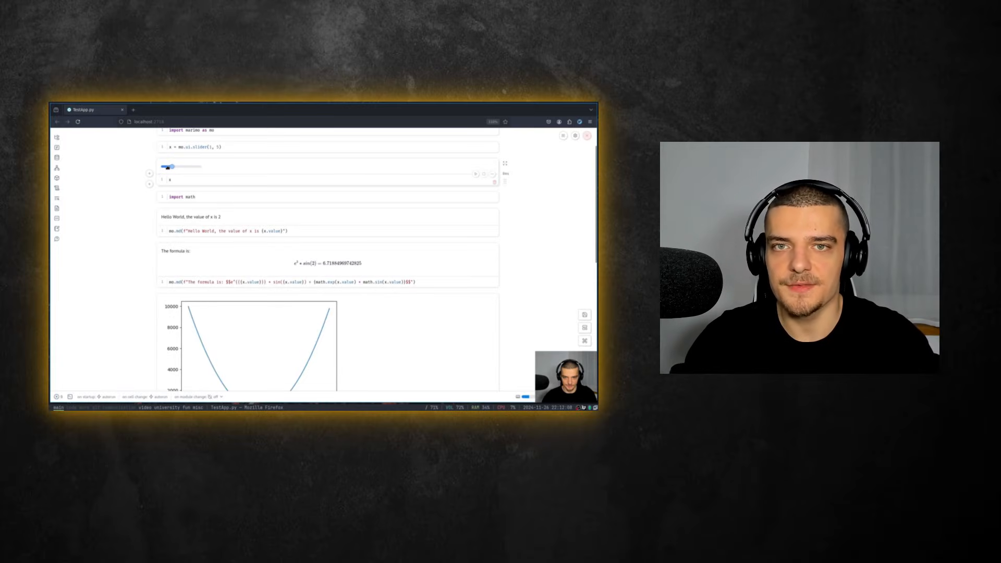
# Slide x up to 3 and back down to 1, updating the greeting, formula and plot
pyautogui.moveTo(169, 167); pyautogui.dragTo(173, 167)
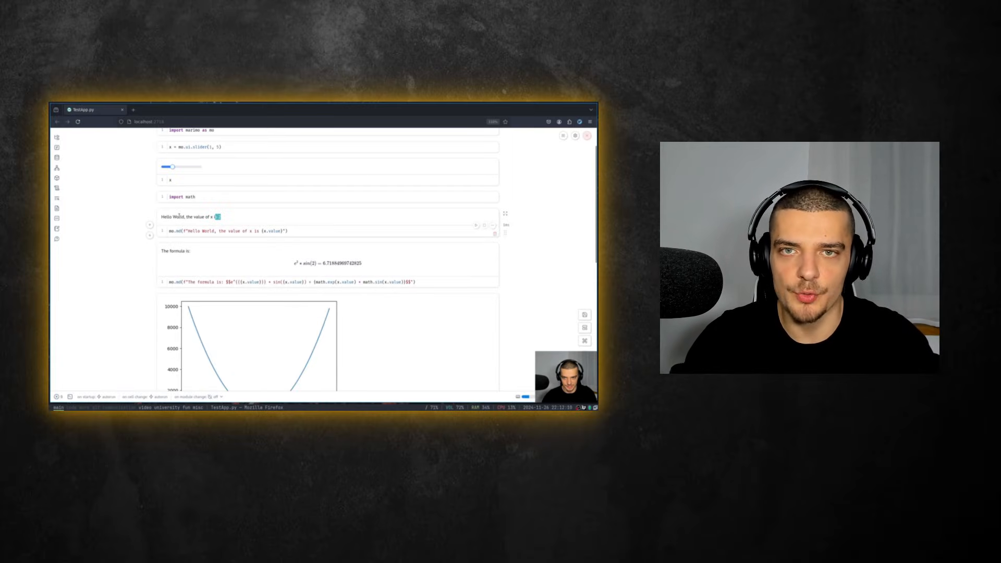
pyautogui.moveTo(171, 167); pyautogui.dragTo(182, 167)
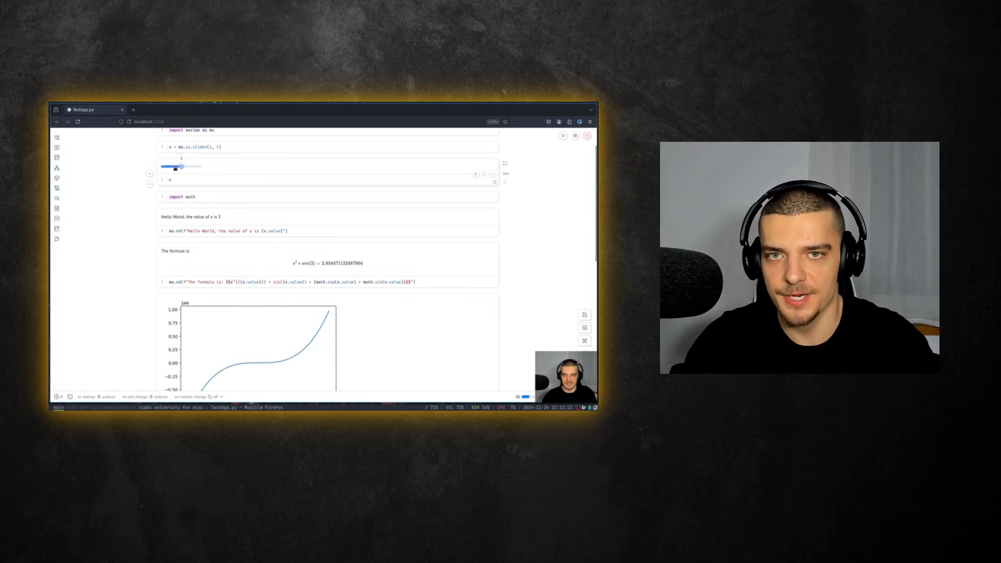
pyautogui.moveTo(181, 167); pyautogui.dragTo(164, 167)
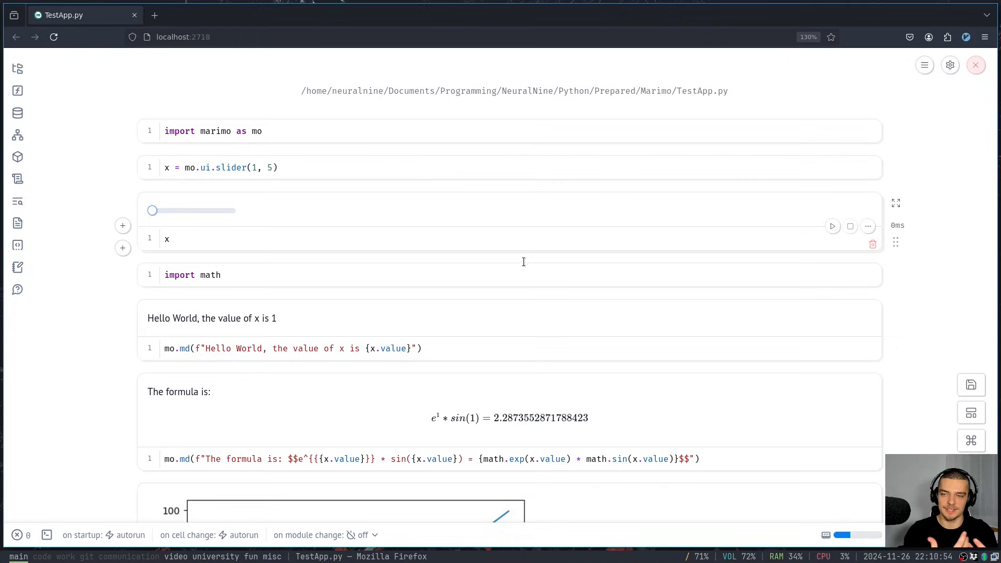
pyautogui.moveTo(378, 122)
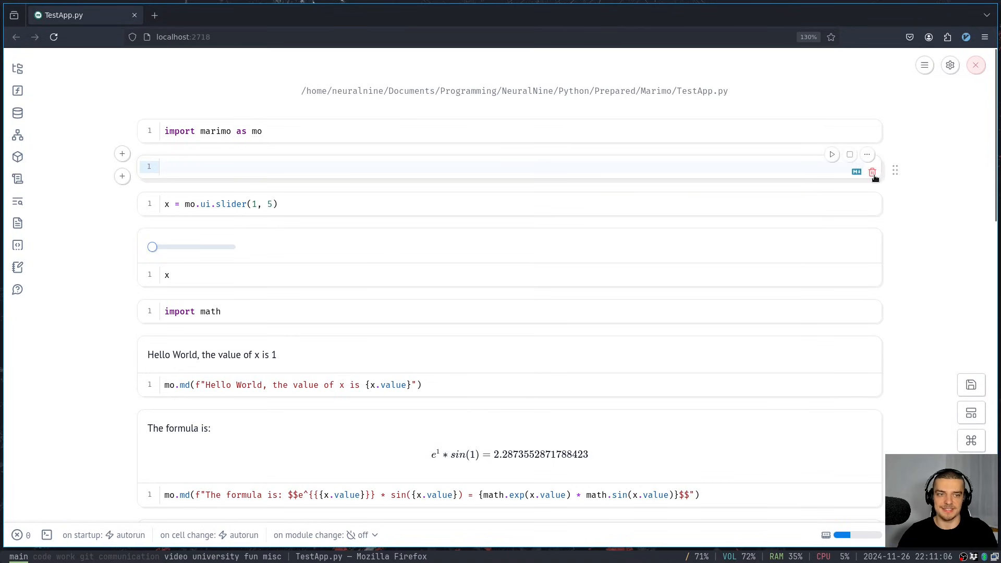
pyautogui.click(872, 170)
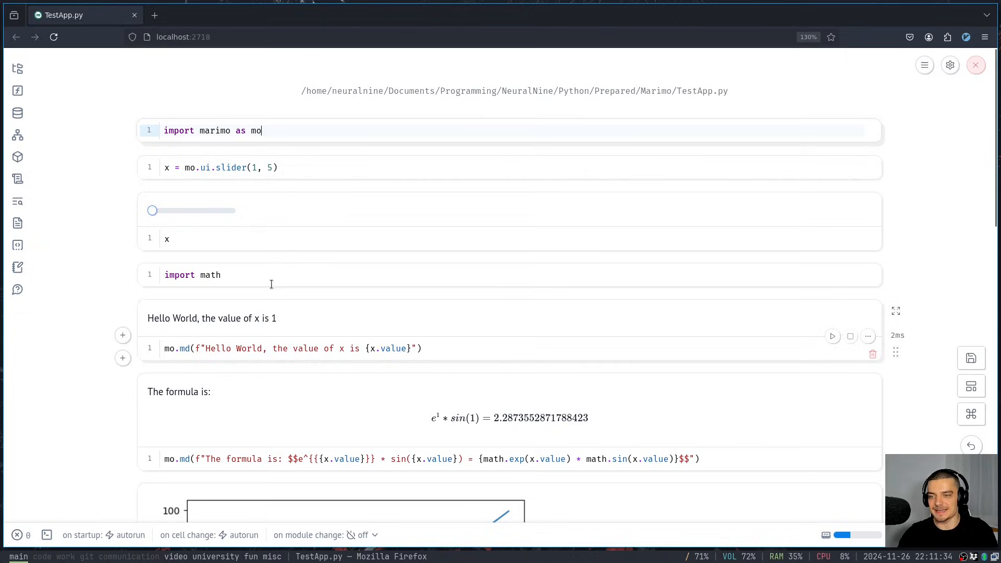
pyautogui.scroll(-3)
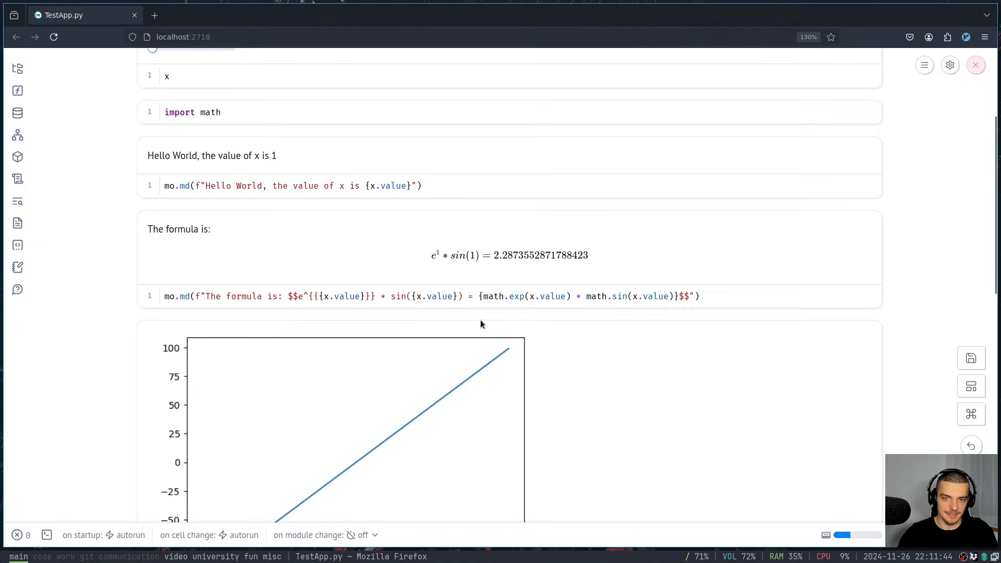
pyautogui.moveTo(472, 275)
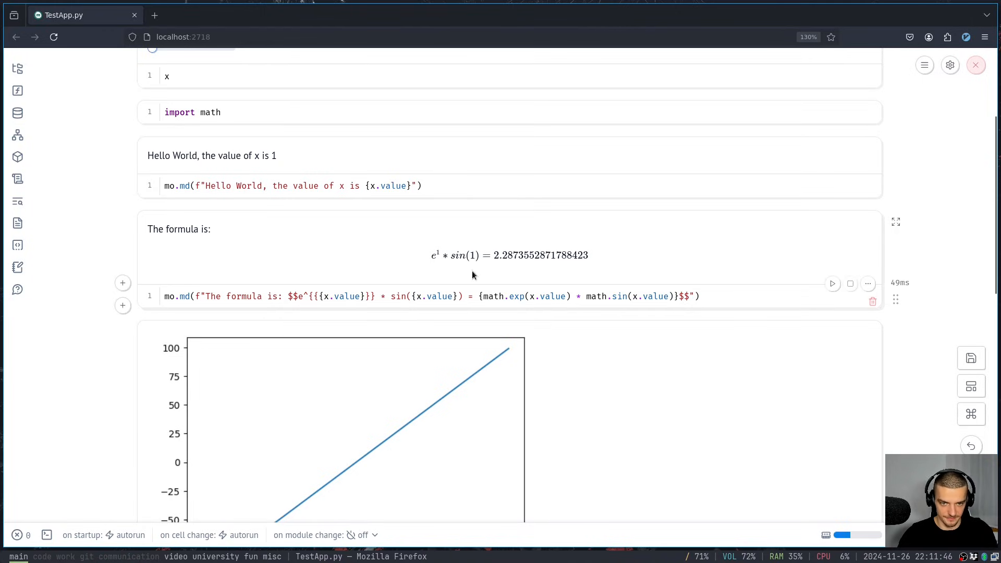
pyautogui.scroll(-3)
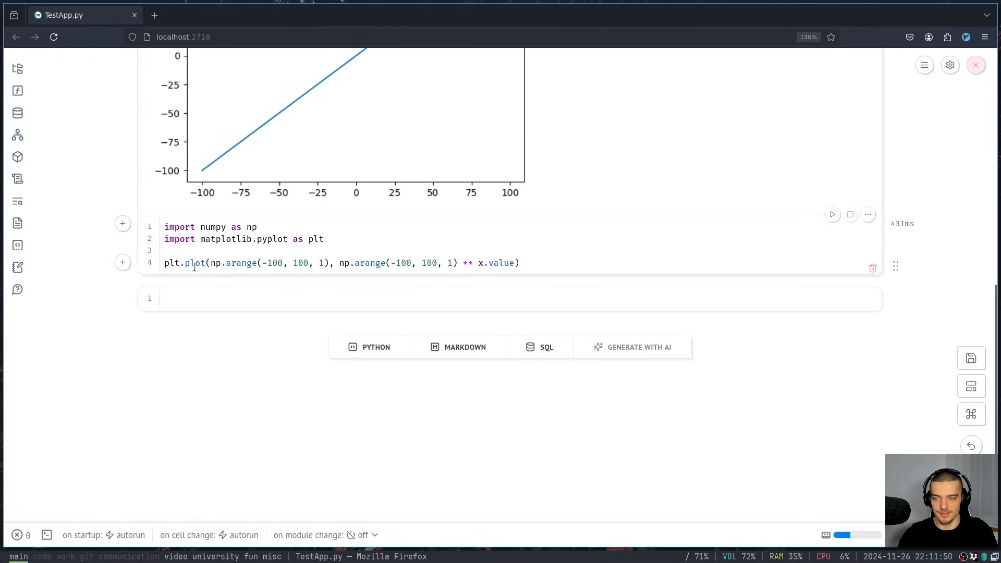
pyautogui.moveTo(467, 262)
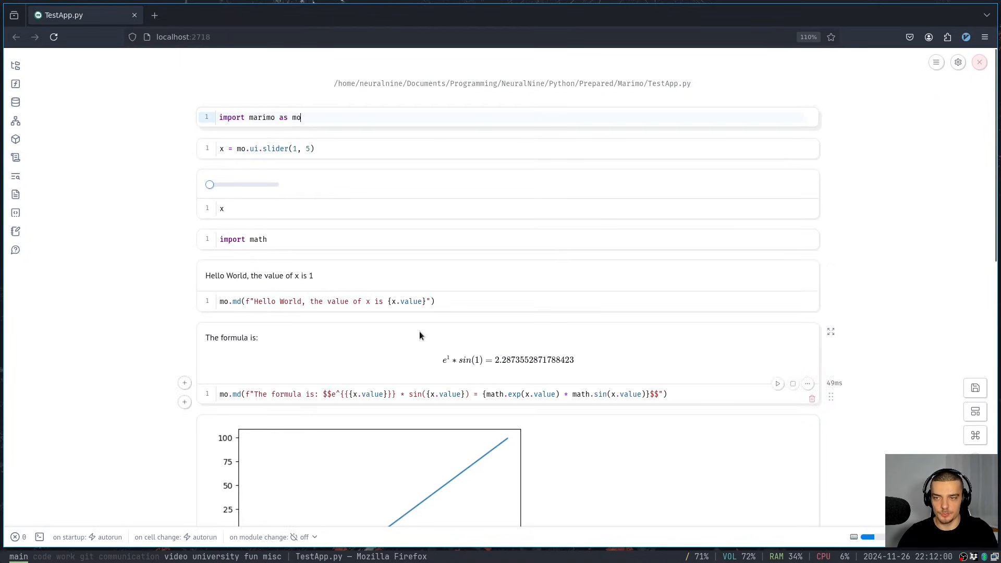
pyautogui.moveTo(209, 184); pyautogui.dragTo(241, 185)
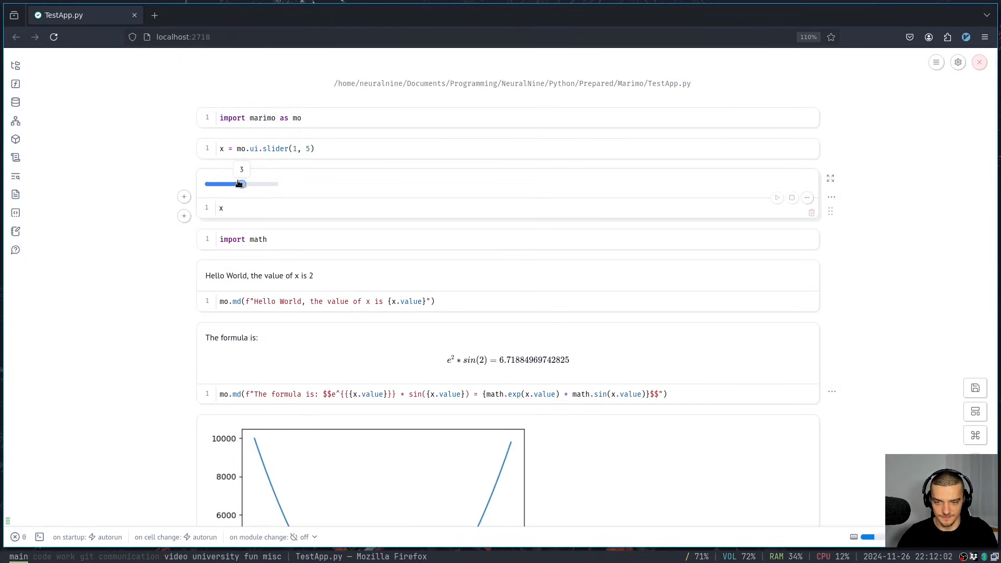
pyautogui.moveTo(230, 184); pyautogui.dragTo(241, 184)
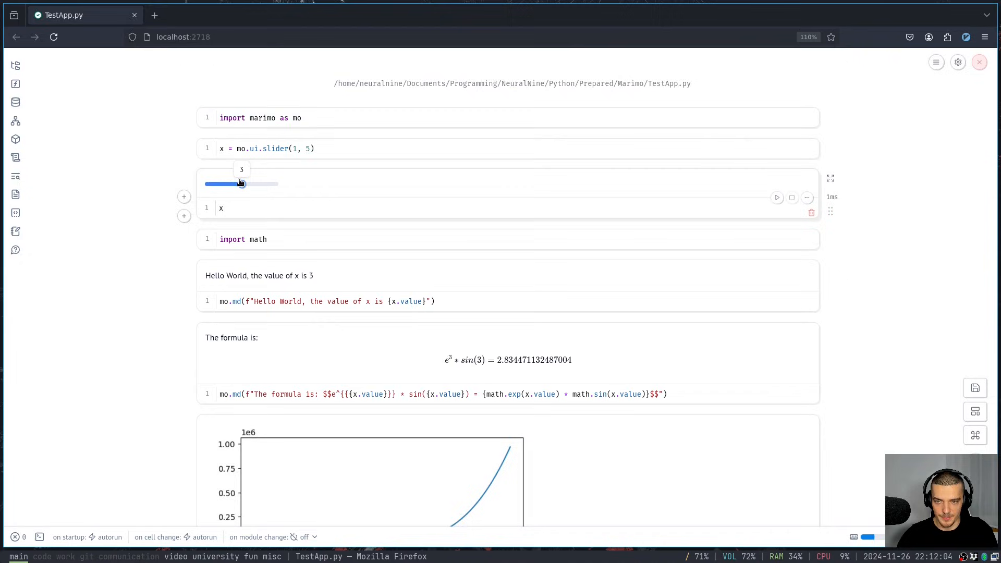
pyautogui.moveTo(241, 184); pyautogui.dragTo(209, 118)
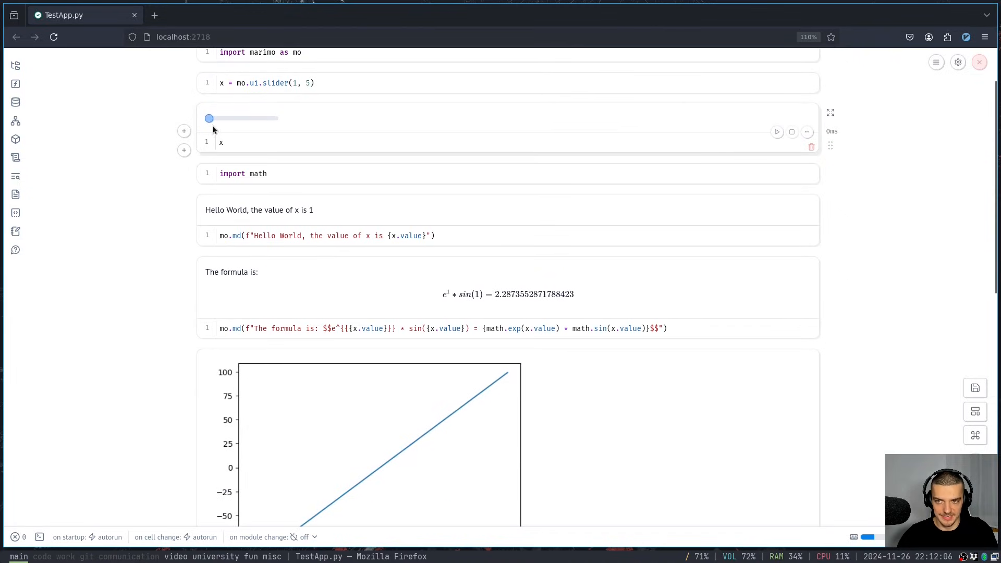
pyautogui.moveTo(210, 118); pyautogui.dragTo(225, 119)
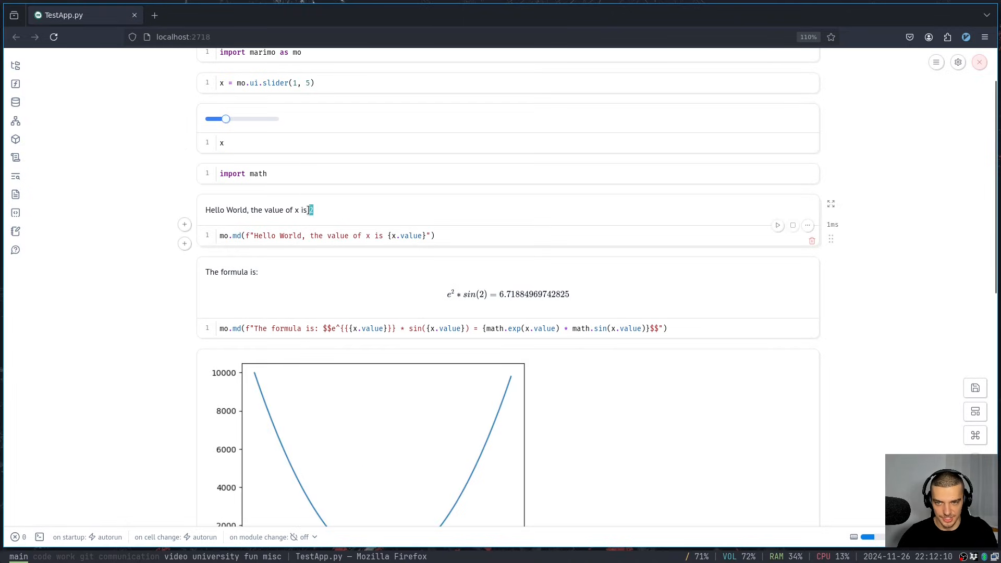
pyautogui.moveTo(226, 119); pyautogui.dragTo(258, 119)
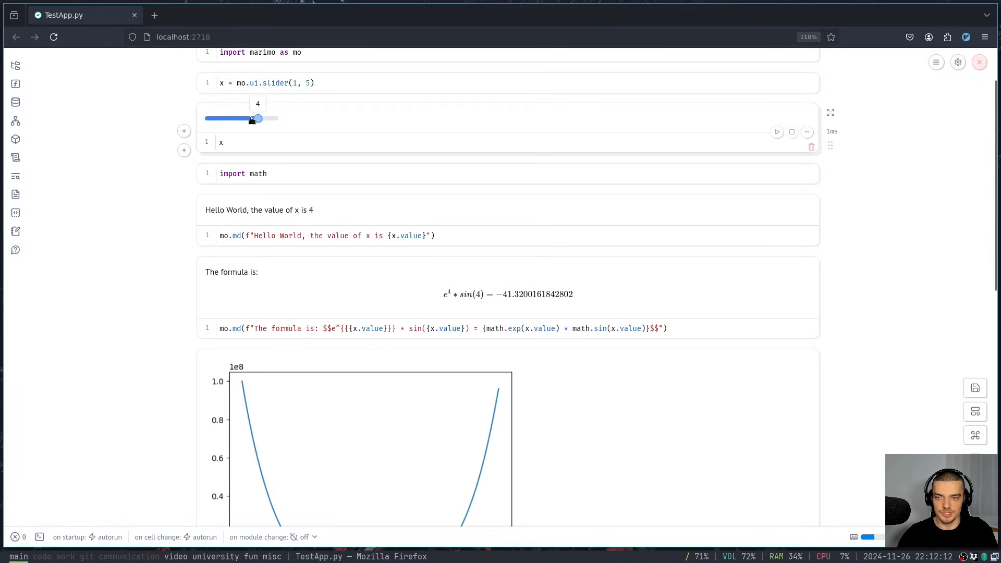
pyautogui.moveTo(258, 118); pyautogui.dragTo(225, 119)
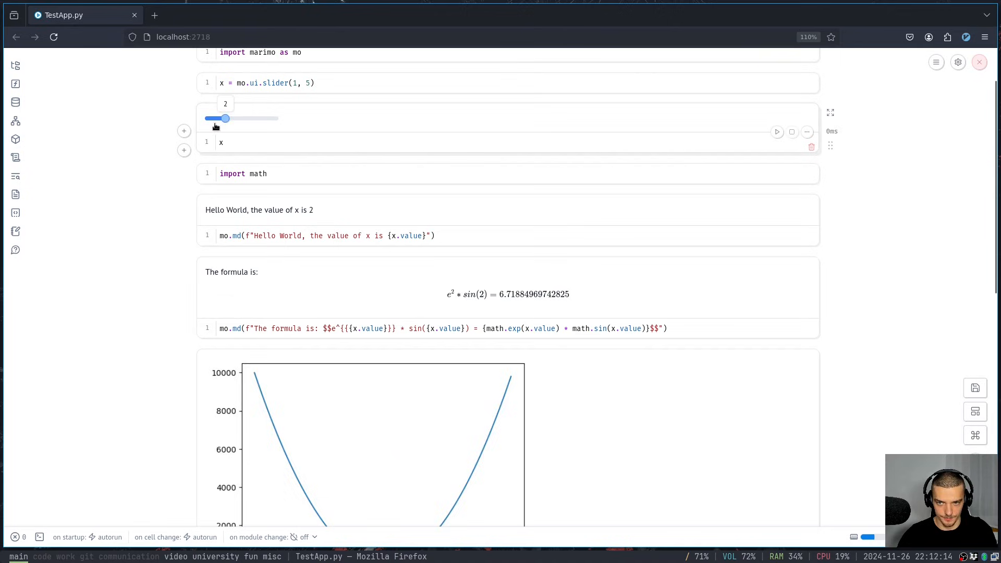
pyautogui.moveTo(225, 118); pyautogui.dragTo(209, 185)
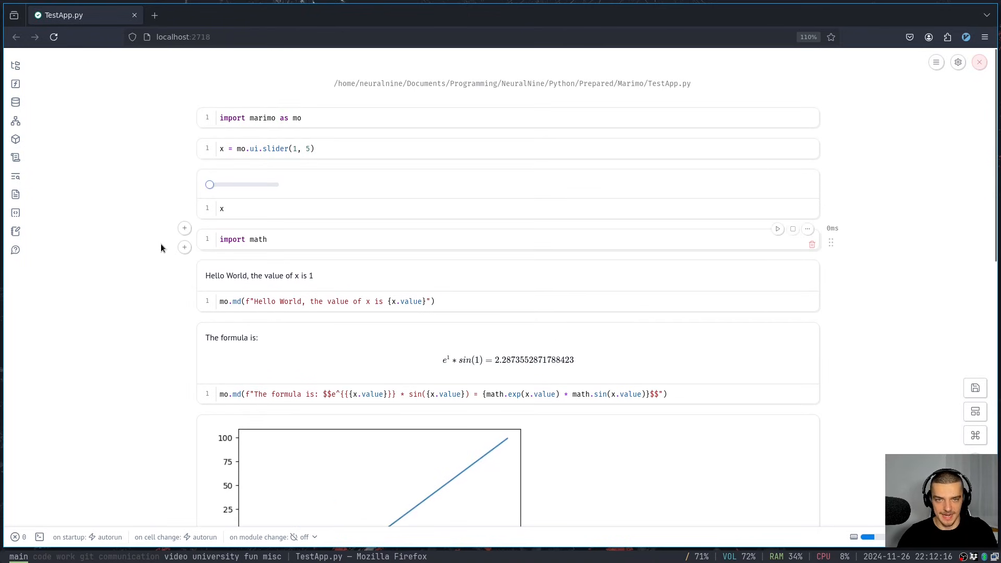
pyautogui.press('ctrl+plus')
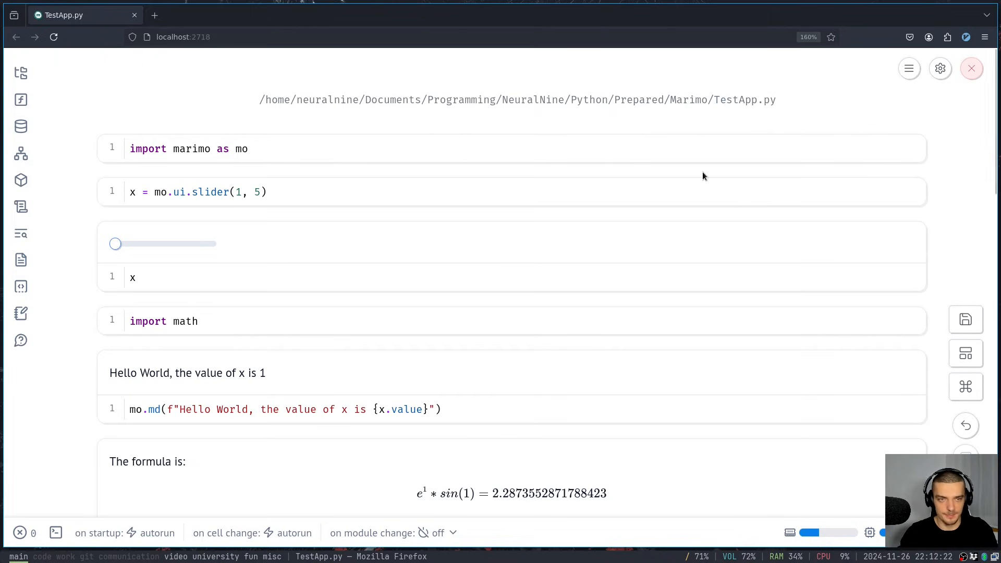
pyautogui.moveTo(697, 172)
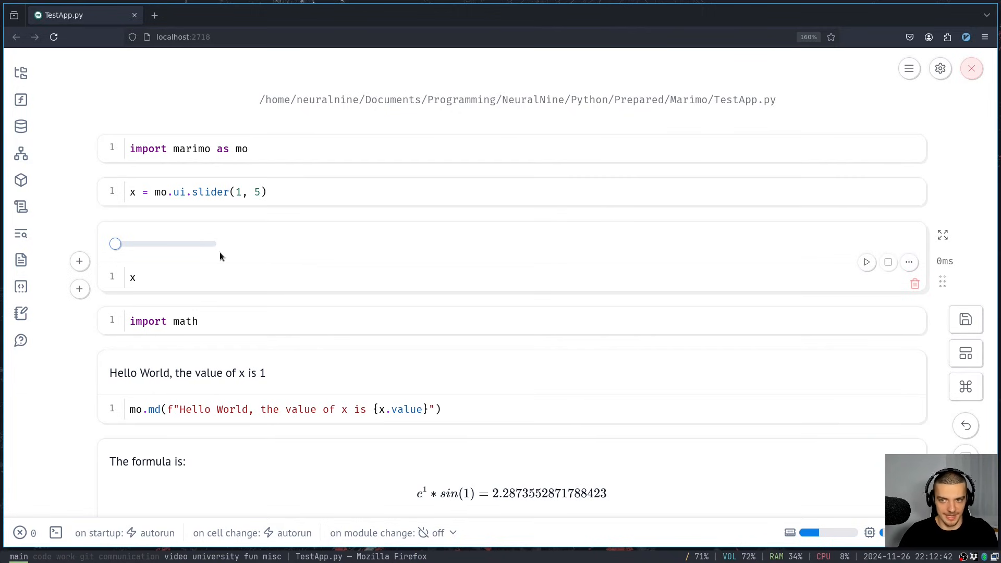
pyautogui.scroll(-3)
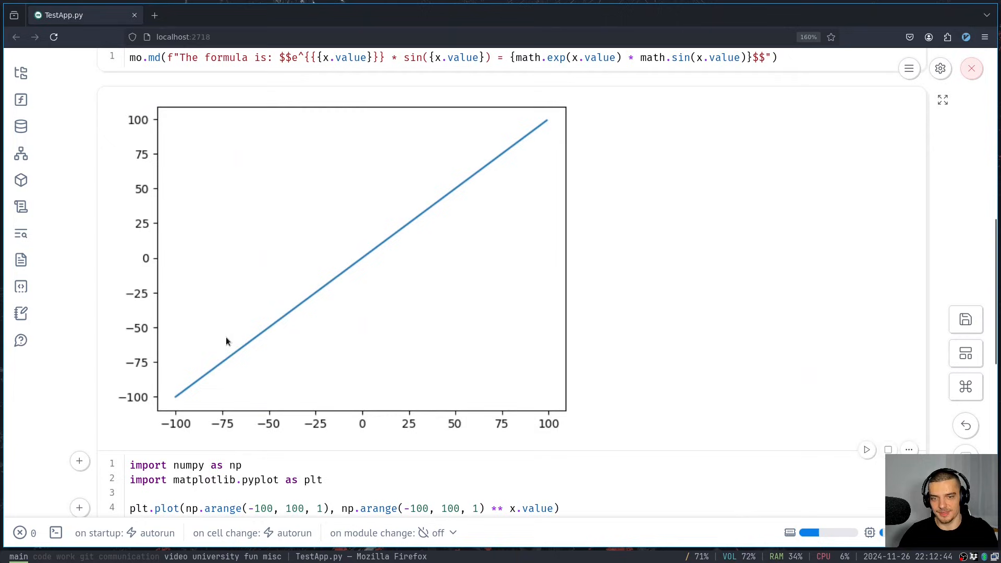
pyautogui.moveTo(332, 341)
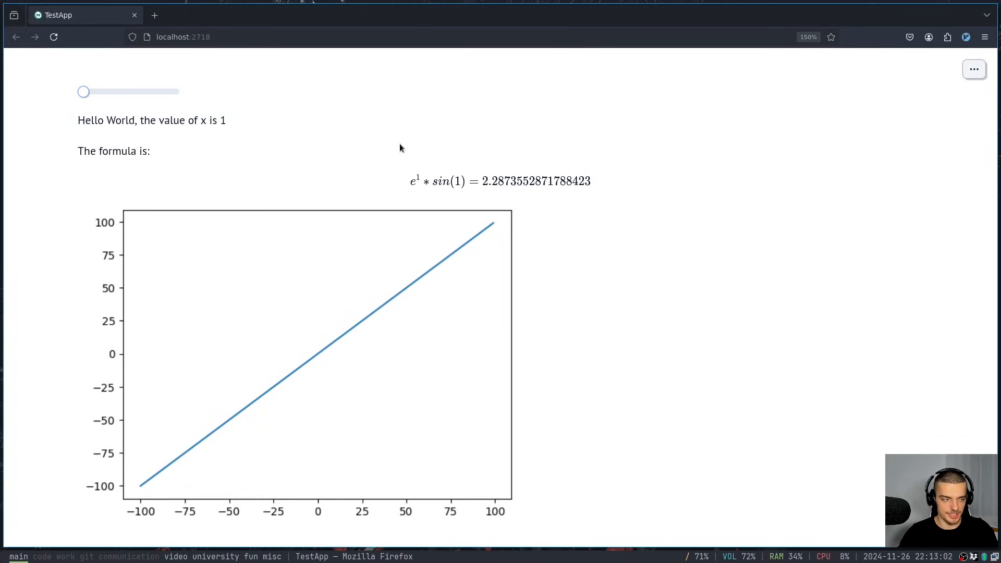
pyautogui.moveTo(123, 186)
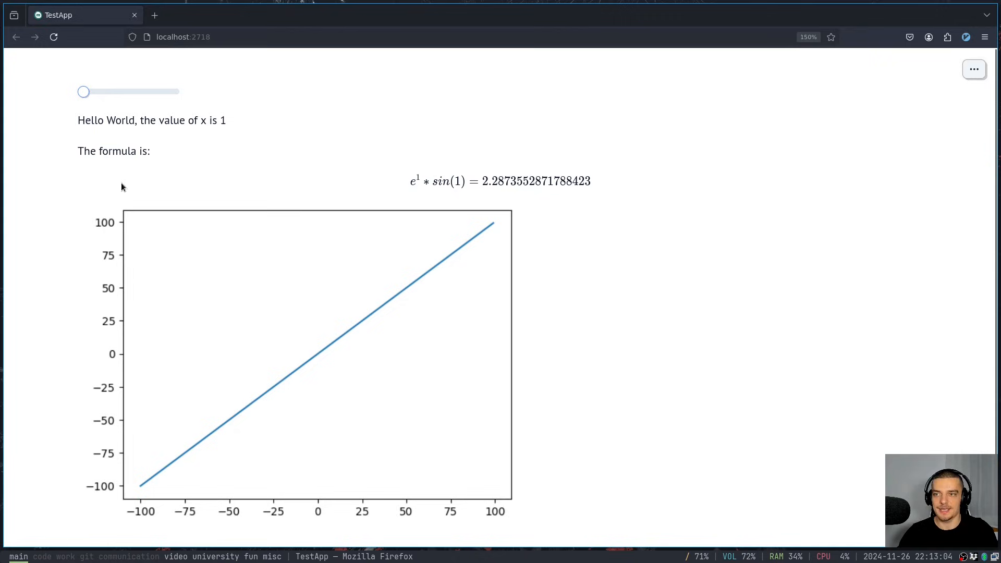
# In app view, raise the x slider to its maximum of 5, then reset it to 1
pyautogui.moveTo(83, 91); pyautogui.dragTo(174, 92)
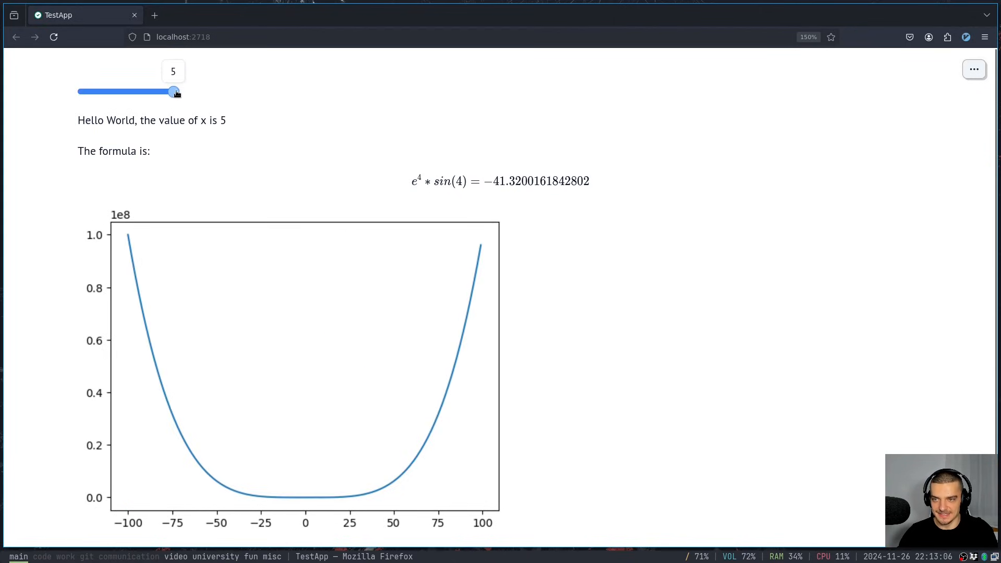
pyautogui.moveTo(175, 91); pyautogui.dragTo(82, 91)
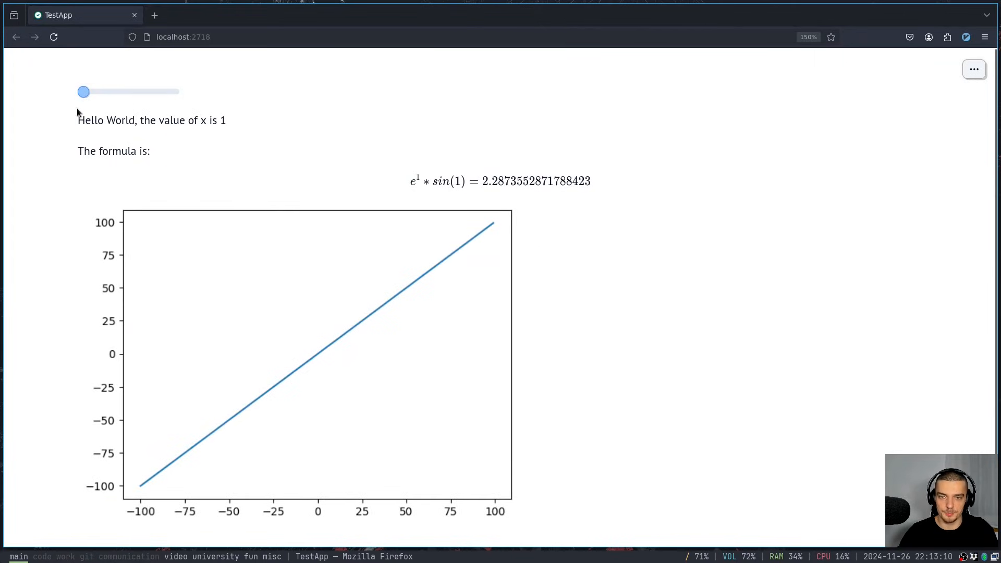
pyautogui.moveTo(714, 235)
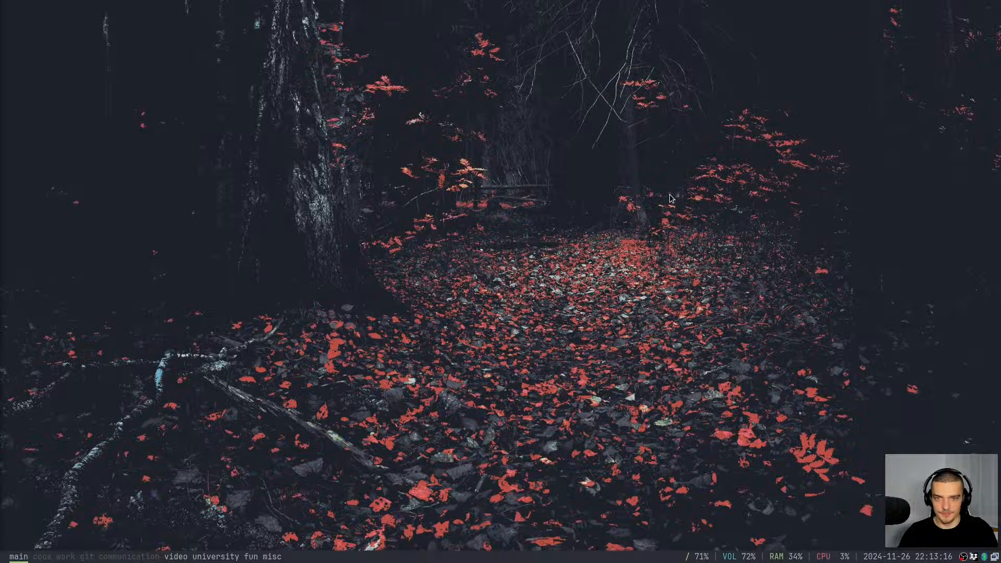
pyautogui.moveTo(535, 255)
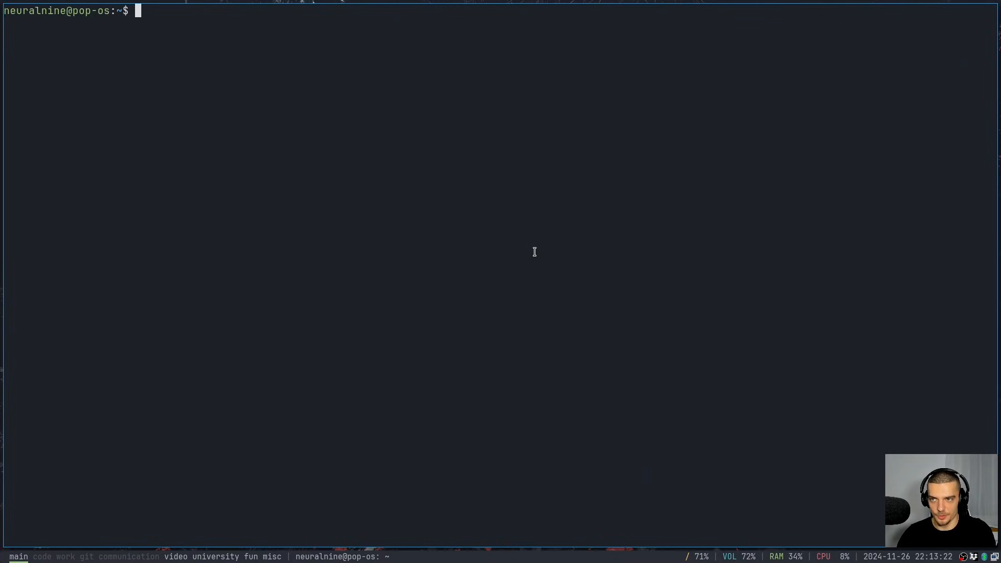
# Check marimo with pip3 install, cd into Current, clear, and run marimo tutorial intro
pyautogui.write('pip3 install marimo')
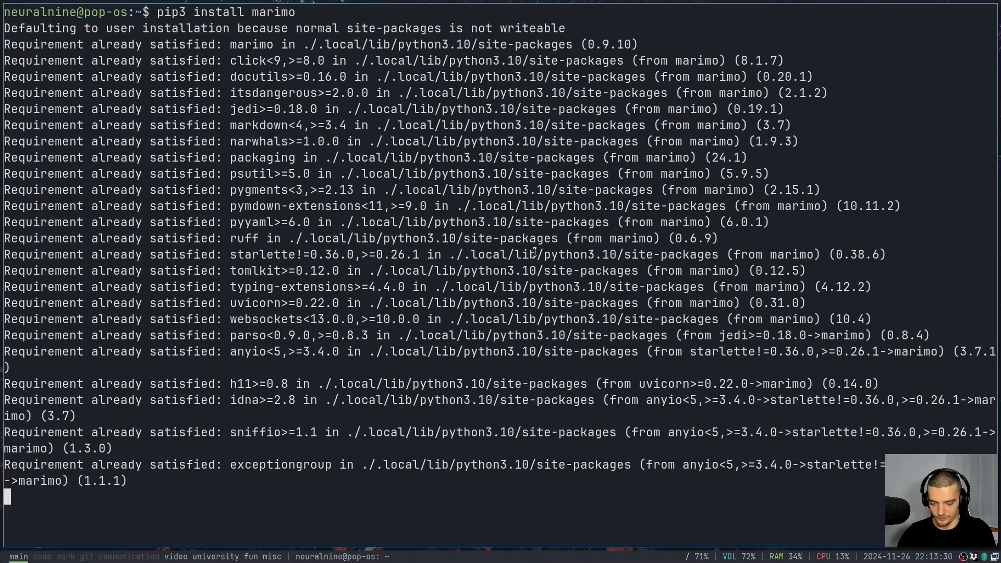
pyautogui.write('j Curr__')
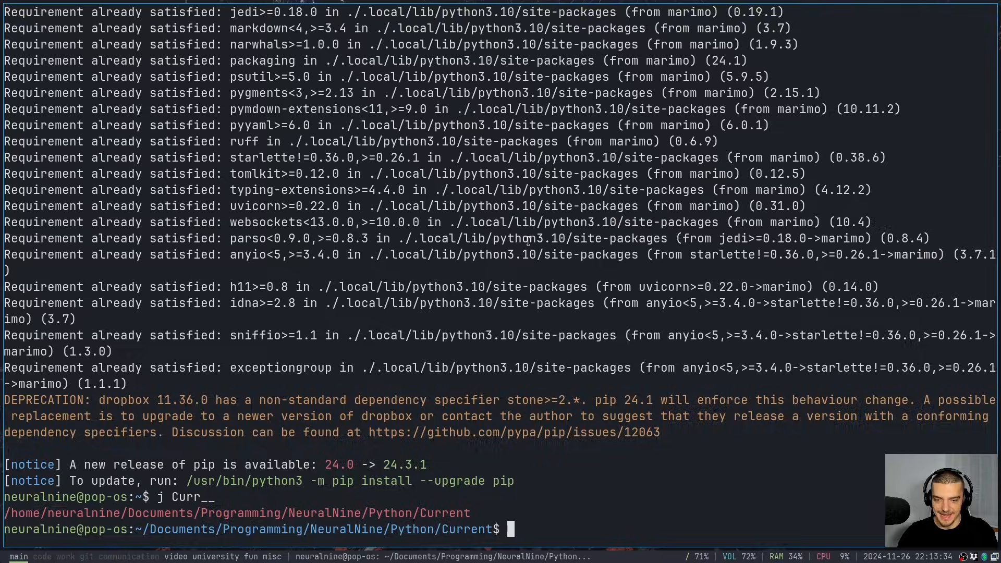
pyautogui.write('cle')
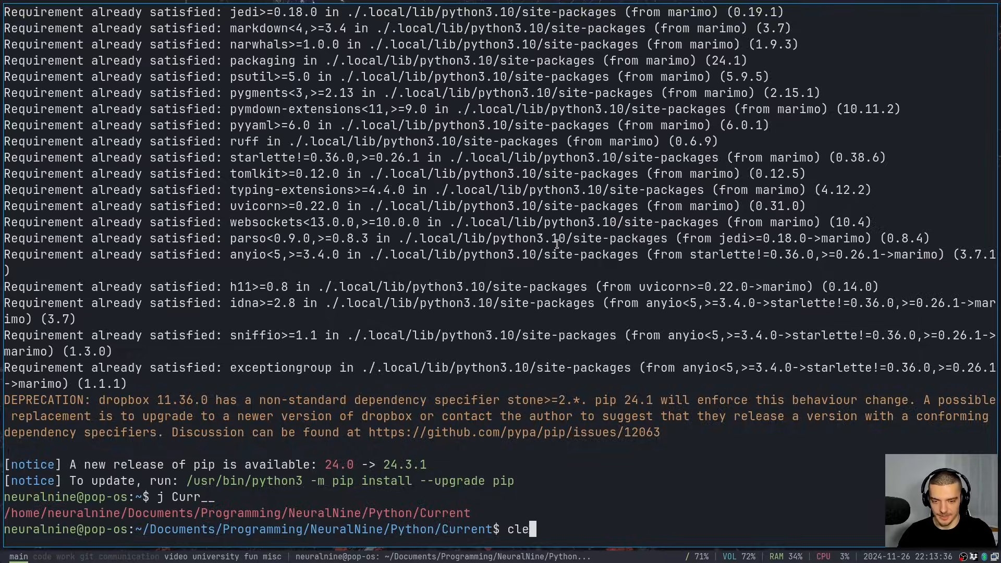
pyautogui.press('Return')
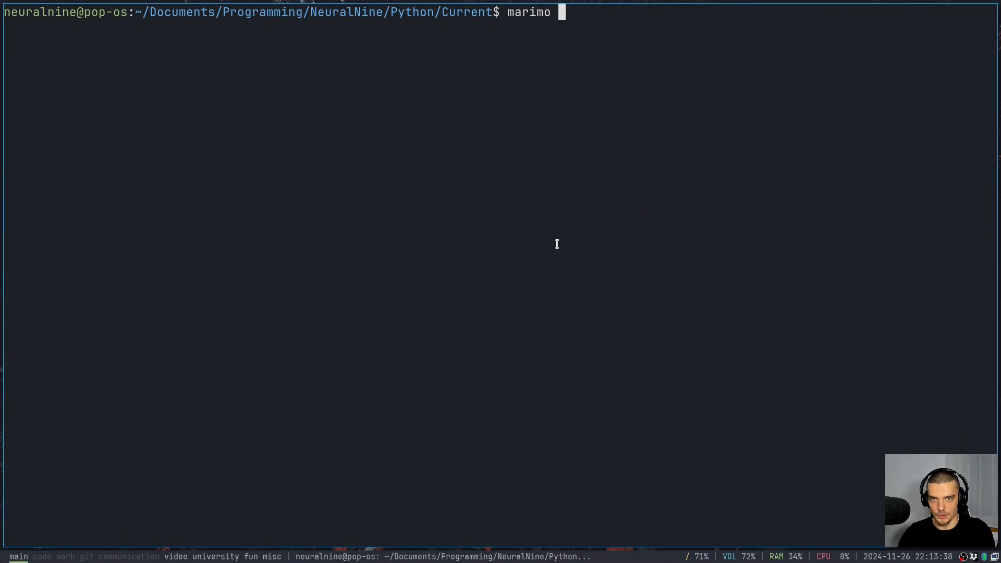
pyautogui.write('tutorial intro')
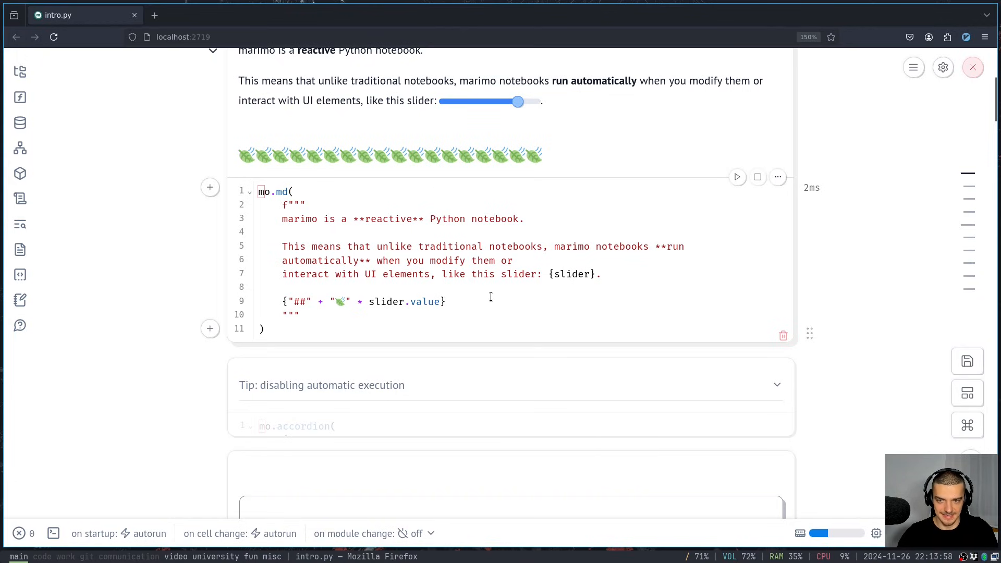
pyautogui.moveTo(428, 147)
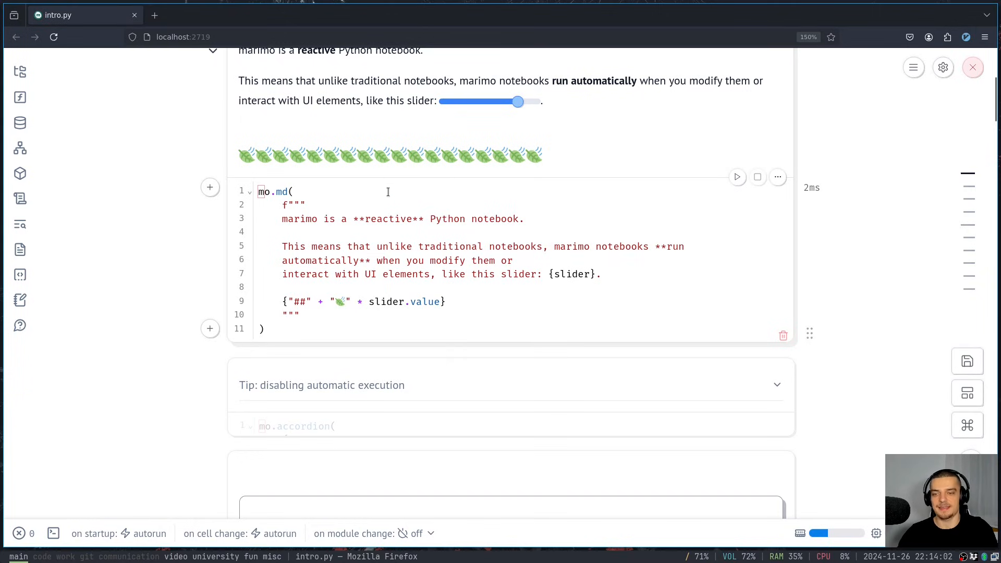
# Set the tutorial cell to changed = True and run it, showing the 'Nice!' message
pyautogui.scroll(-3)
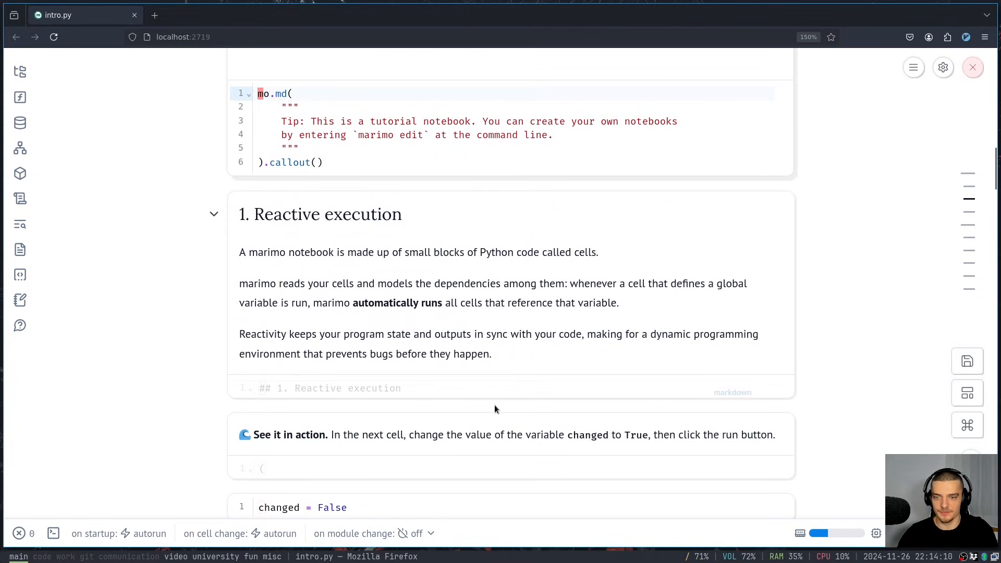
pyautogui.scroll(-3)
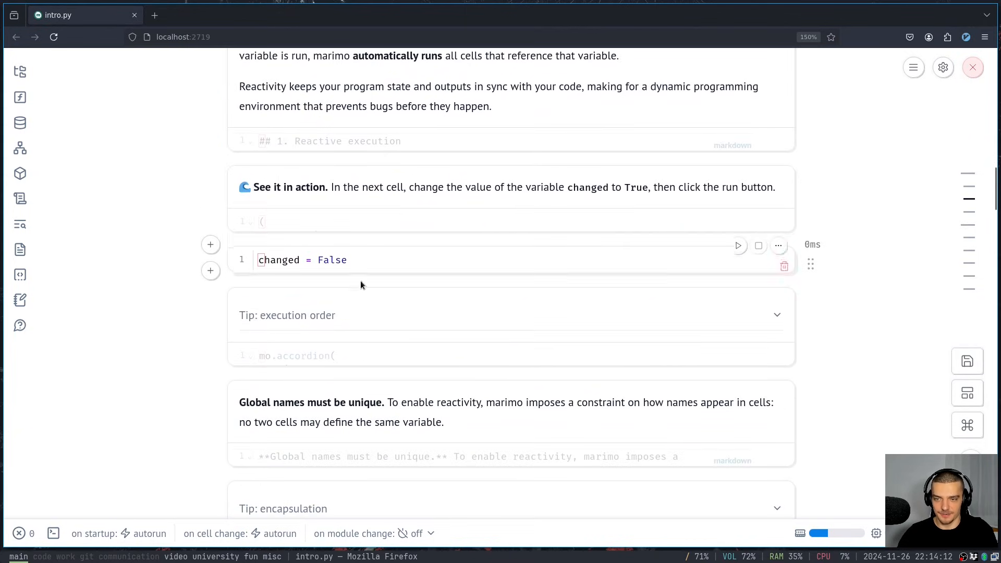
pyautogui.write('iw')
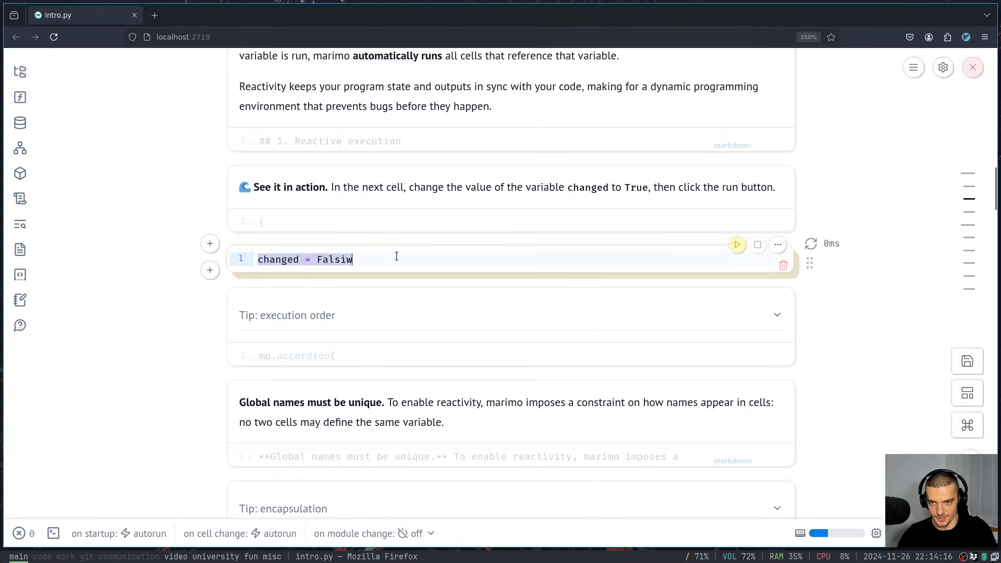
pyautogui.write('Tre')
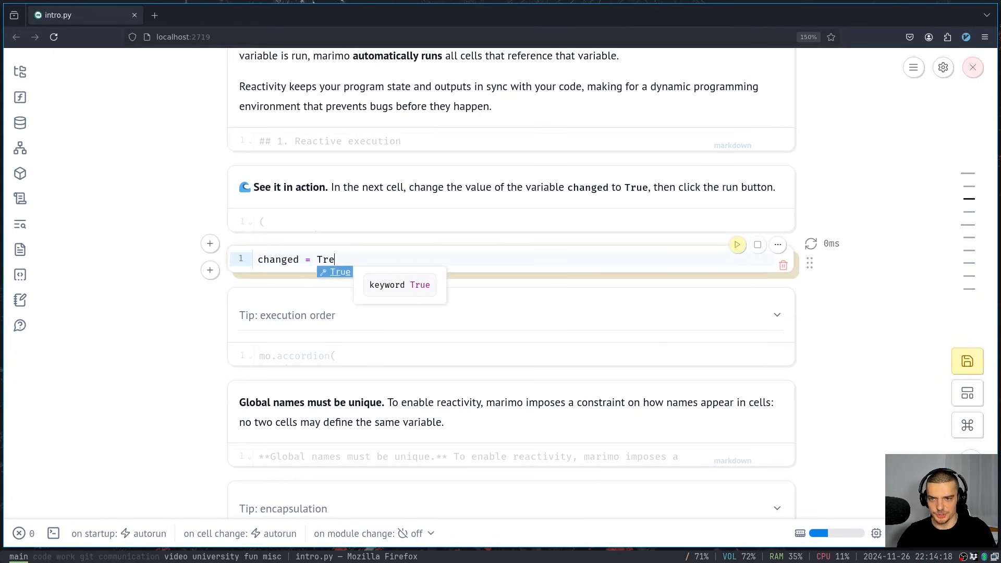
pyautogui.write('ue')
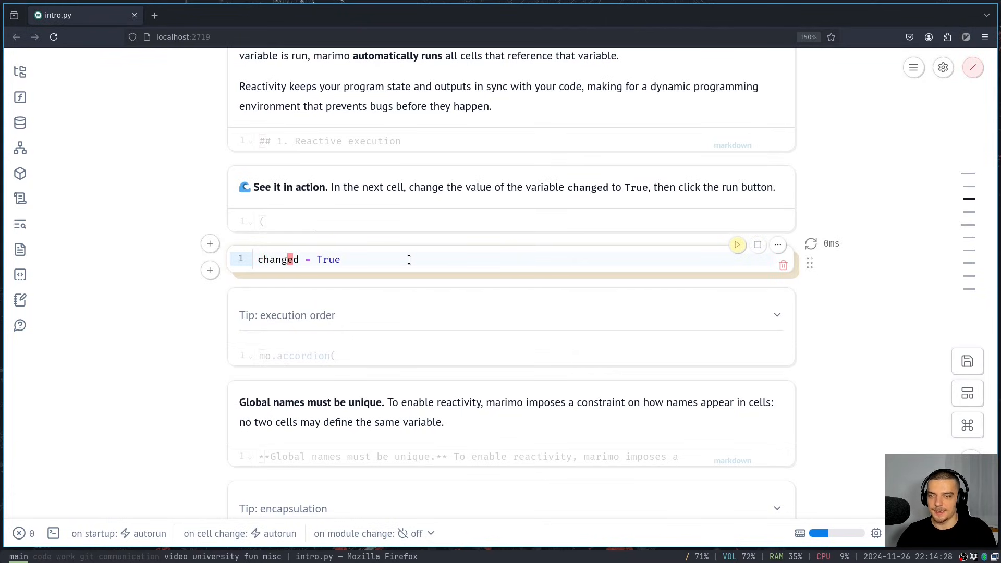
pyautogui.click(737, 244)
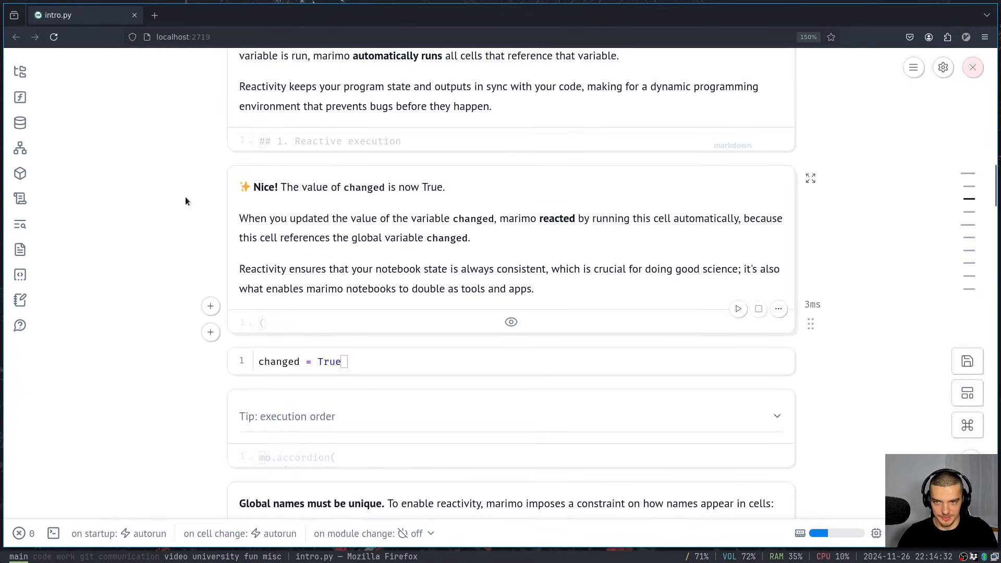
# Scroll to the UI elements section and drag the icon repeat slider up to 10
pyautogui.scroll(-3)
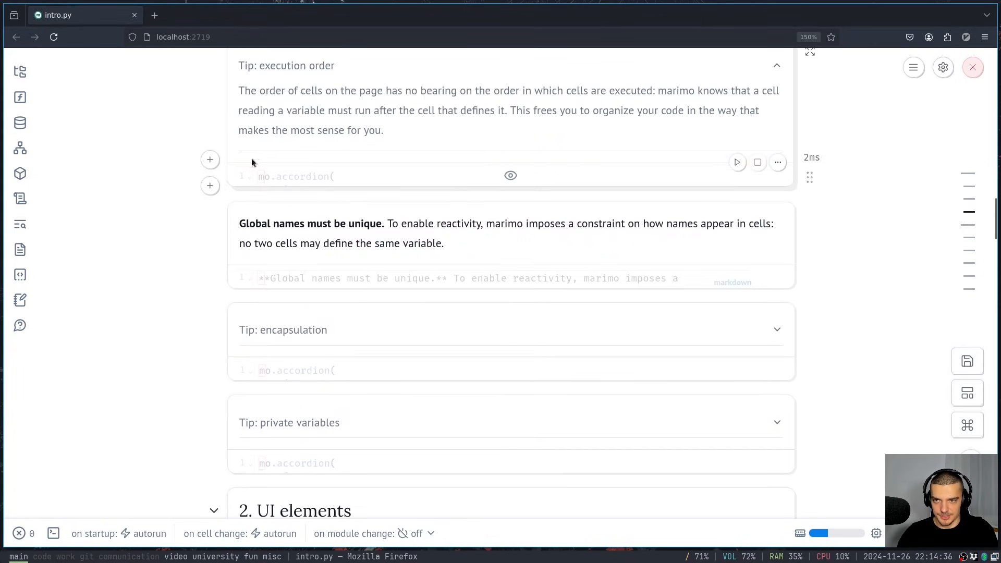
pyautogui.scroll(-3)
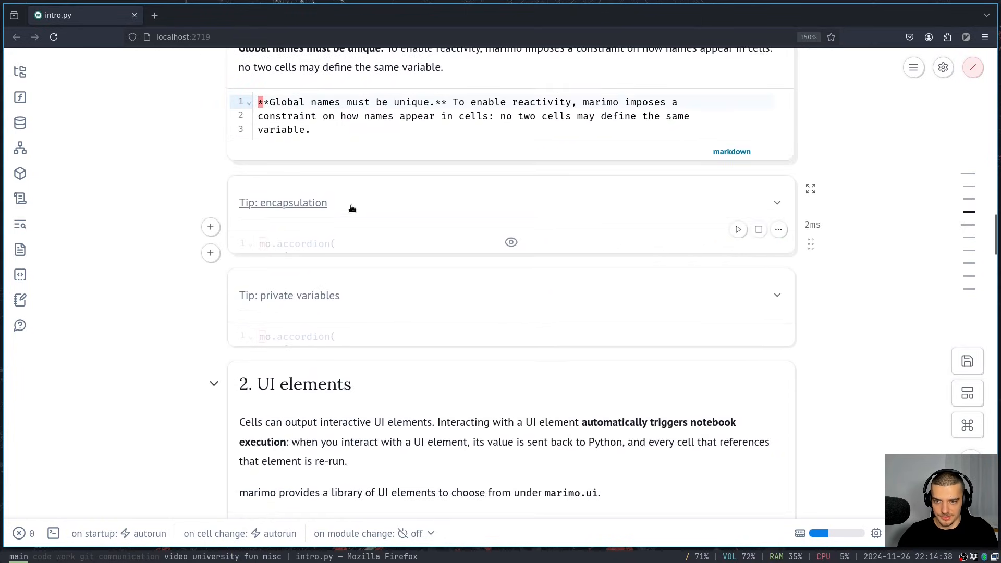
pyautogui.scroll(-3)
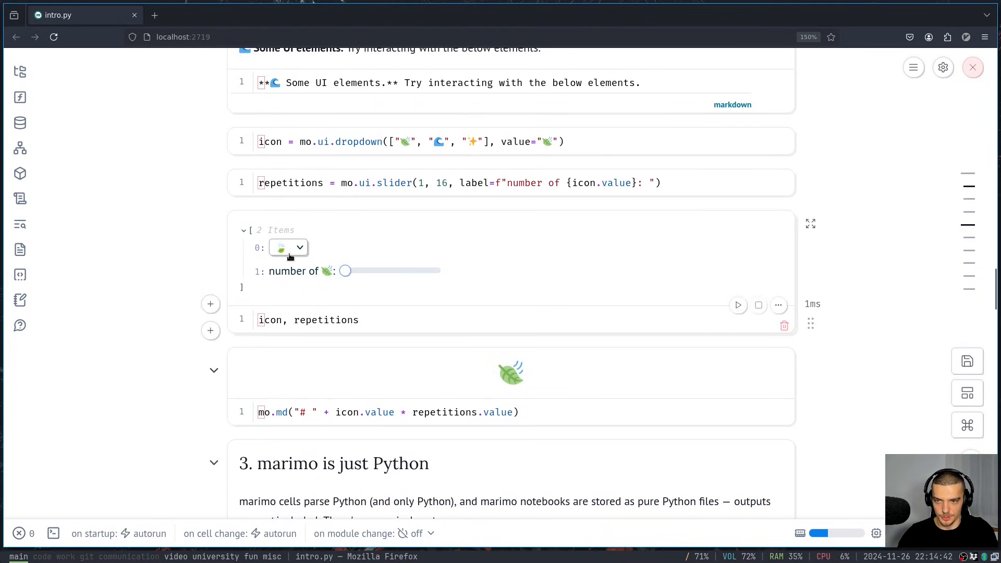
pyautogui.moveTo(344, 270); pyautogui.dragTo(399, 270)
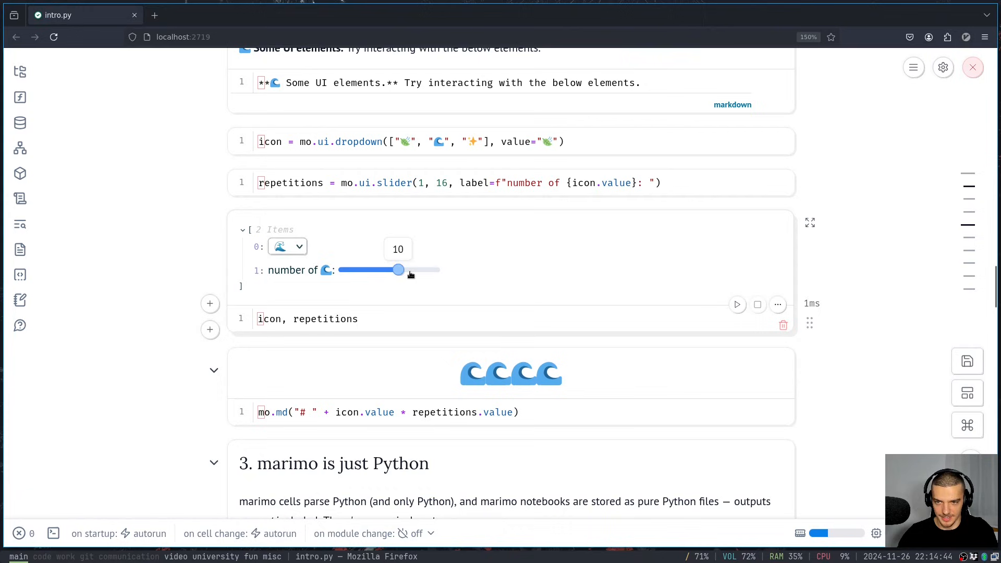
pyautogui.scroll(-3)
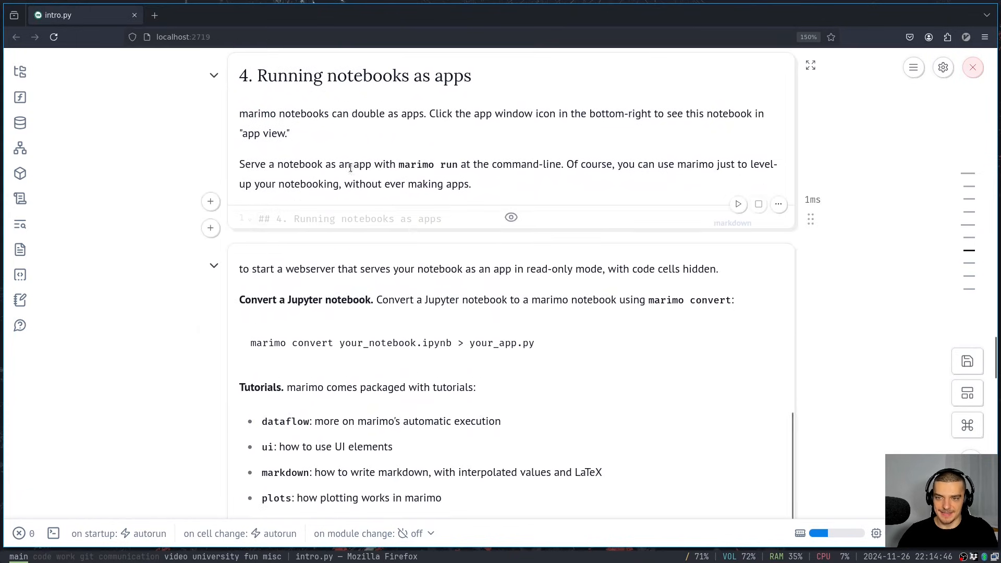
pyautogui.scroll(-3)
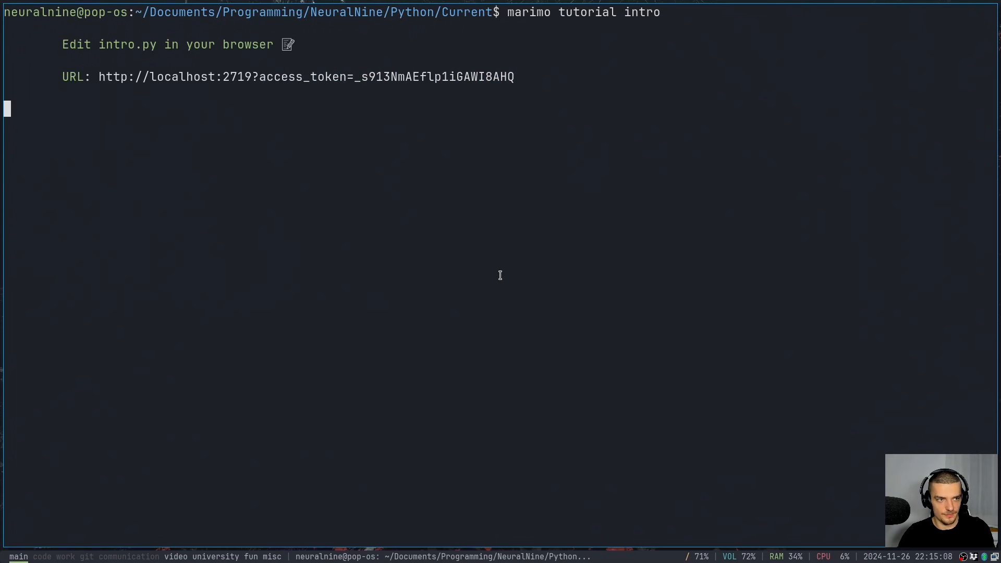
# Stop the tutorial server with Ctrl+C and run marimo edit example.py
pyautogui.press('ctrl+c')
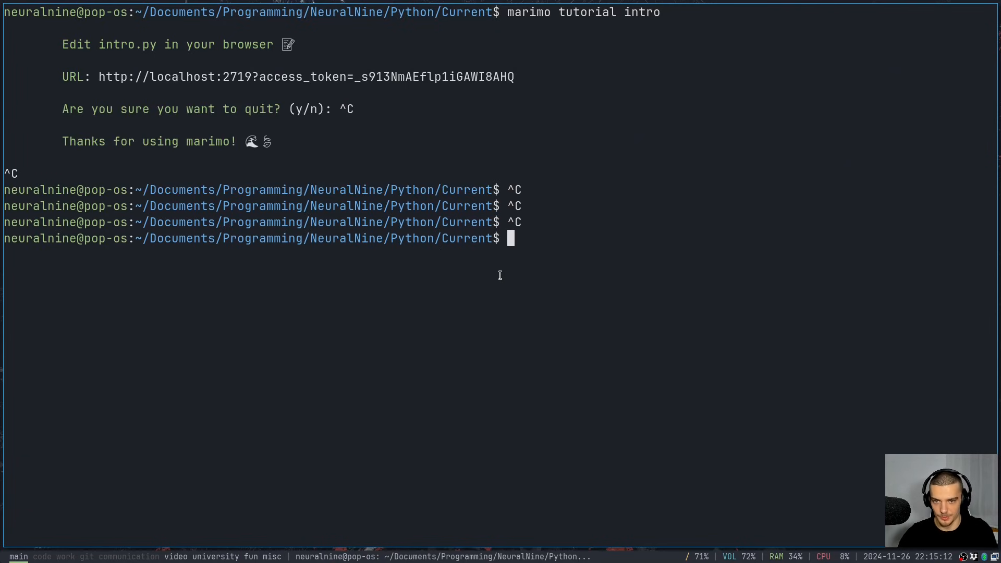
pyautogui.write('marimo edit')
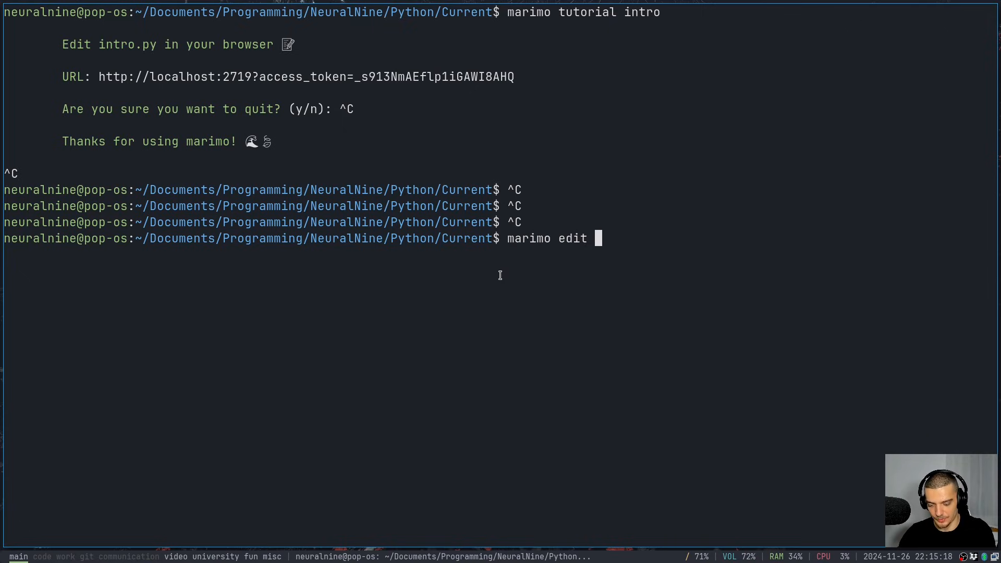
pyautogui.write('example.py')
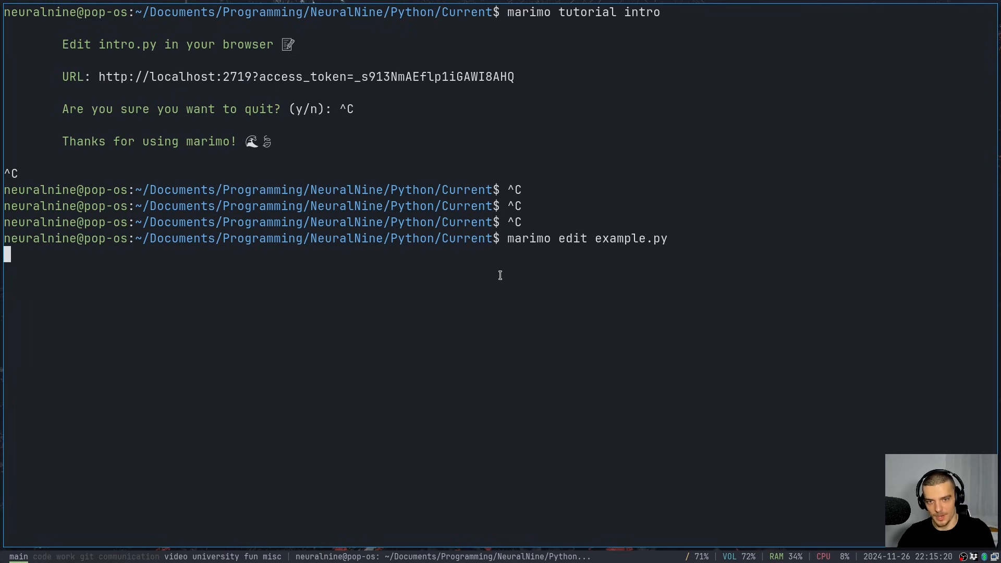
pyautogui.press('Return')
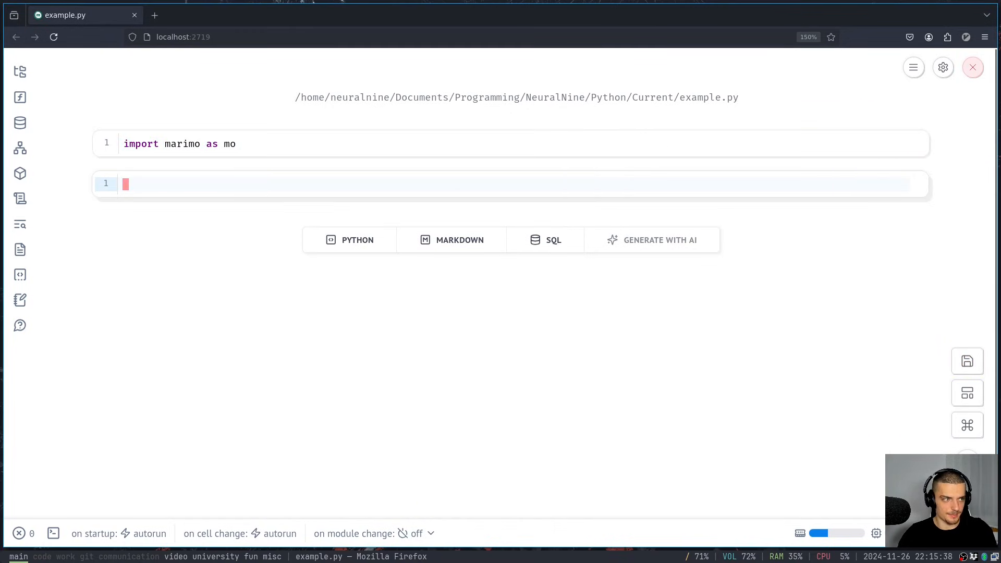
pyautogui.moveTo(474, 176)
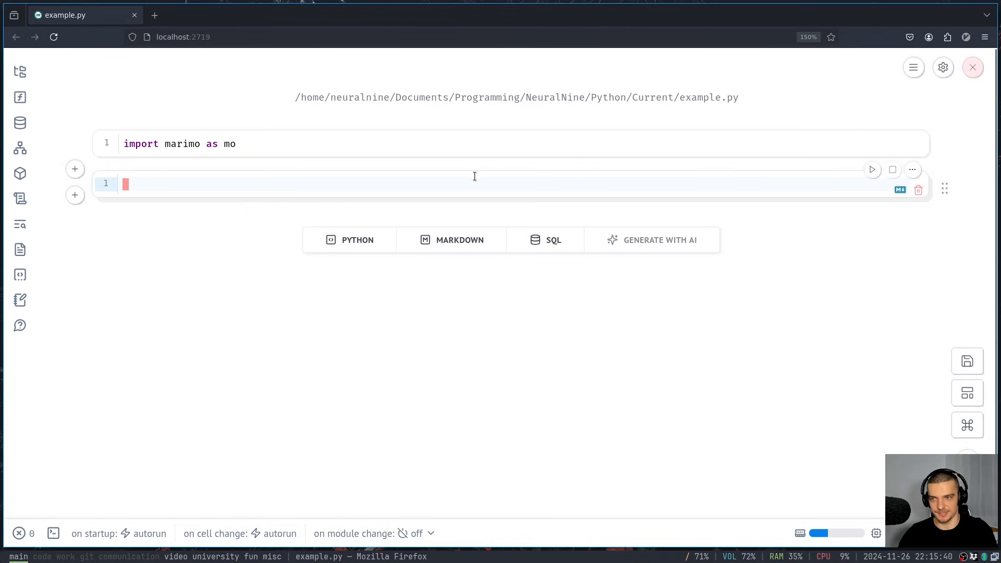
# Define x = mo.ui.slider(0, 200) in the first cell and display x in the next
pyautogui.write('x =')
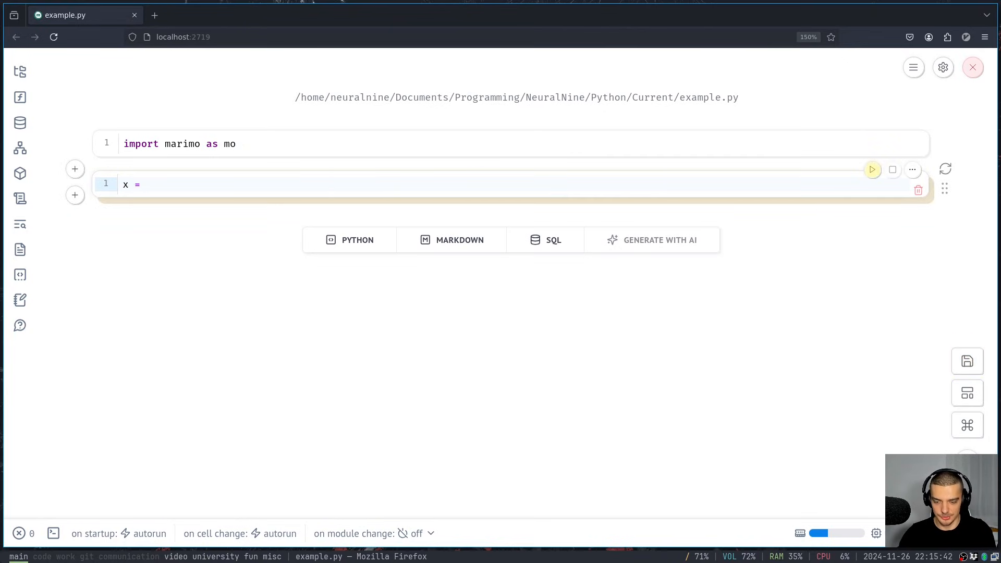
pyautogui.write('mo.ui.sli')
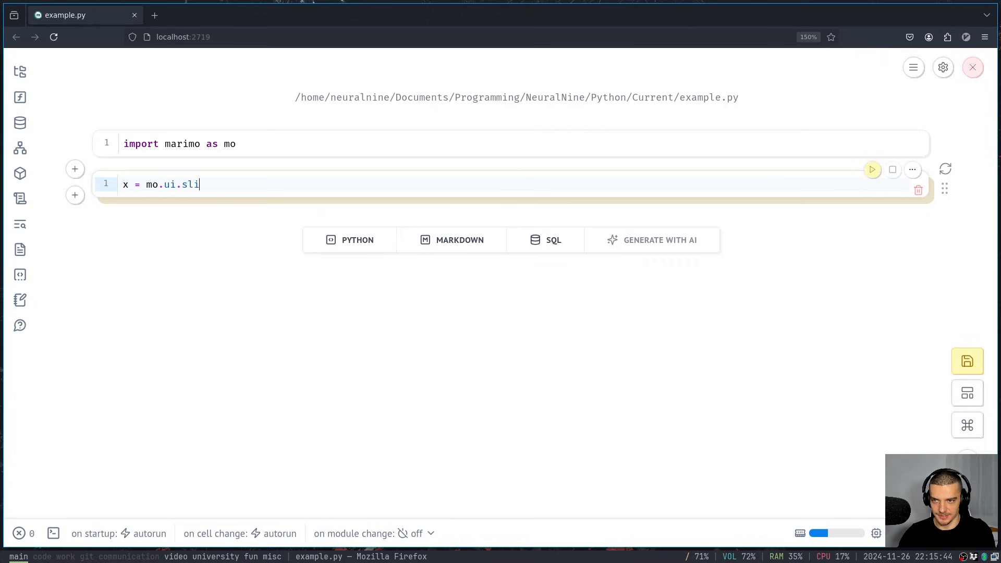
pyautogui.write('der(0,')
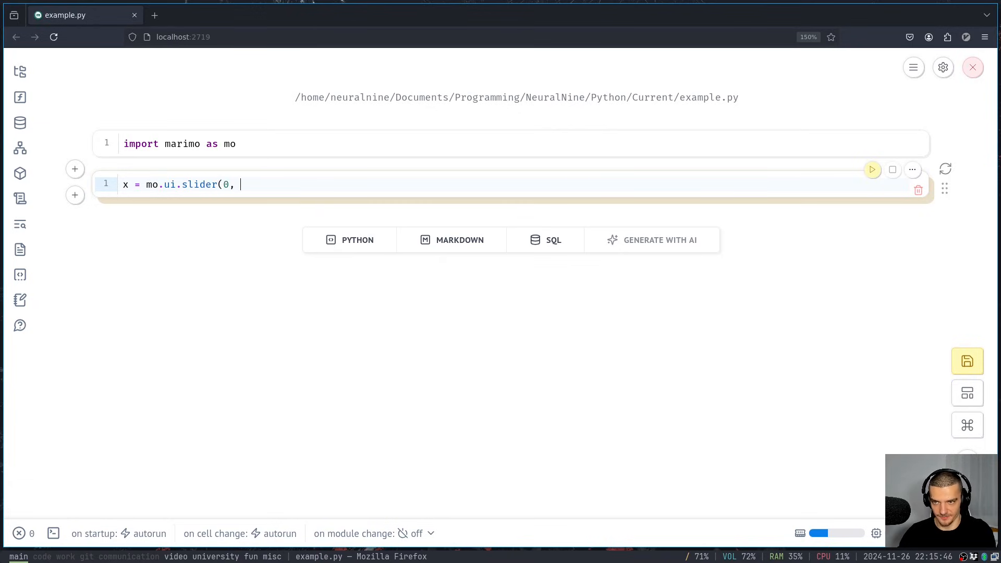
pyautogui.write('200')
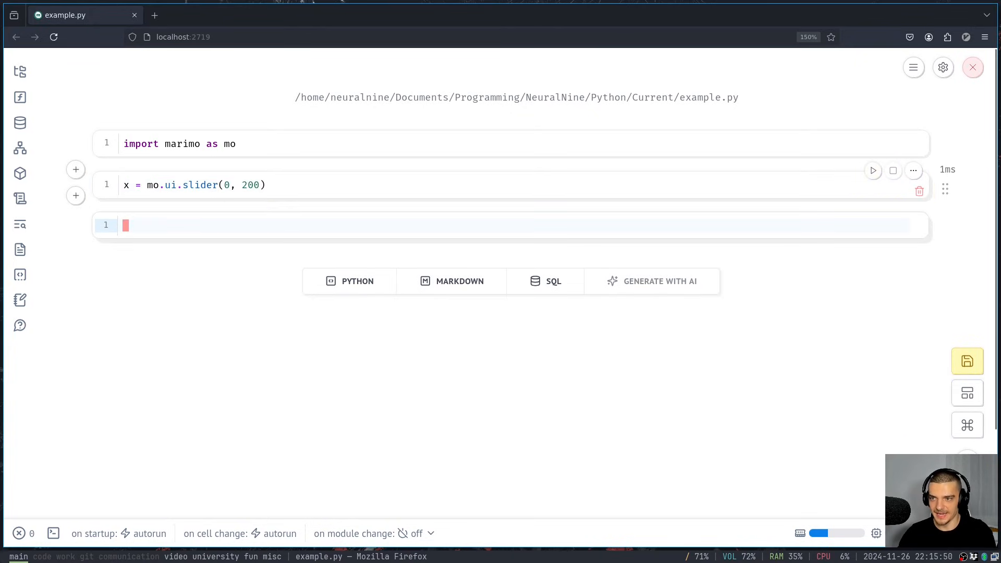
pyautogui.write('x')
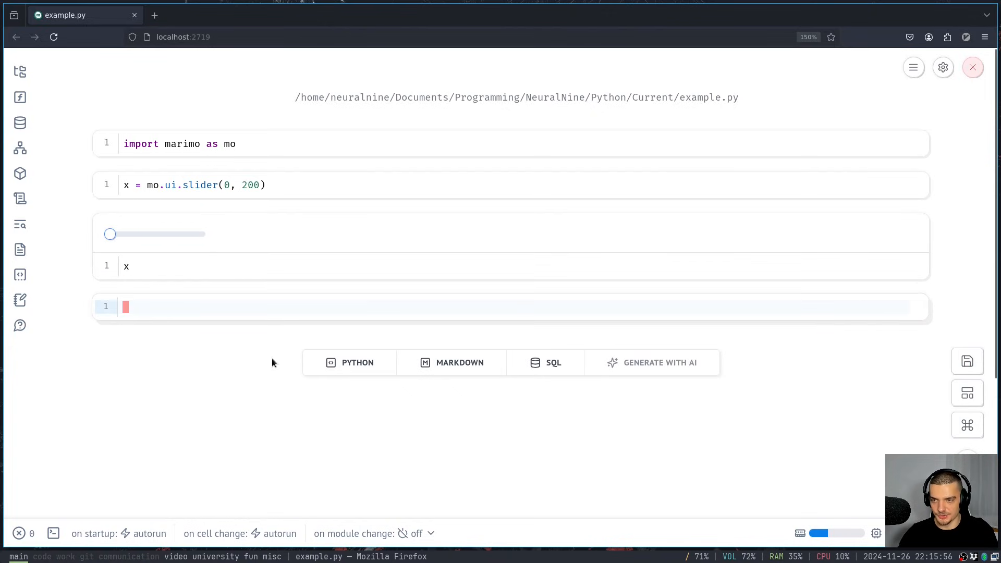
pyautogui.moveTo(457, 244)
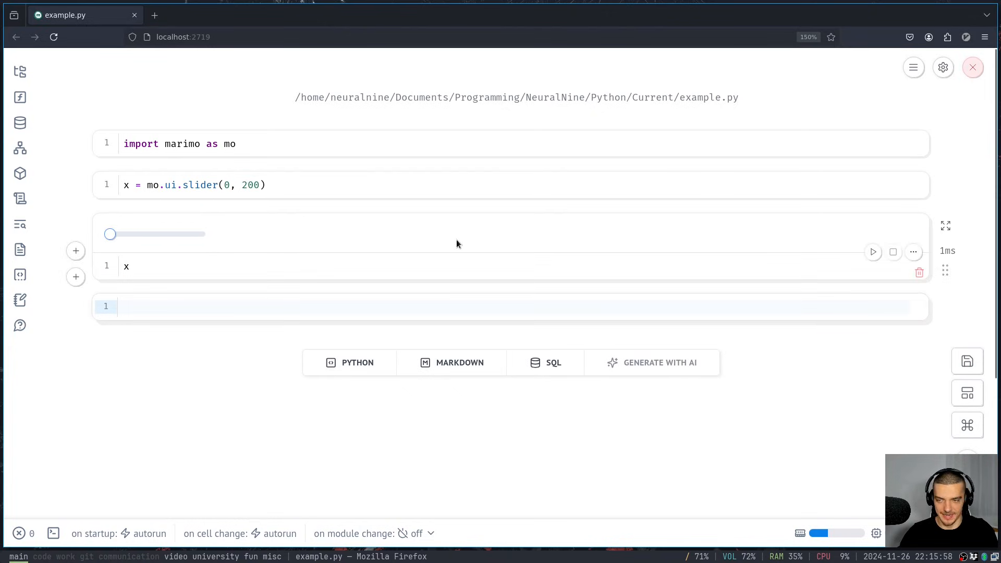
# Add a cell mo.md(f"The value is {x.value}") and drag the slider to update it
pyautogui.write('mo')
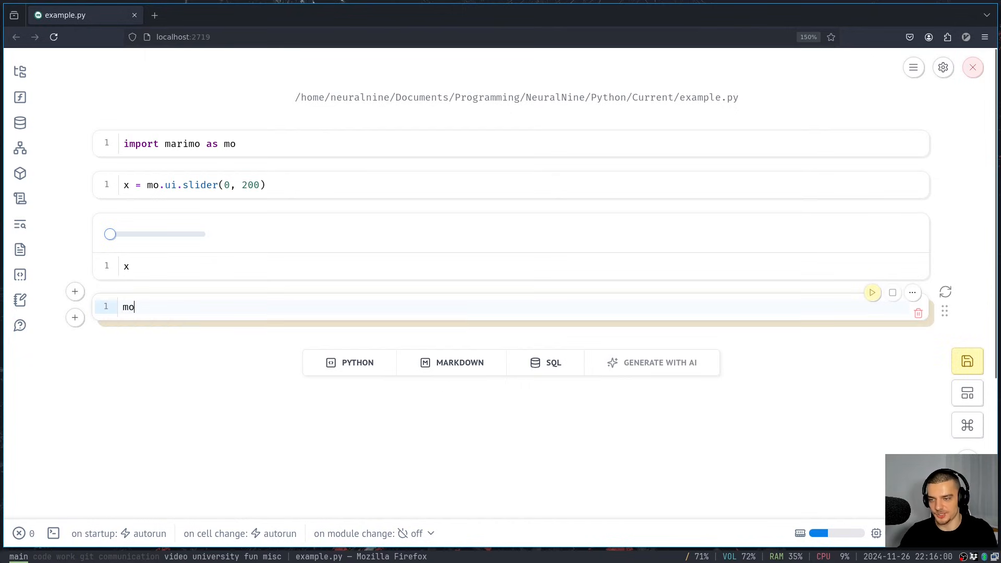
pyautogui.write('.md(')
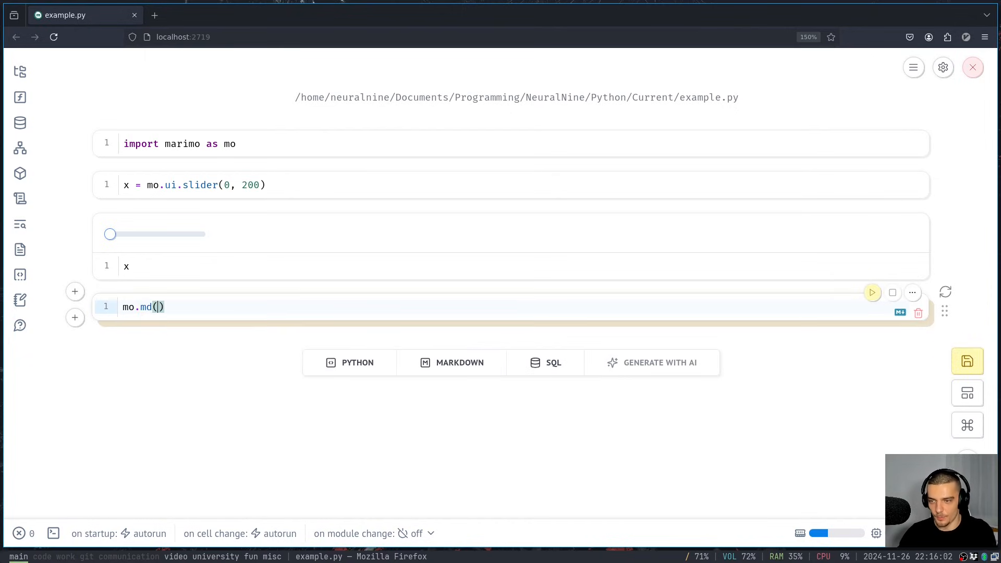
pyautogui.write('"')
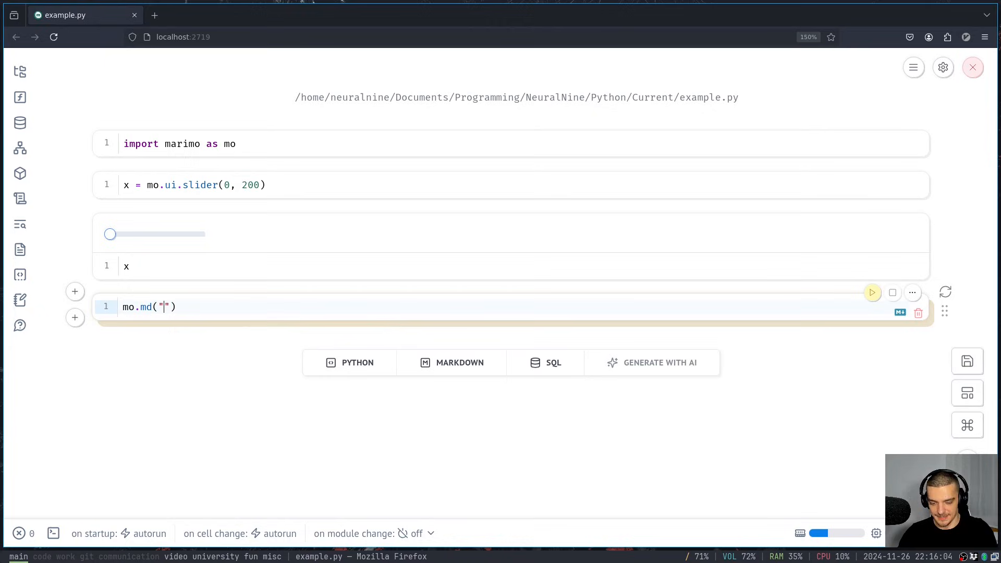
pyautogui.write('The')
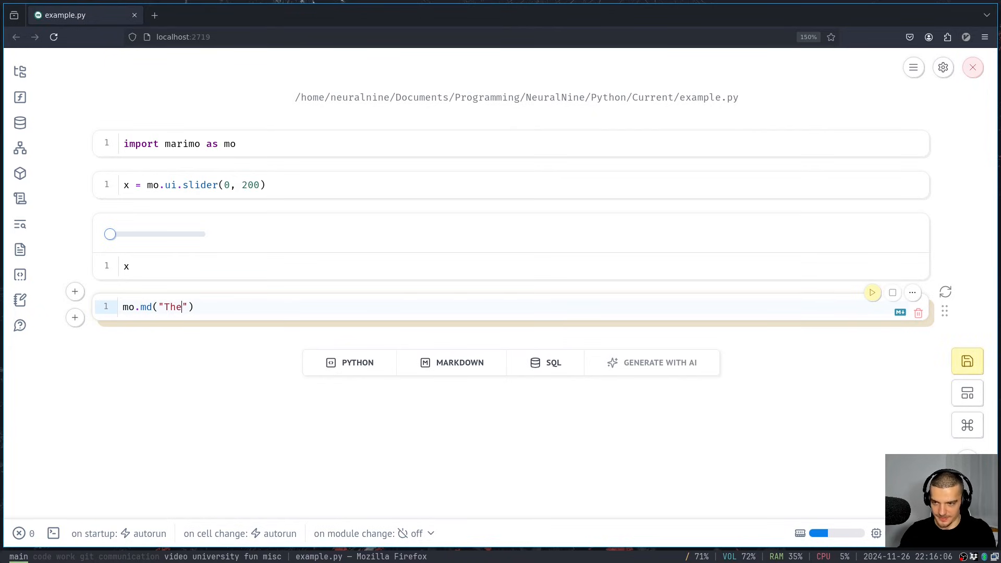
pyautogui.write('value is {}')
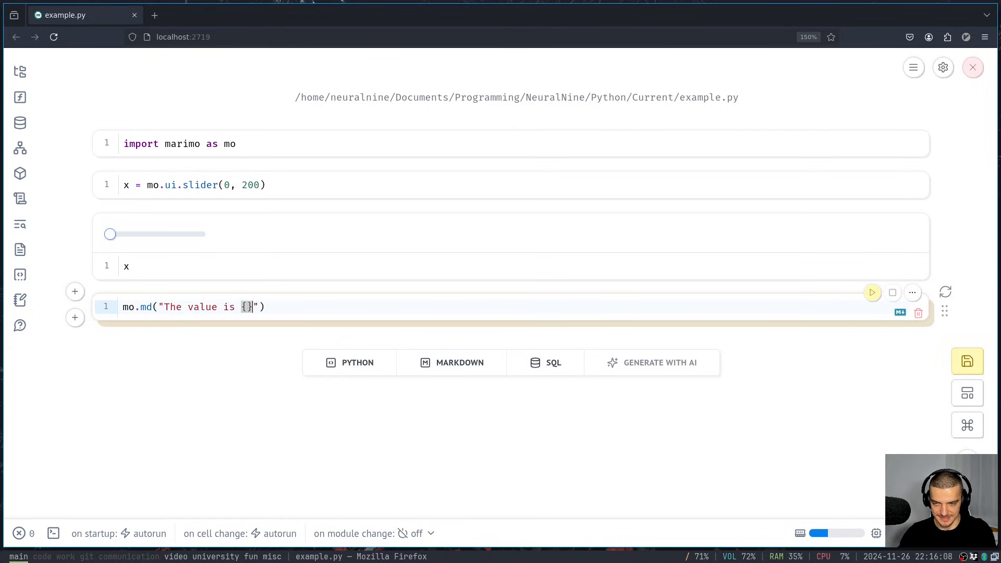
pyautogui.write('x.value')
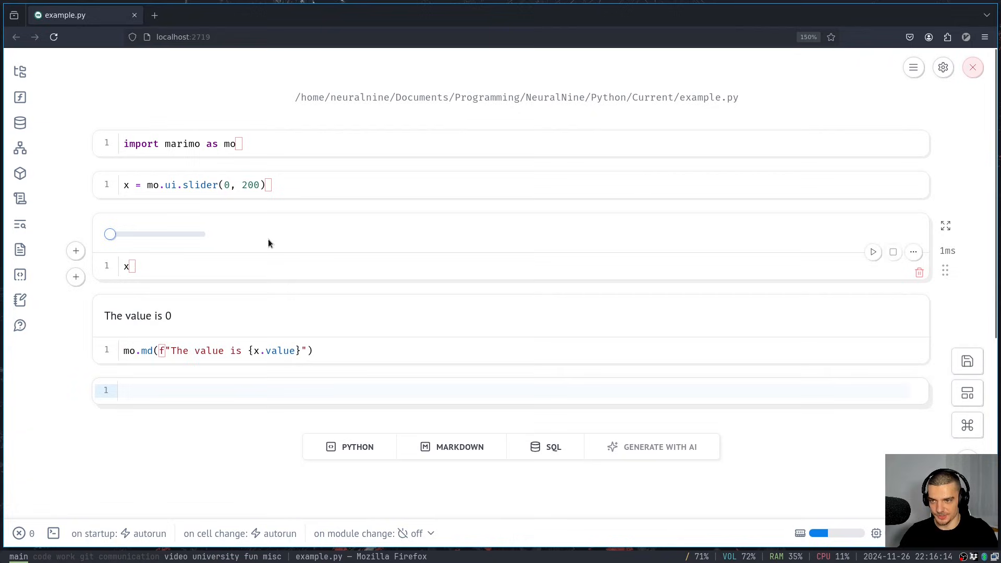
pyautogui.moveTo(110, 233); pyautogui.dragTo(151, 234)
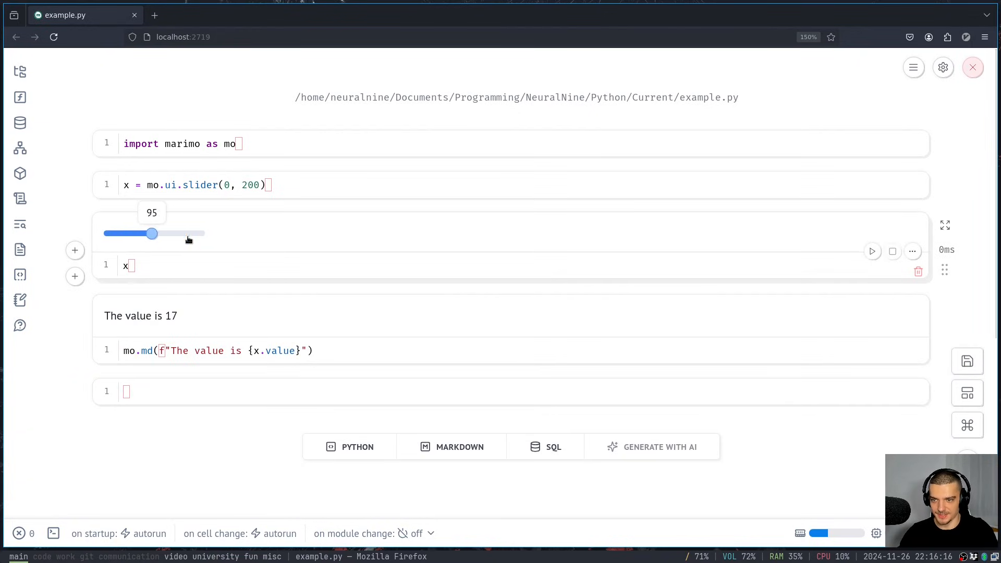
pyautogui.moveTo(152, 234); pyautogui.dragTo(153, 234)
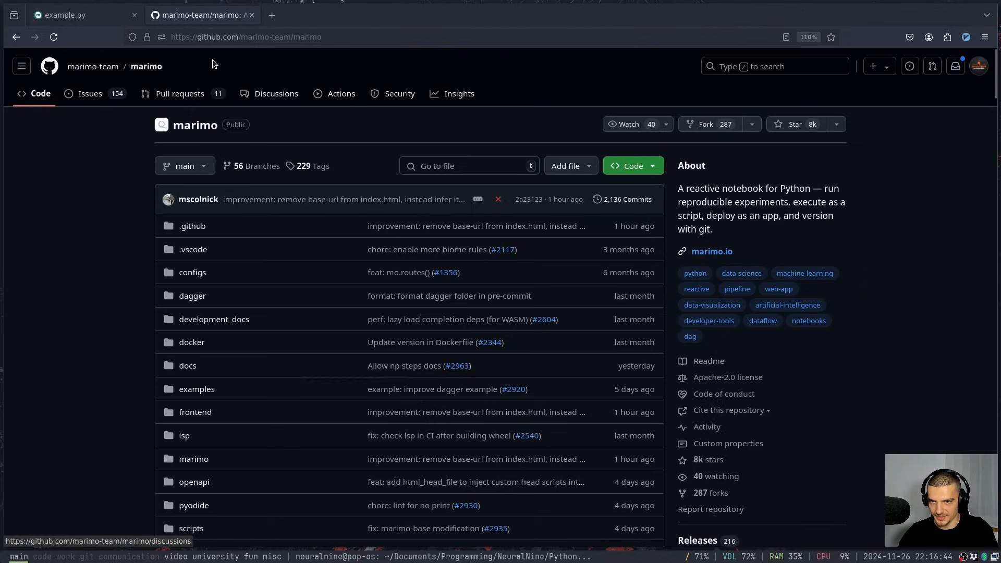
pyautogui.moveTo(359, 59)
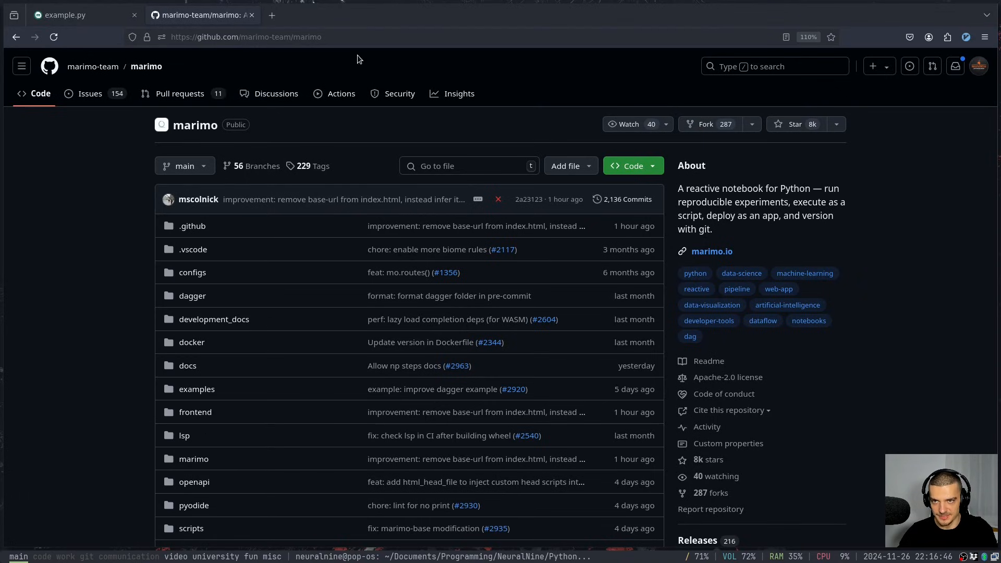
pyautogui.moveTo(141, 267)
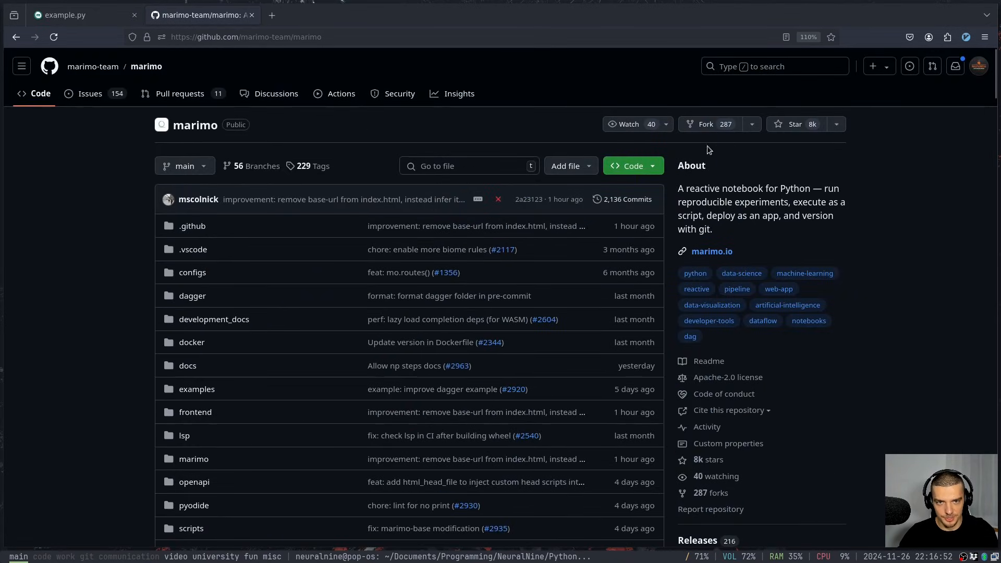
# Open the marimo repo's Code dropdown and copy the HTTPS clone URL
pyautogui.click(628, 166)
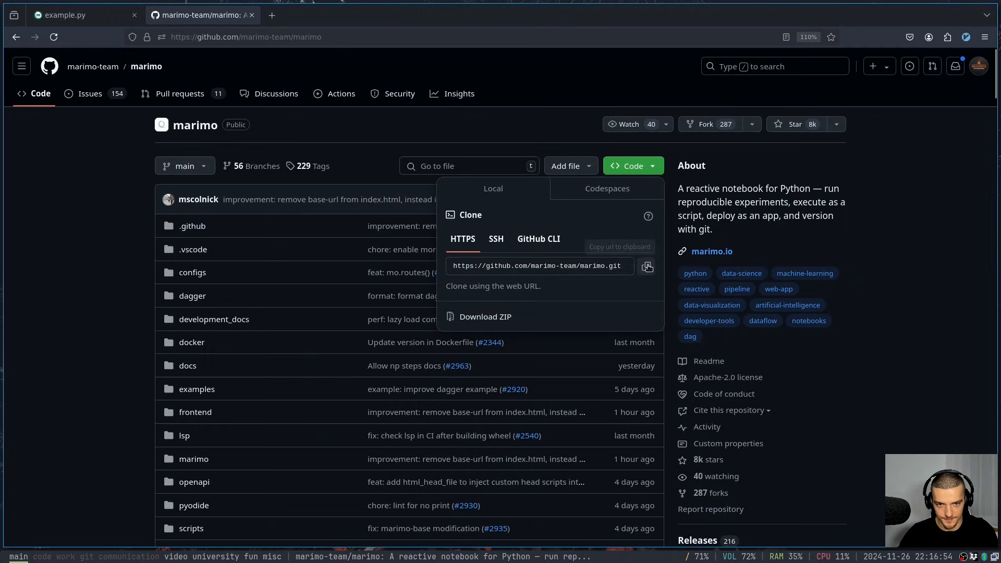
pyautogui.click(646, 266)
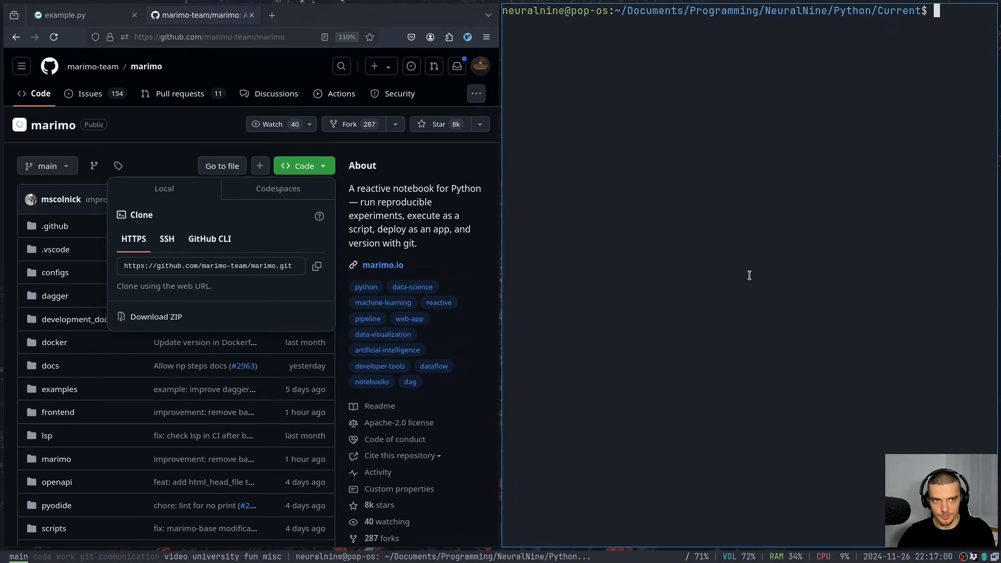
# Clone the marimo repository with git clone and cd into examples/ai/data
pyautogui.write('git clonme')
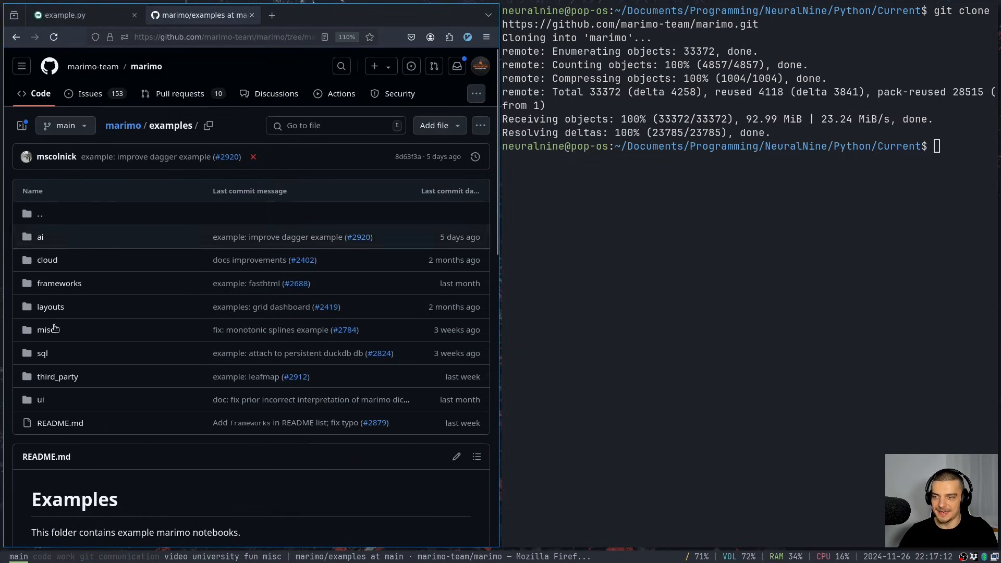
pyautogui.moveTo(109, 496)
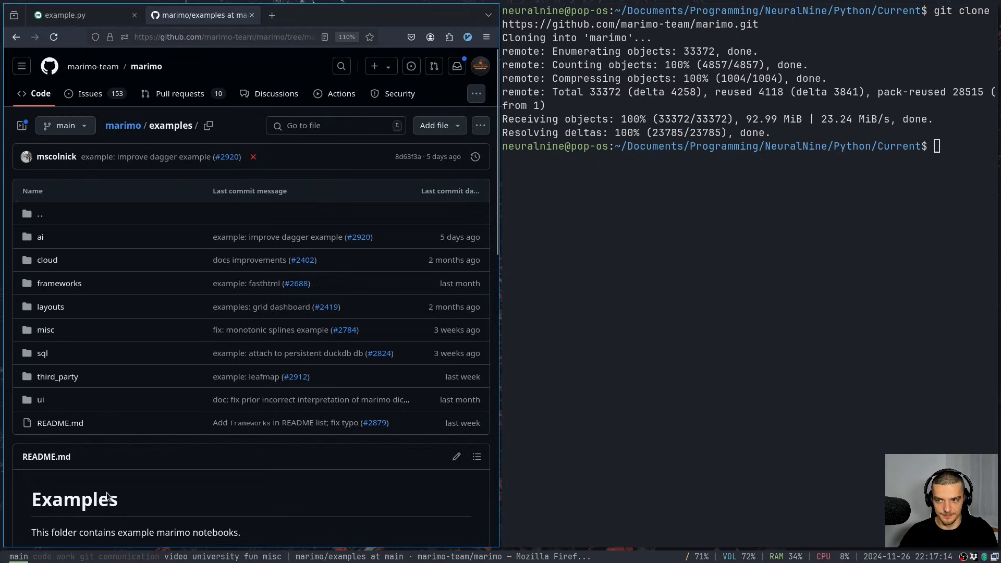
pyautogui.moveTo(143, 373)
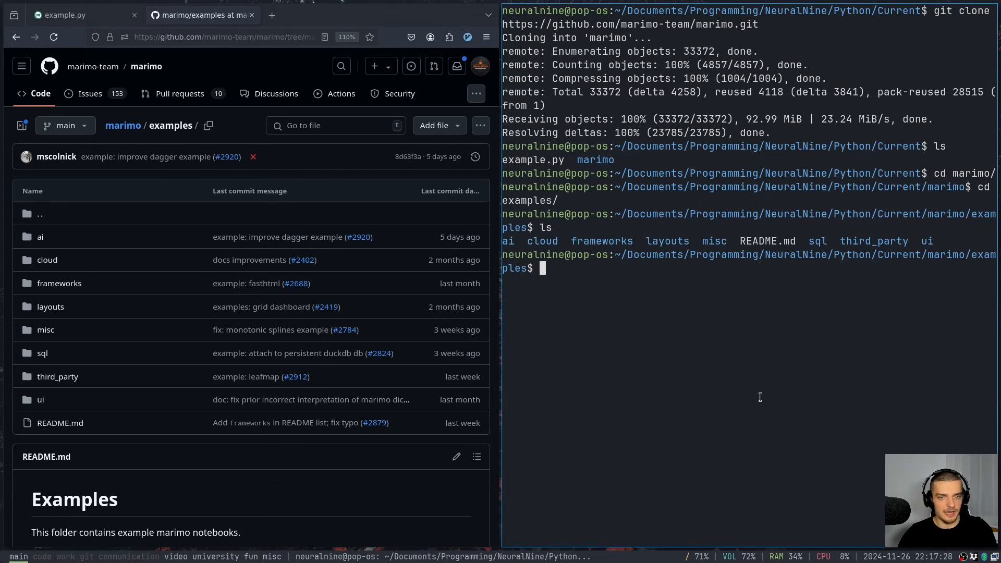
pyautogui.write('cd a')
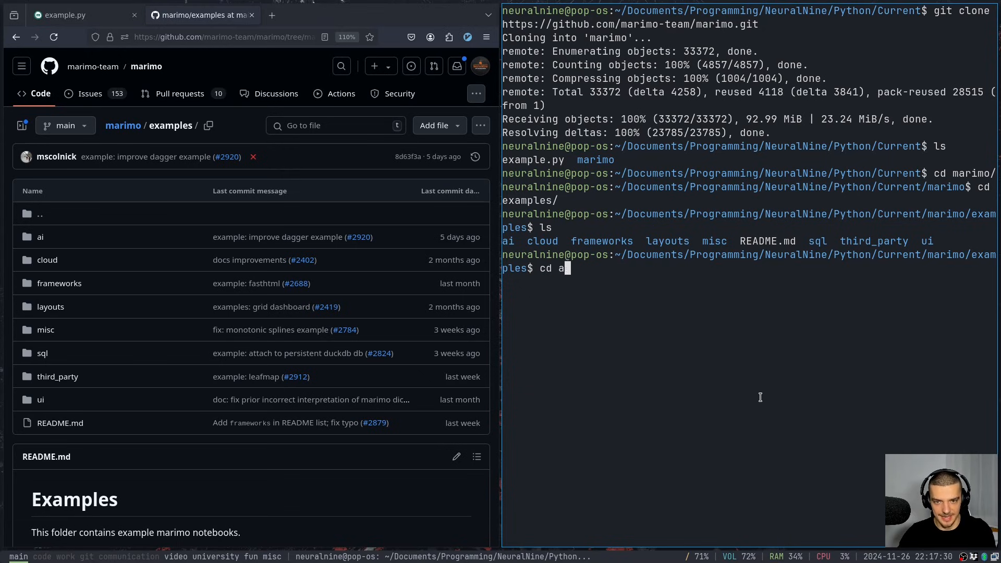
pyautogui.write('i/')
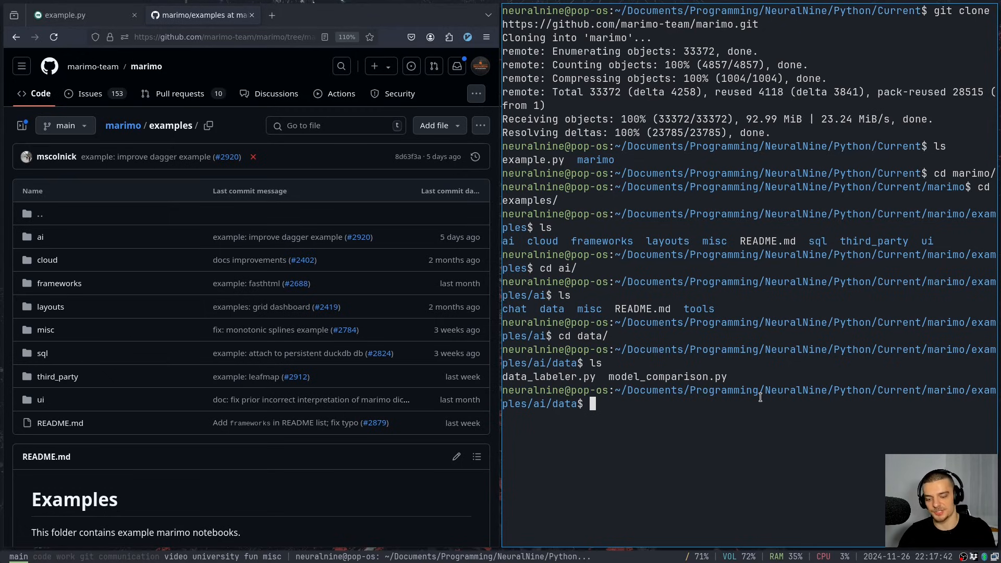
# Launch data_labeler.py as an app with marimo run
pyautogui.write('mari')
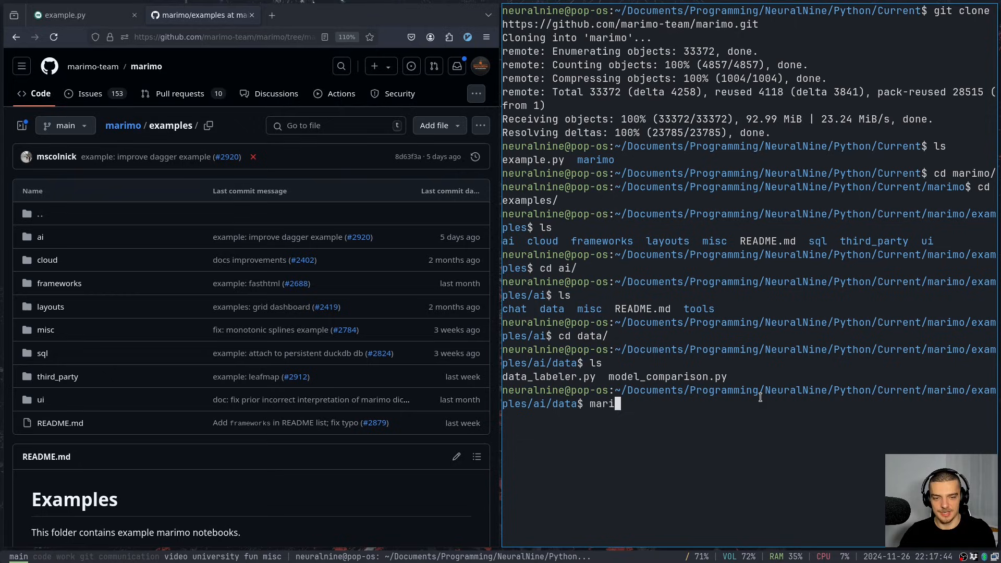
pyautogui.write('mo')
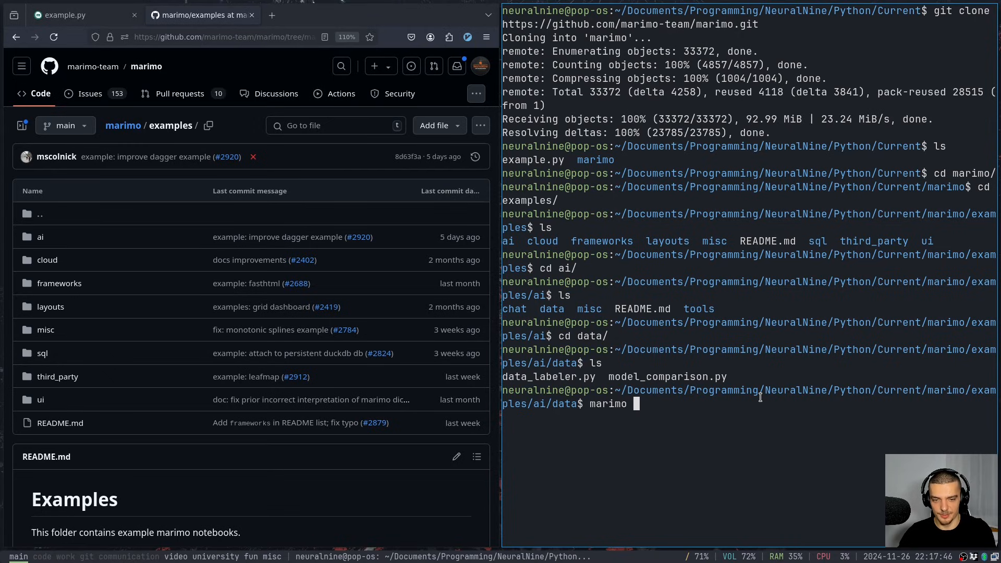
pyautogui.write('run')
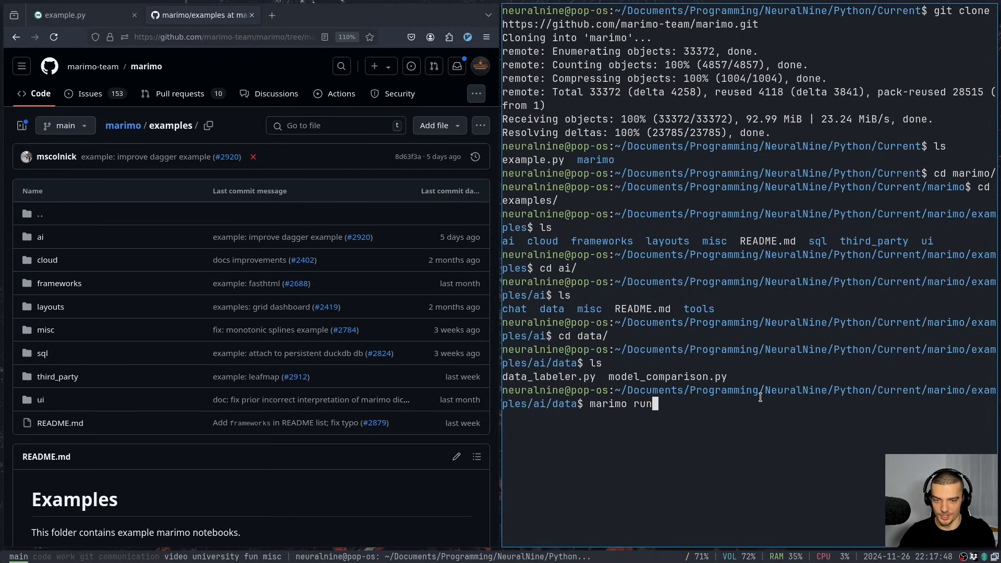
pyautogui.write('data_labeler.py')
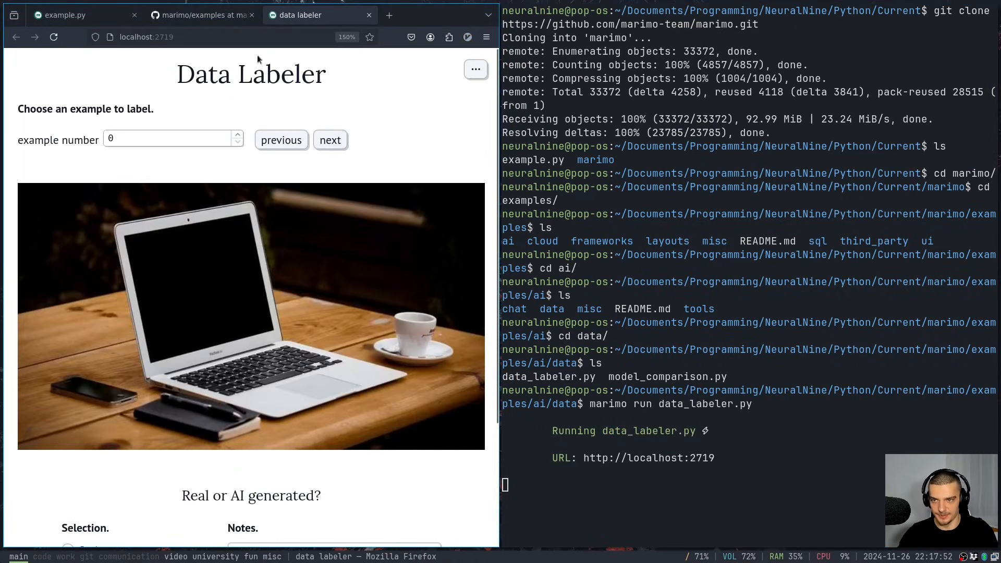
# Advance the Data Labeler to example 2, type some label text, then stop the app
pyautogui.scroll(-3)
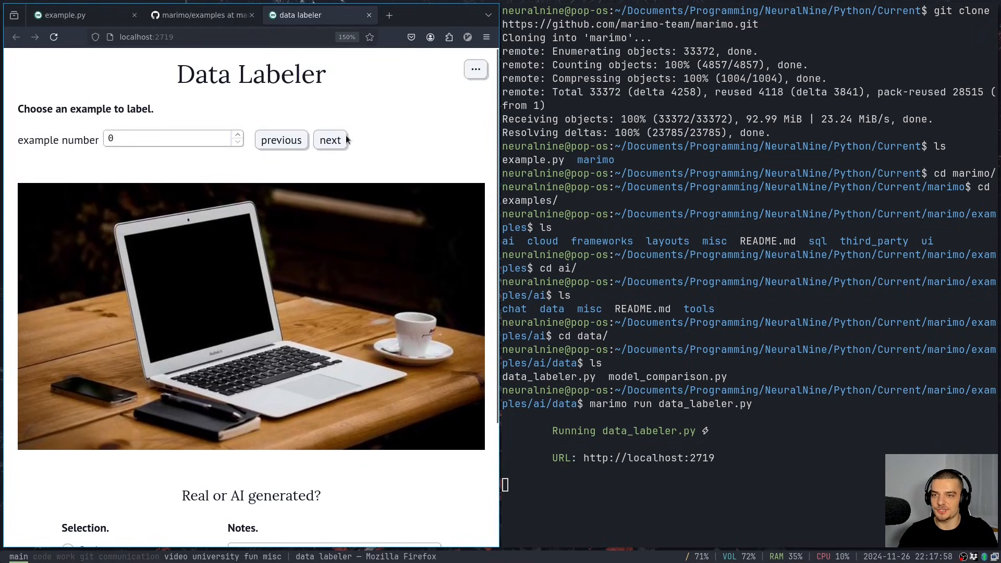
pyautogui.click(330, 140)
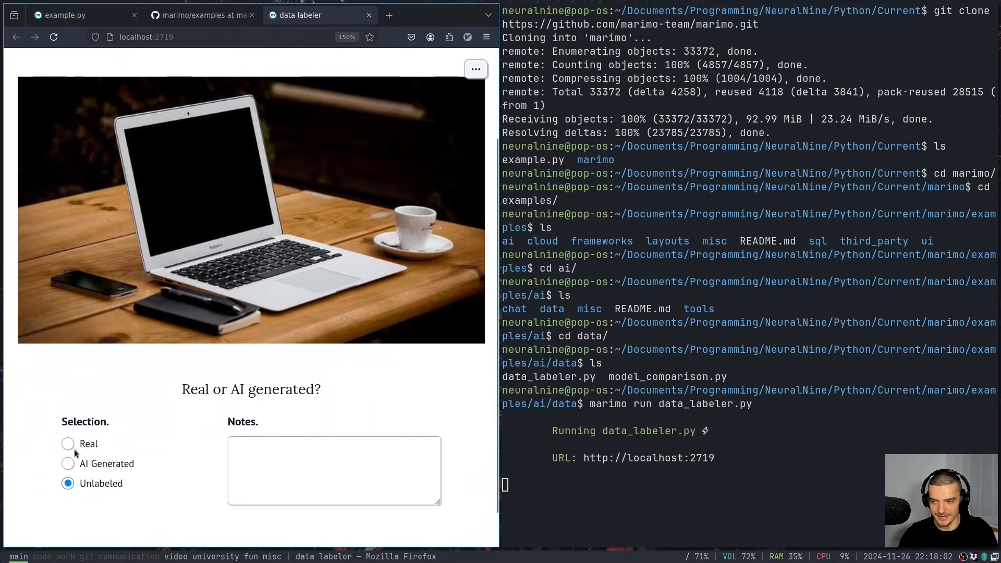
pyautogui.write('dfs')
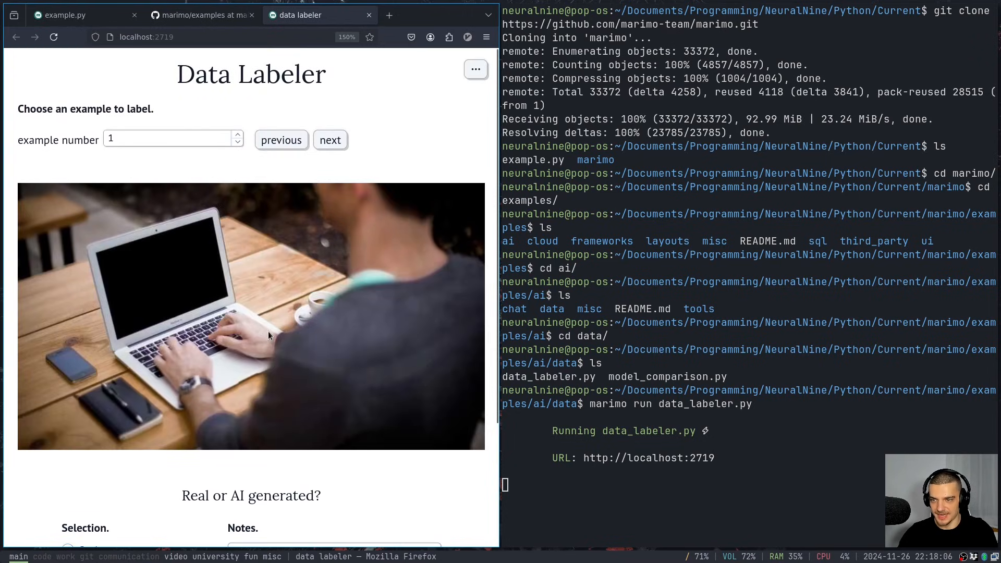
pyautogui.write('dgsfhgfdhdgfhfg')
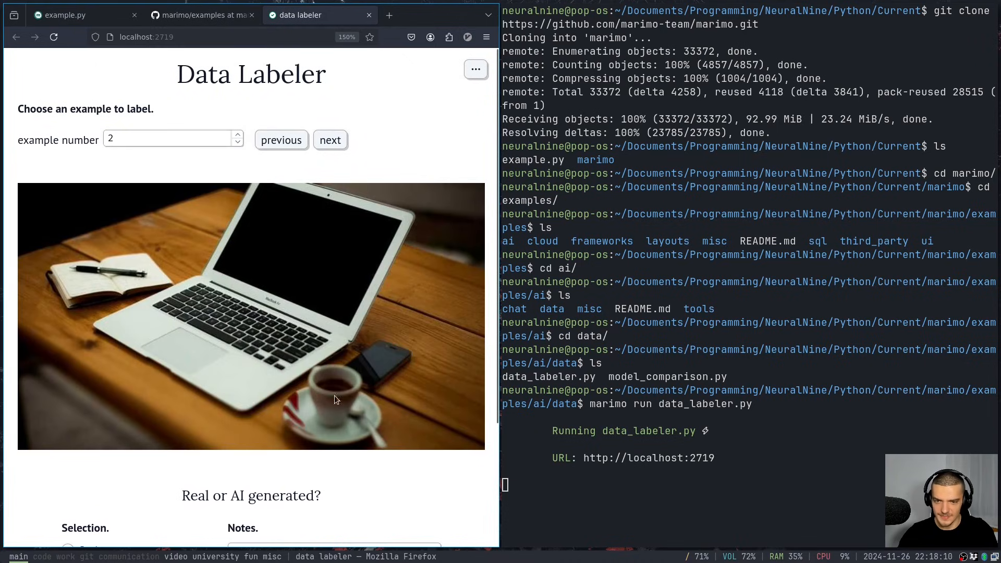
pyautogui.press('ctrl+c')
pyautogui.write('ls')
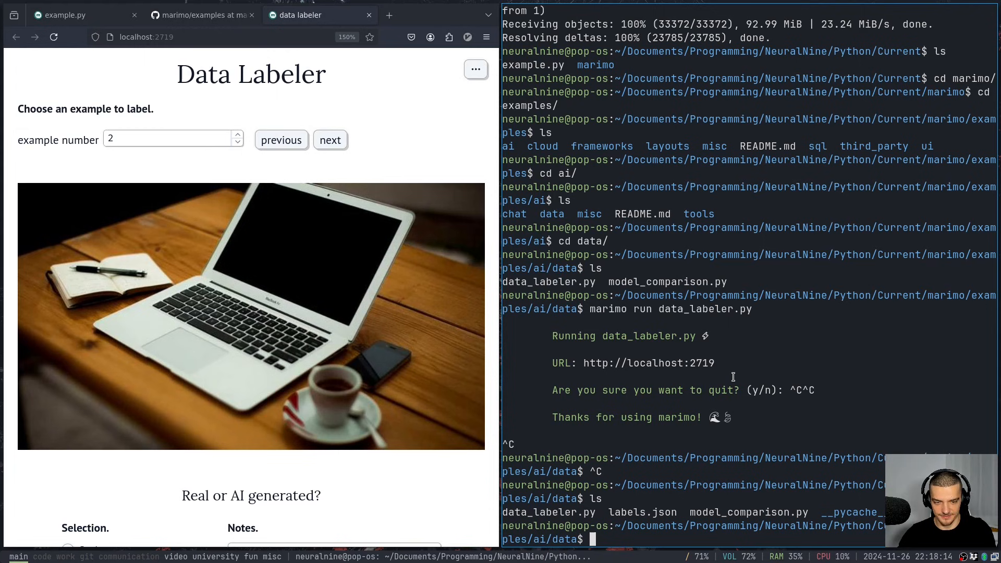
# Peek at labels.json with nv, then launch data_labeler.py with marimo
pyautogui.write('nv labels.json')
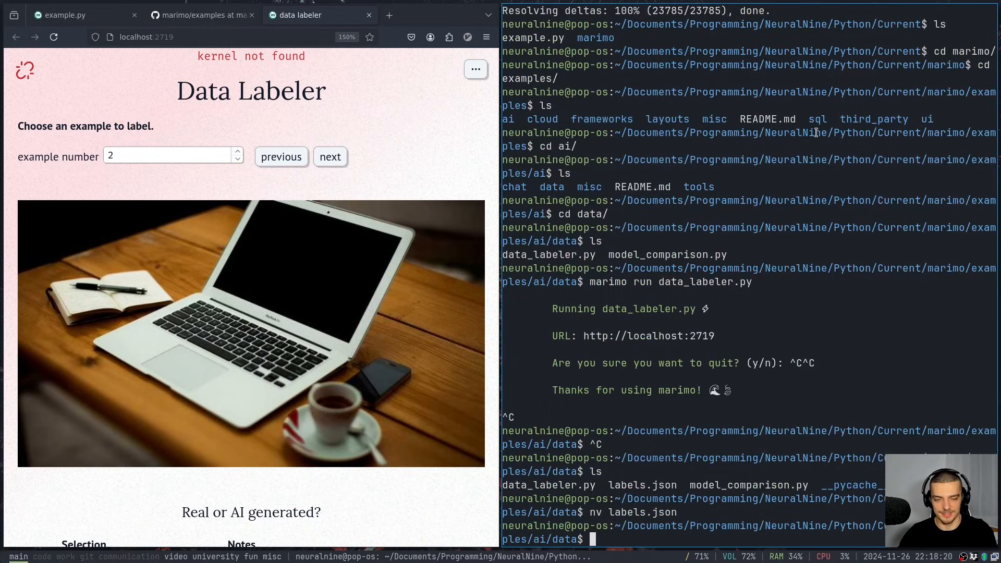
pyautogui.write('marimo run data_labeler.py')
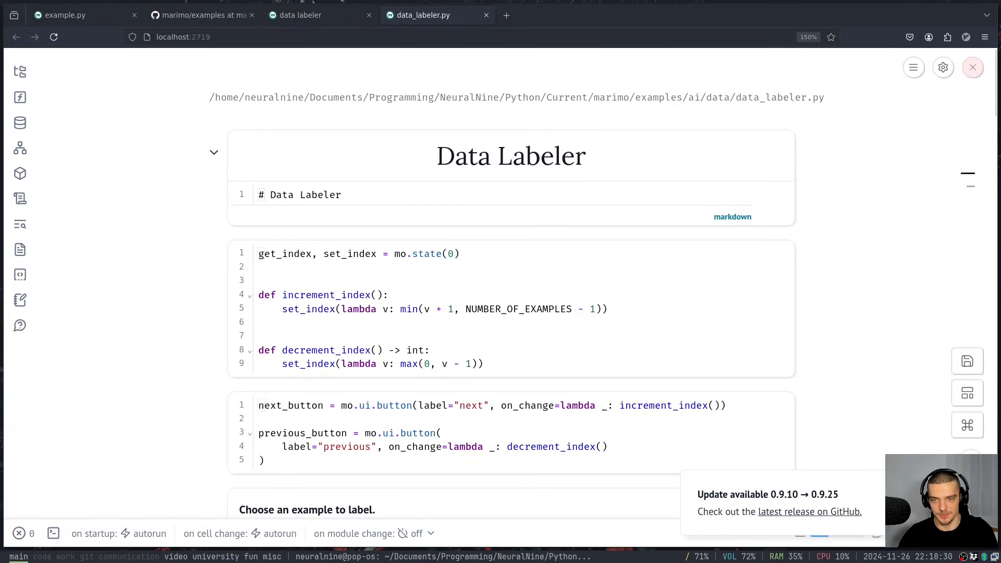
# Scroll down through data_labeler.py's cells, past the mo.state index and button definitions
pyautogui.scroll(-3)
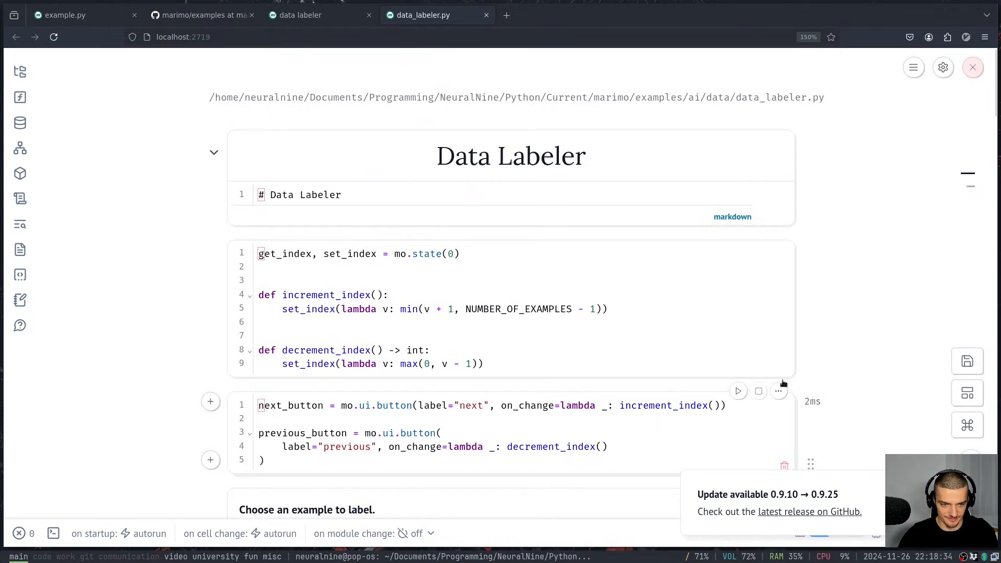
pyautogui.scroll(-3)
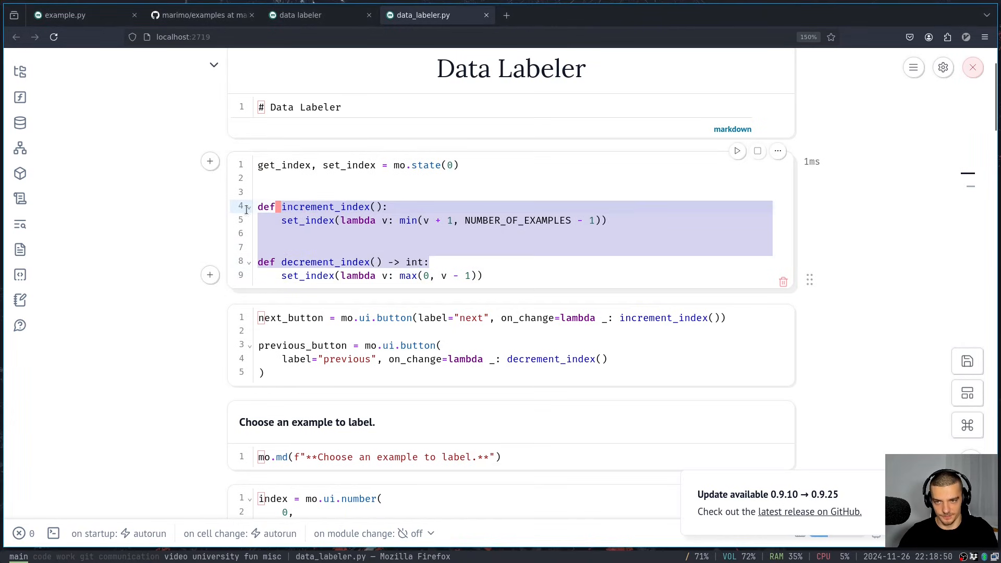
pyautogui.scroll(-3)
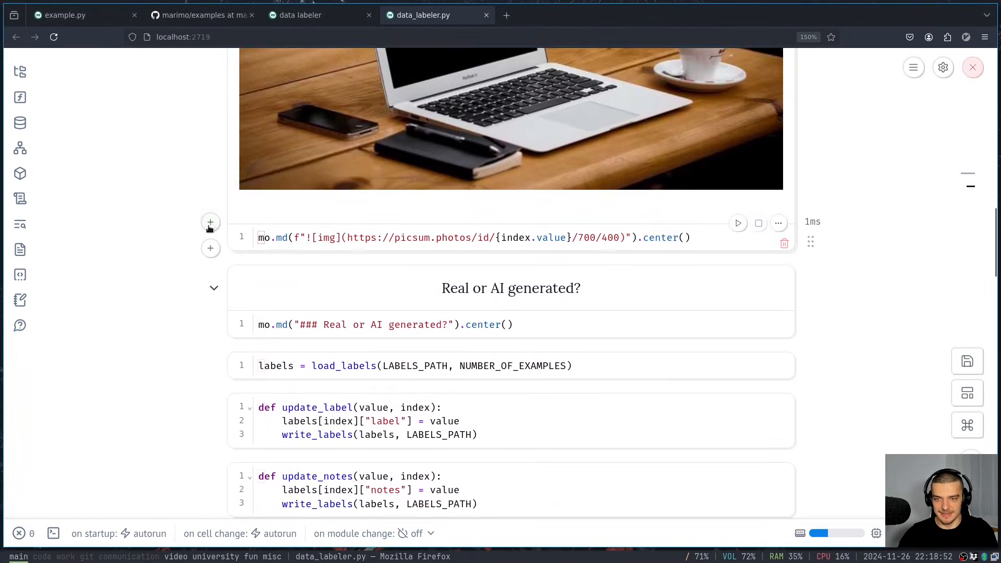
pyautogui.scroll(-3)
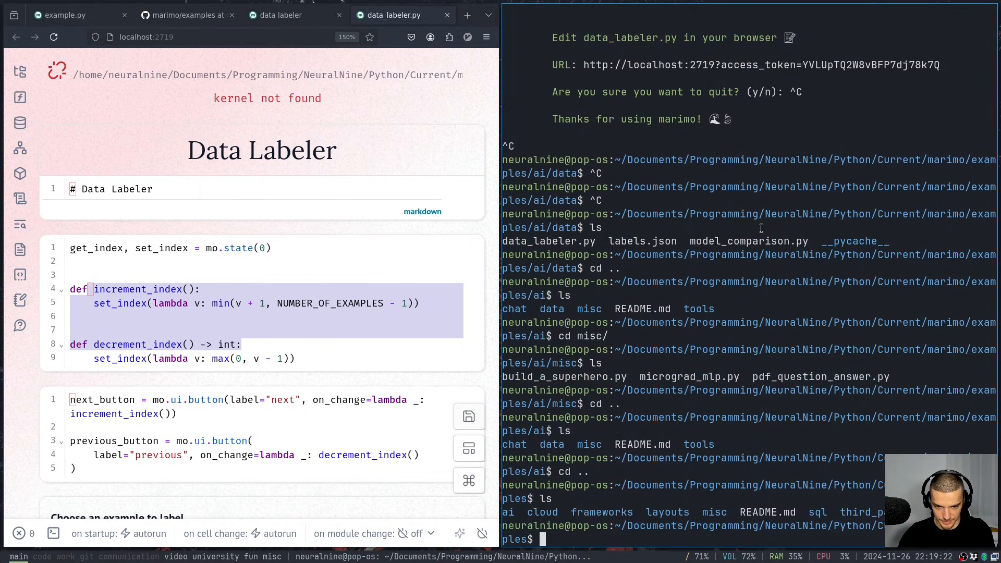
# Move into the misc examples folder and launch pokemon_stats.py with marimo run
pyautogui.write('cd misc/')
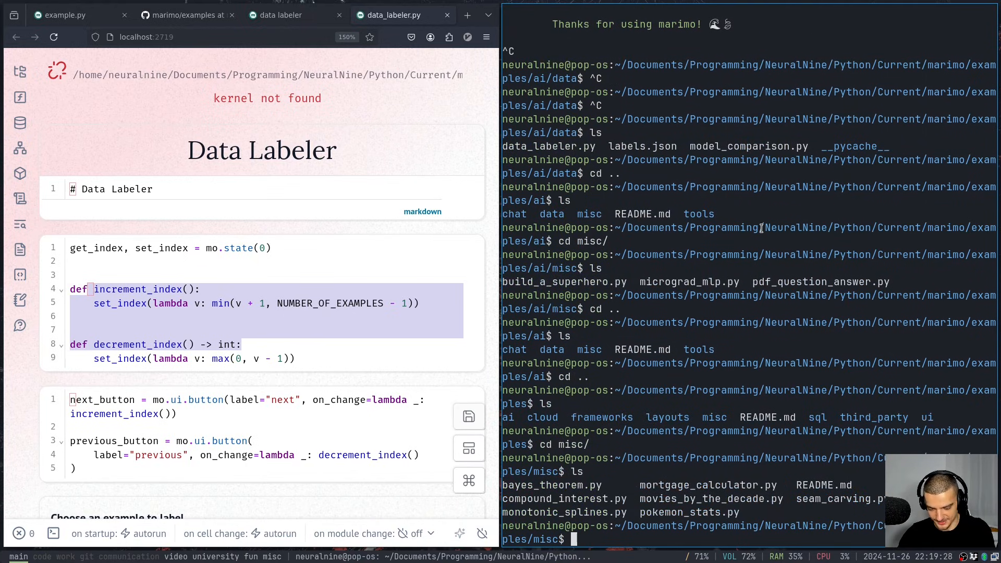
pyautogui.write('marimo run pokemon_stats.py')
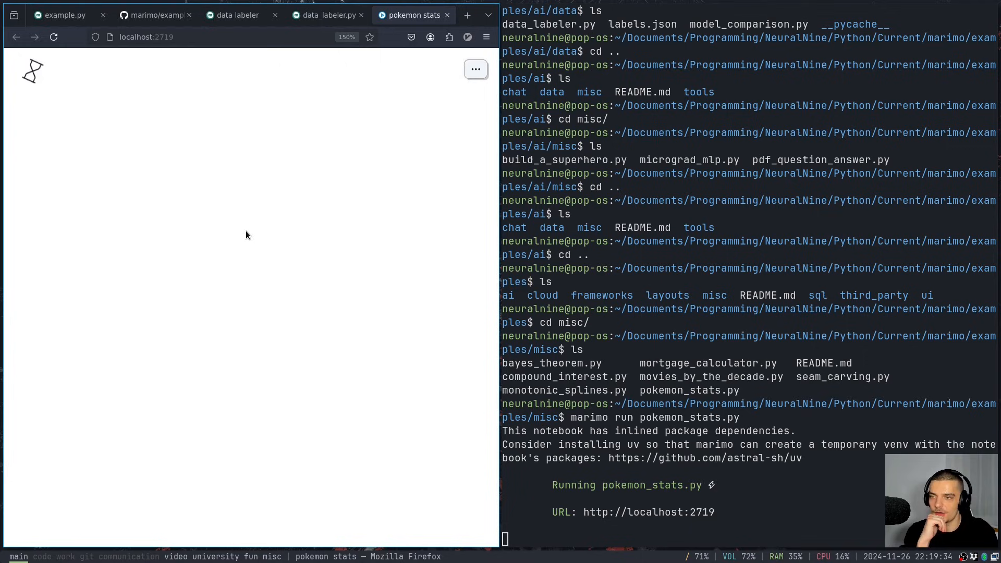
# Select the Dragon type and plot its Sp. Attack distribution
pyautogui.click(227, 140)
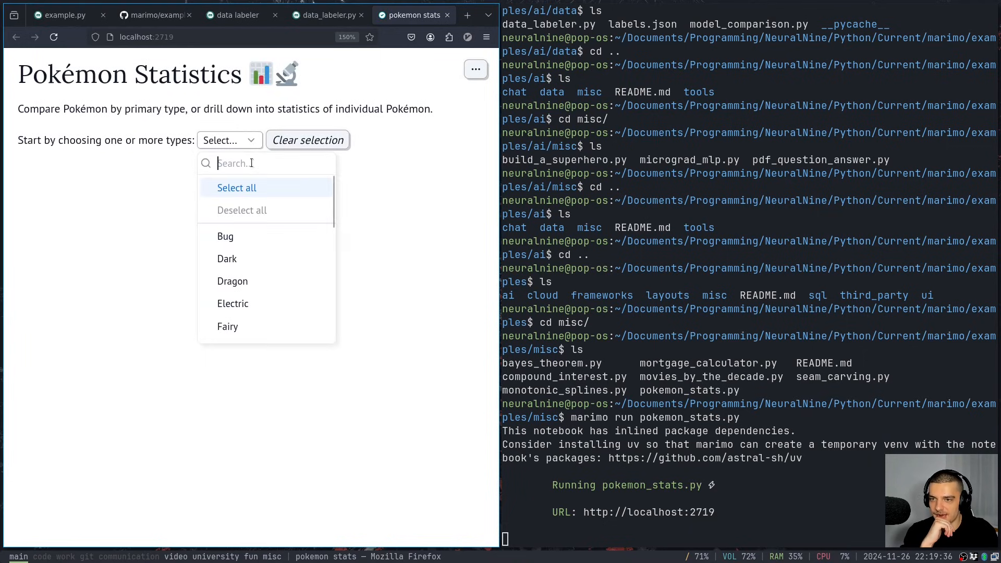
pyautogui.moveTo(231, 281)
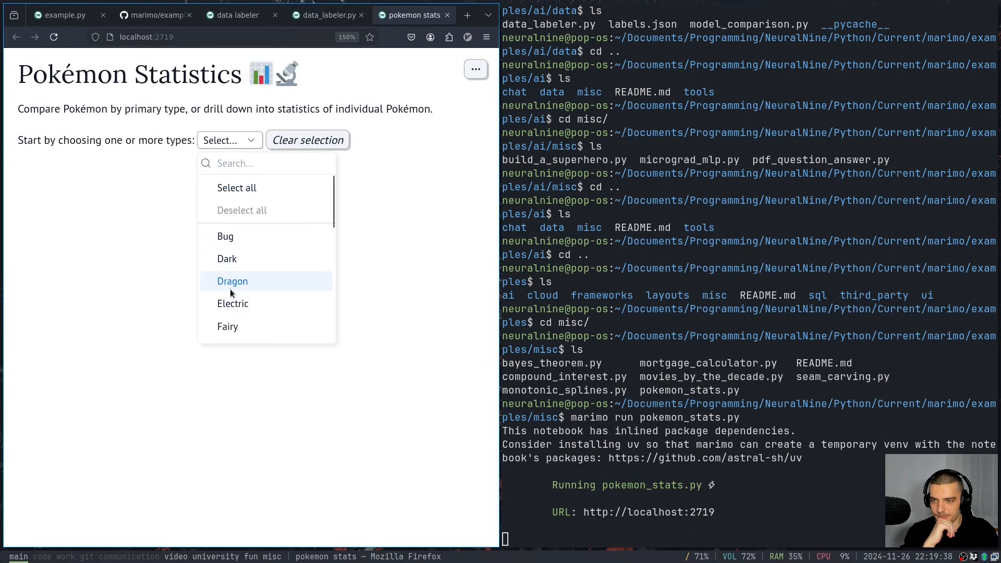
pyautogui.click(233, 281)
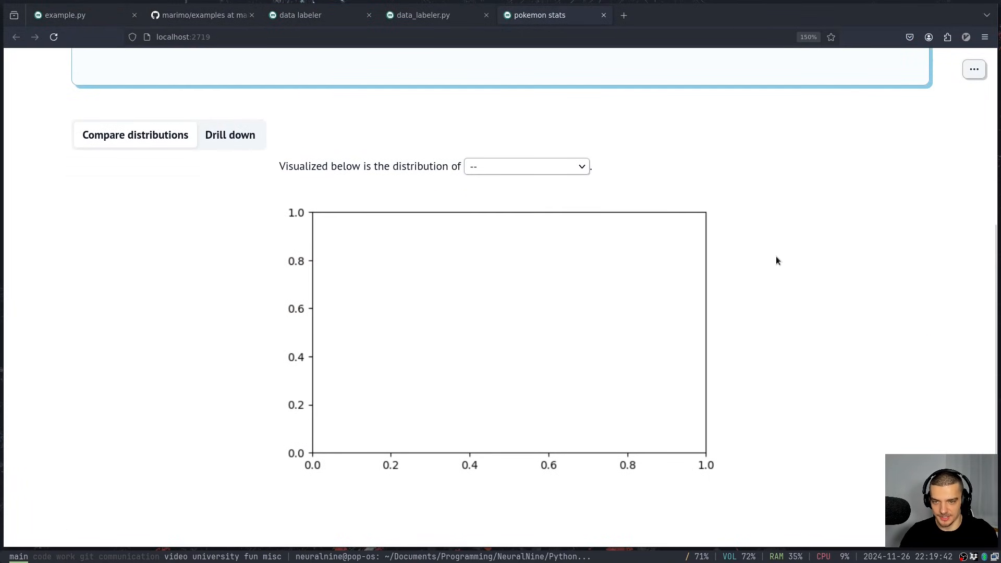
pyautogui.click(526, 166)
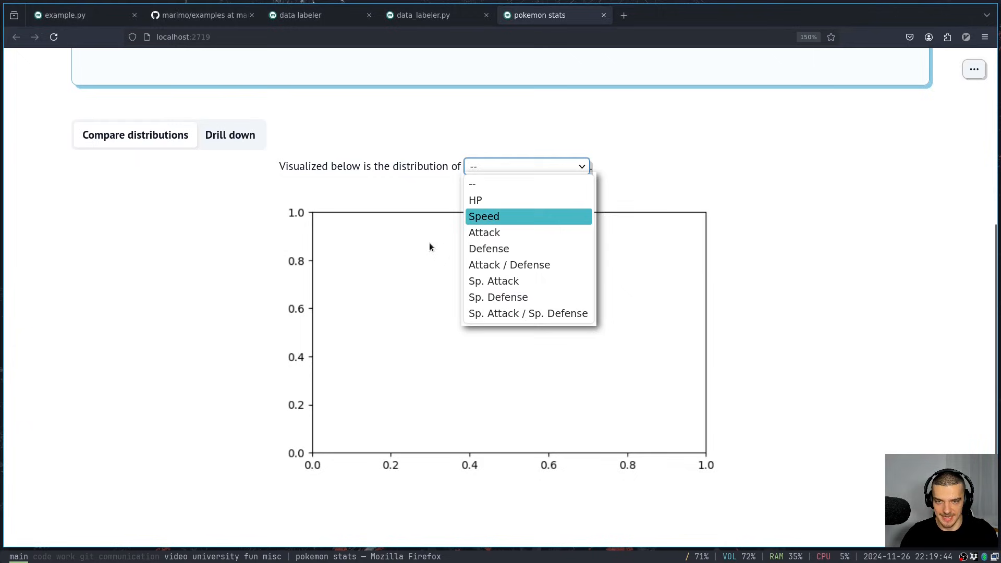
pyautogui.click(493, 280)
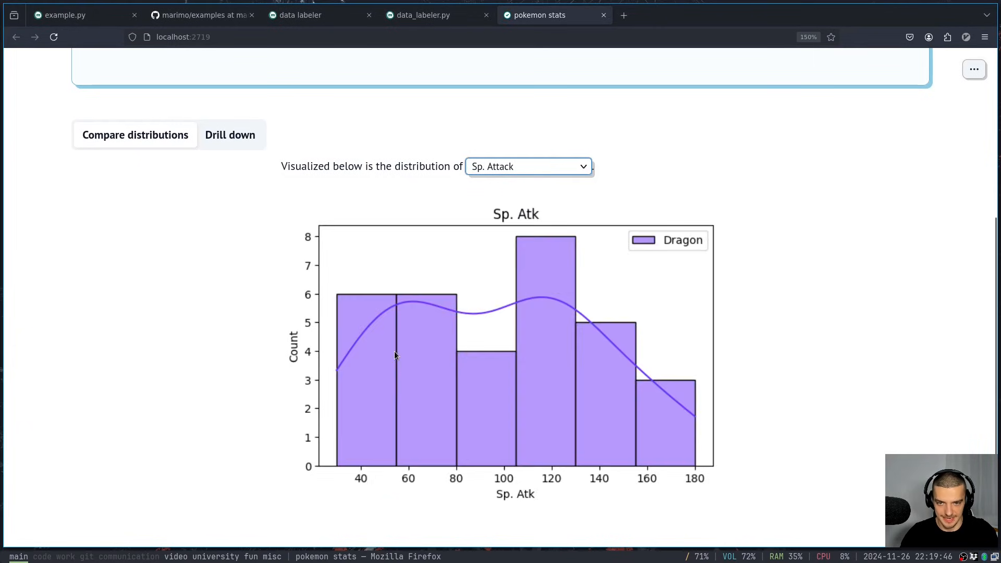
pyautogui.moveTo(661, 450)
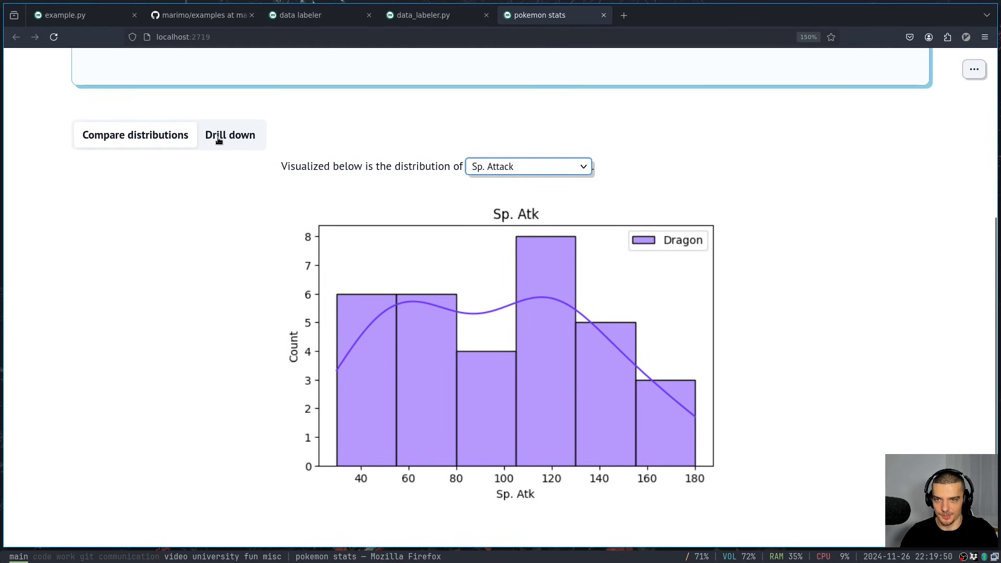
# Plot Altaria's stats on the radar chart in the Drill down tab
pyautogui.click(230, 134)
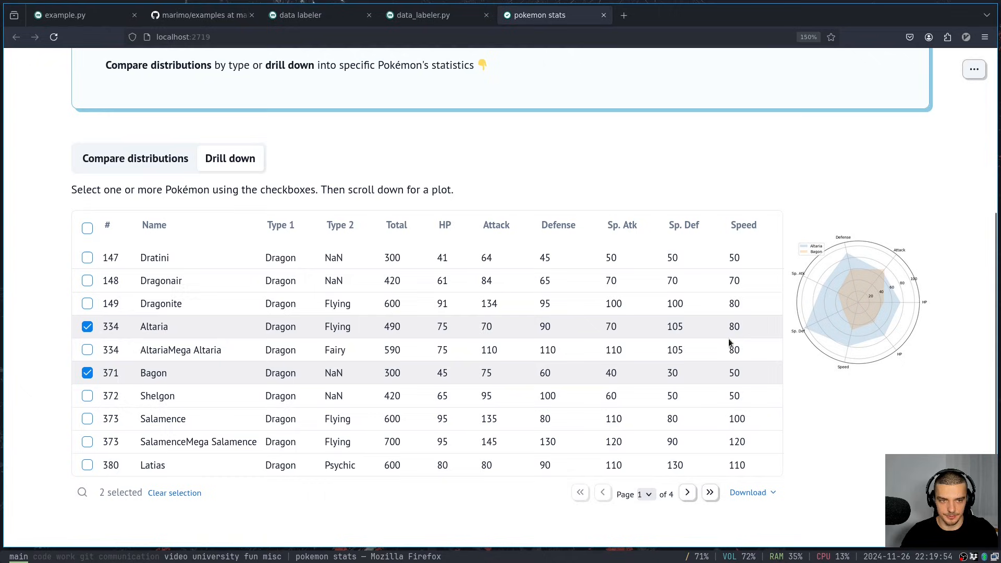
pyautogui.click(88, 372)
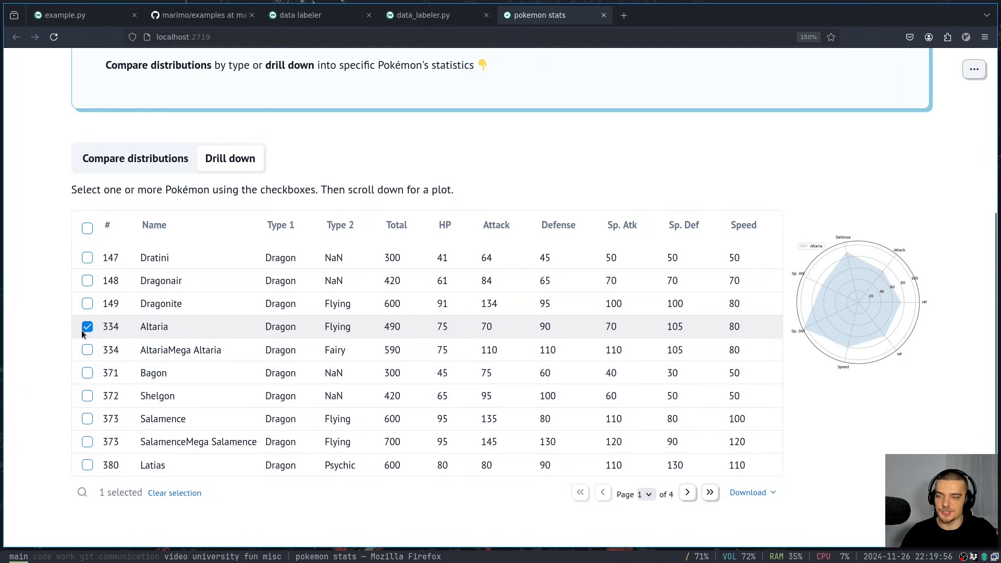
pyautogui.click(281, 162)
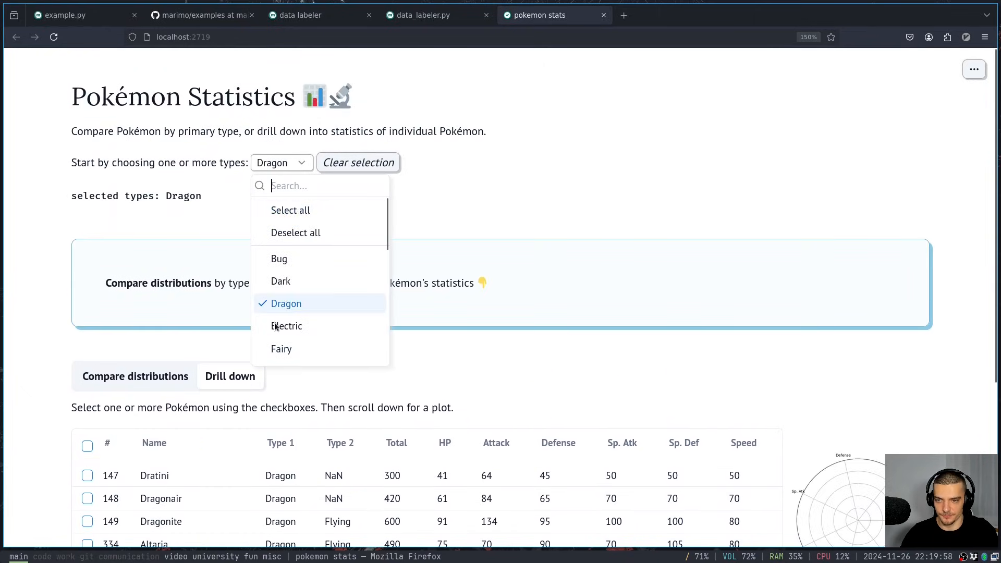
# Select Psychic and Fighting types and plot their Attack distributions
pyautogui.click(287, 285)
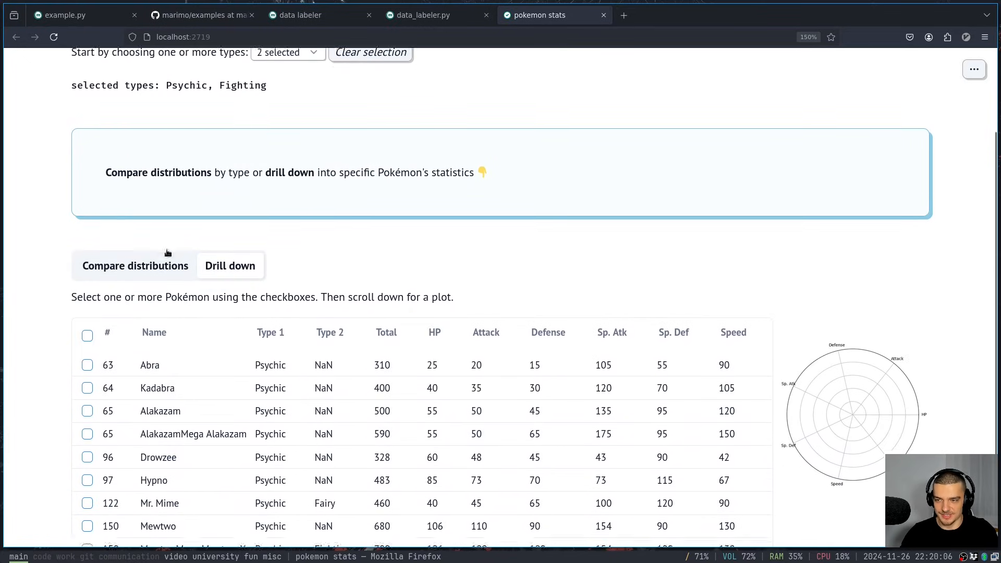
pyautogui.click(135, 265)
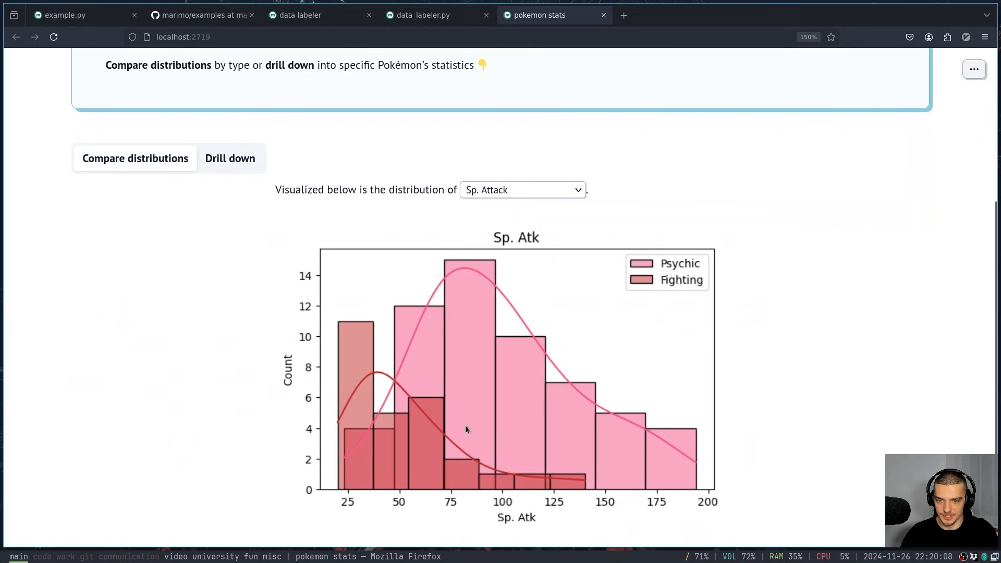
pyautogui.moveTo(504, 406)
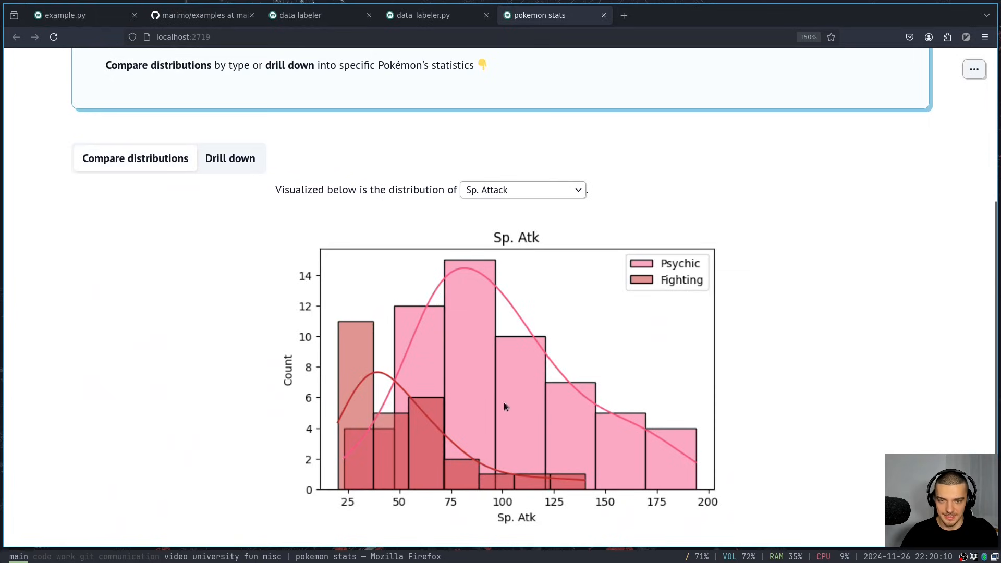
pyautogui.moveTo(628, 343)
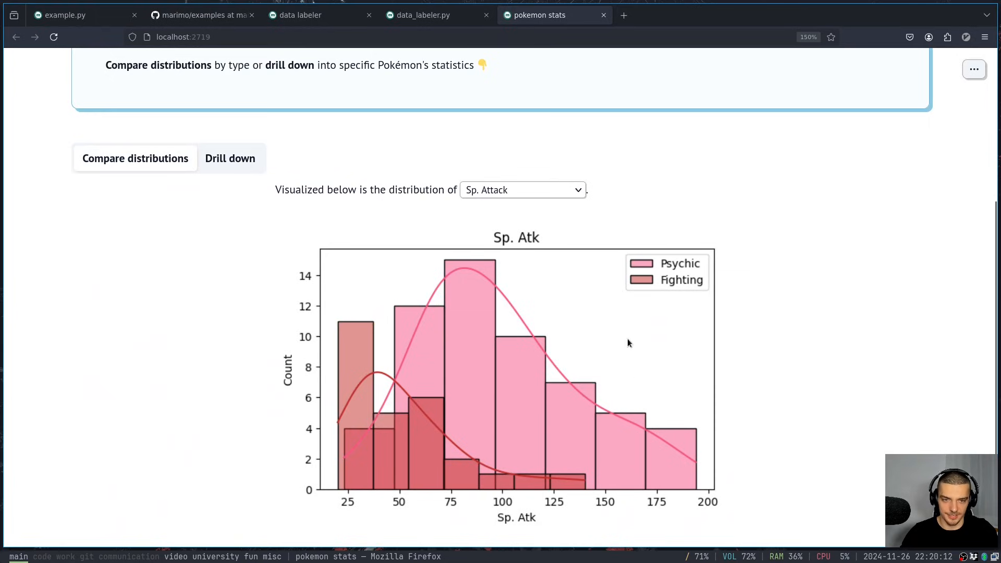
pyautogui.click(521, 189)
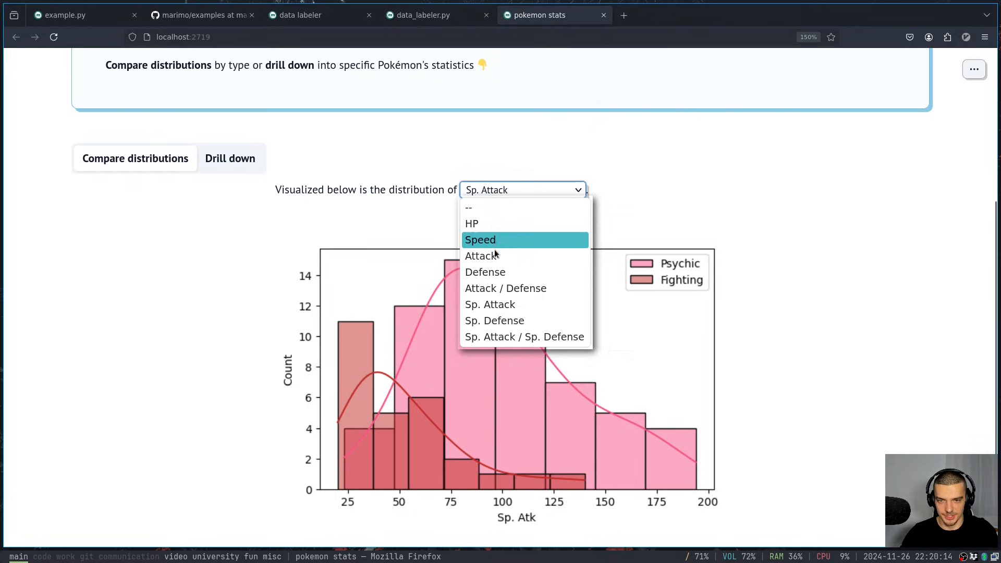
pyautogui.click(481, 256)
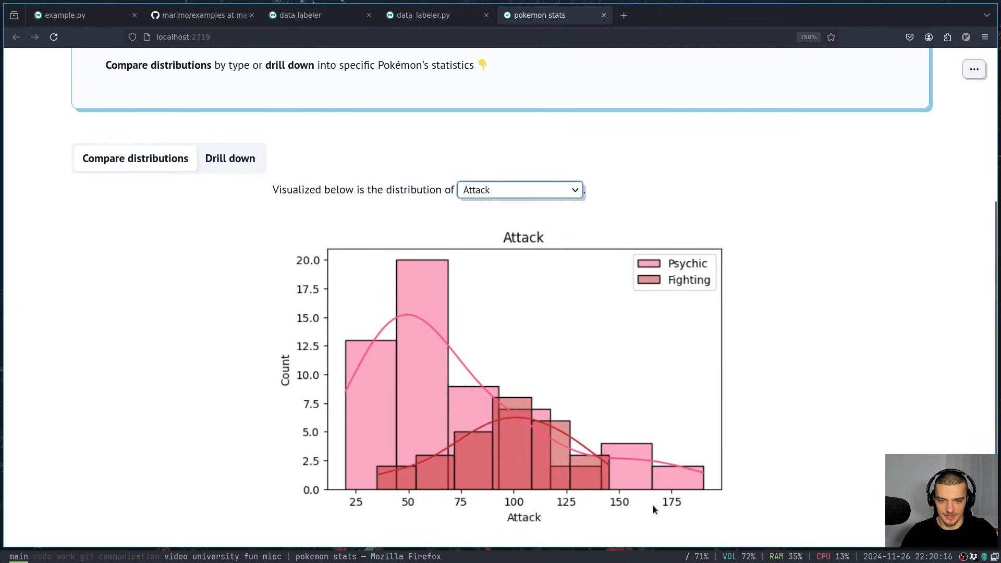
pyautogui.click(519, 189)
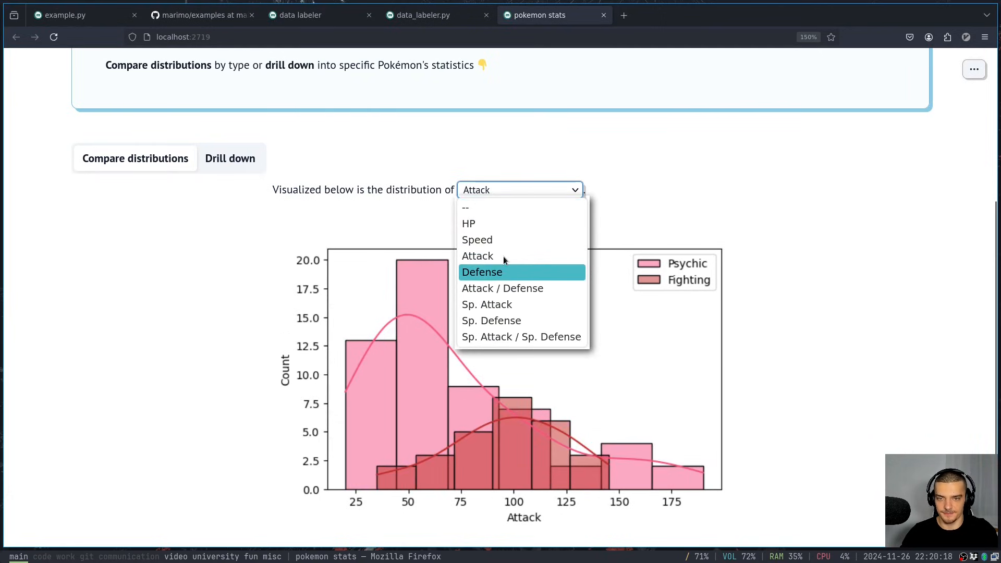
# Compare Alakazam and Mienshao on the radar chart, then clear the selected types
pyautogui.click(230, 159)
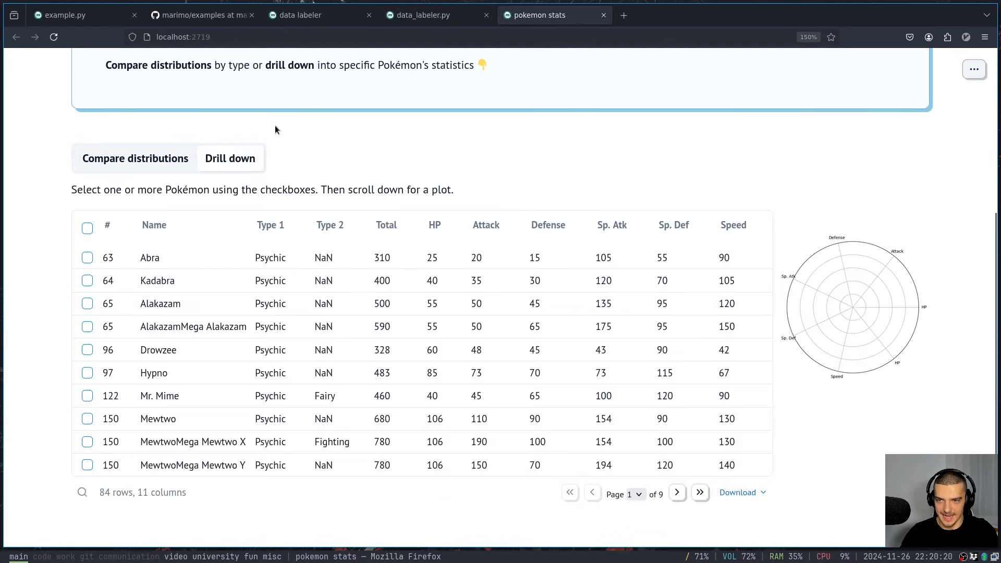
pyautogui.moveTo(116, 327)
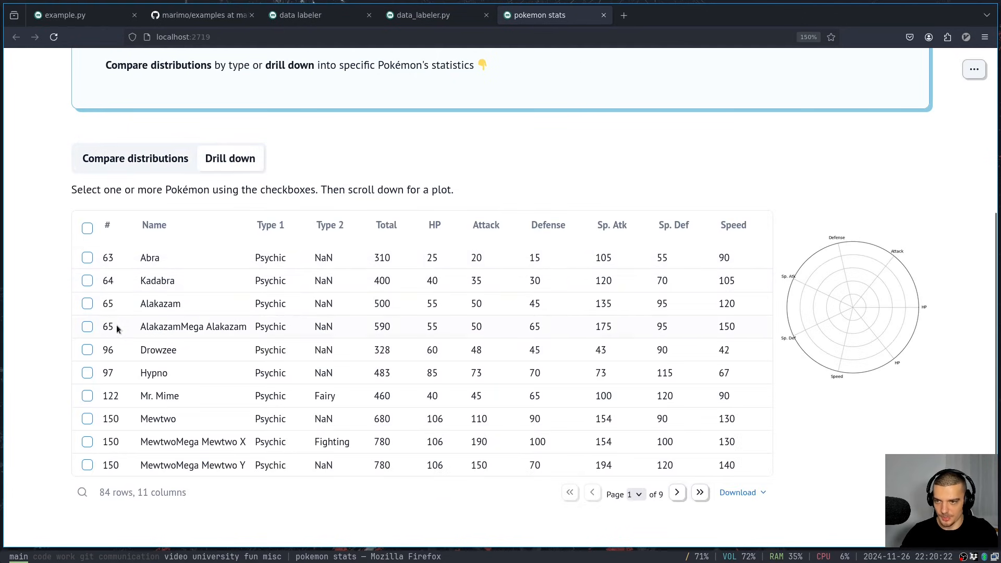
pyautogui.click(88, 304)
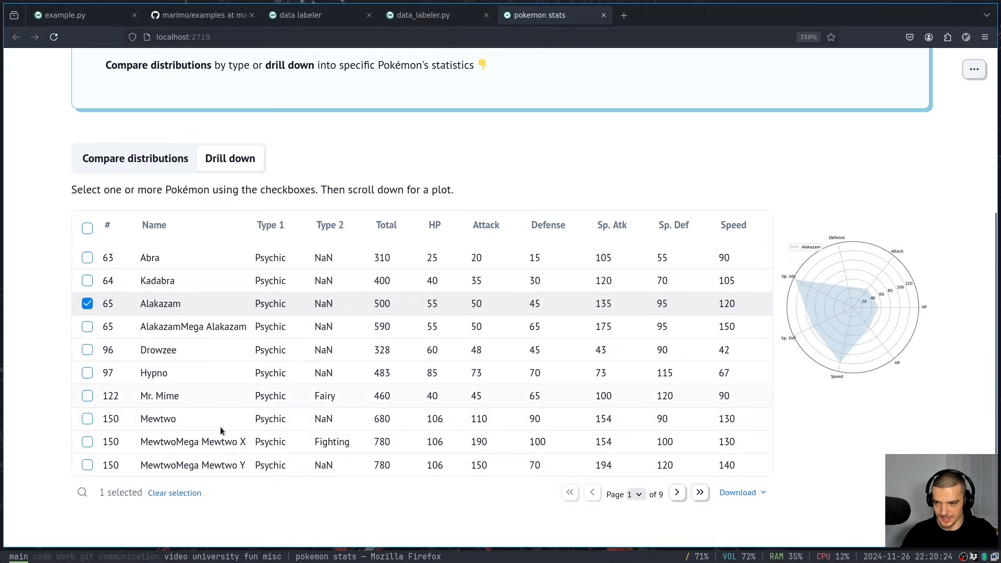
pyautogui.click(676, 492)
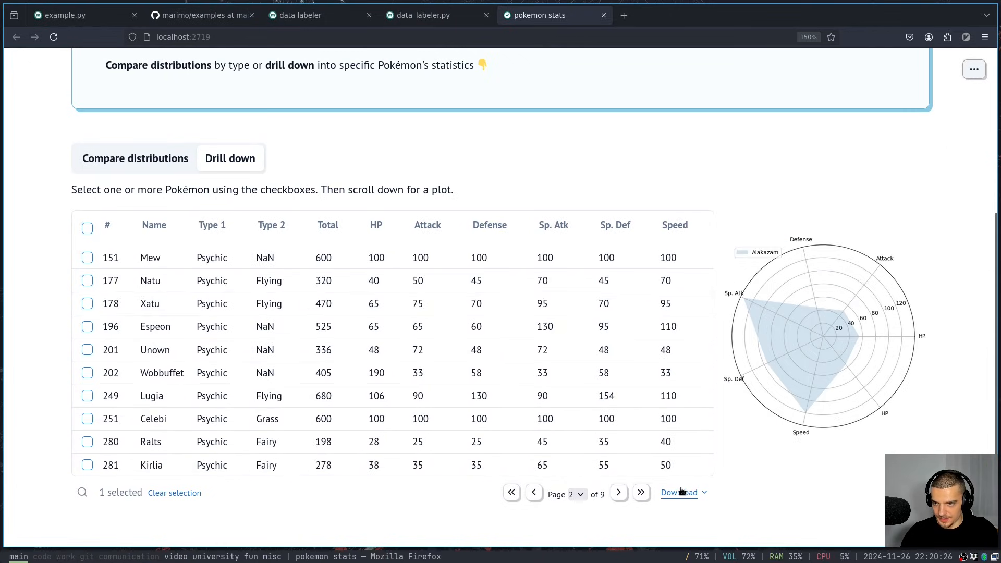
pyautogui.click(641, 492)
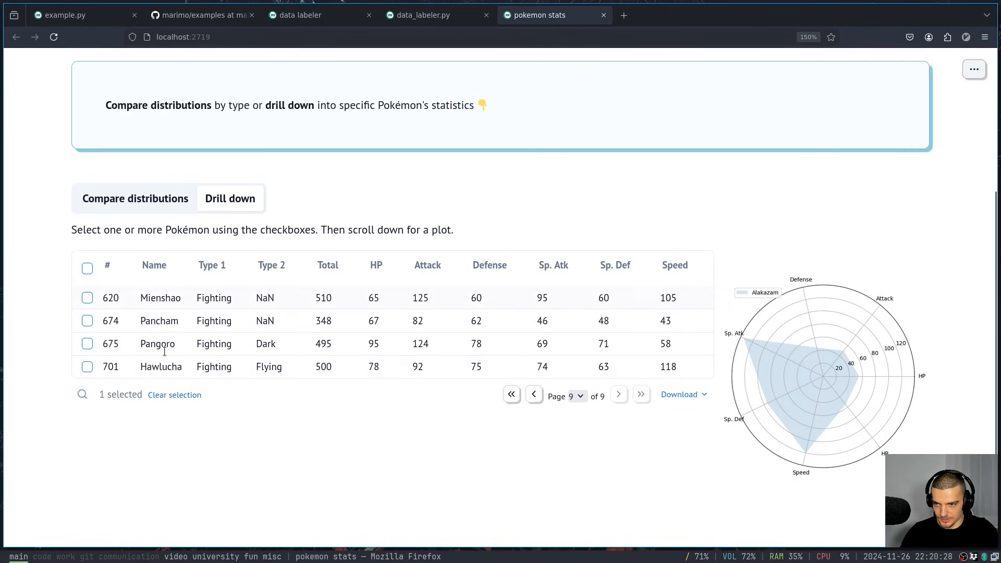
pyautogui.click(88, 298)
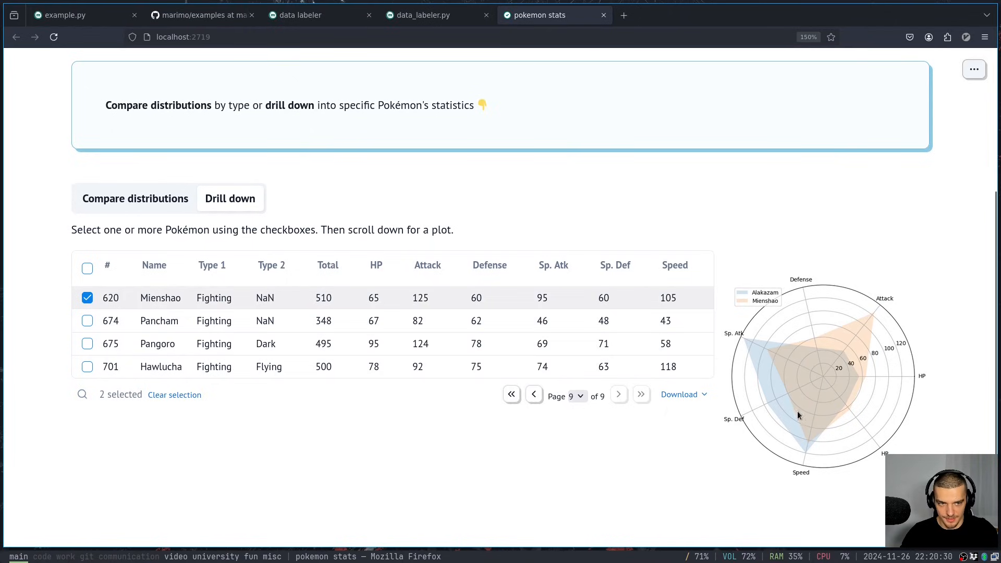
pyautogui.moveTo(671, 298)
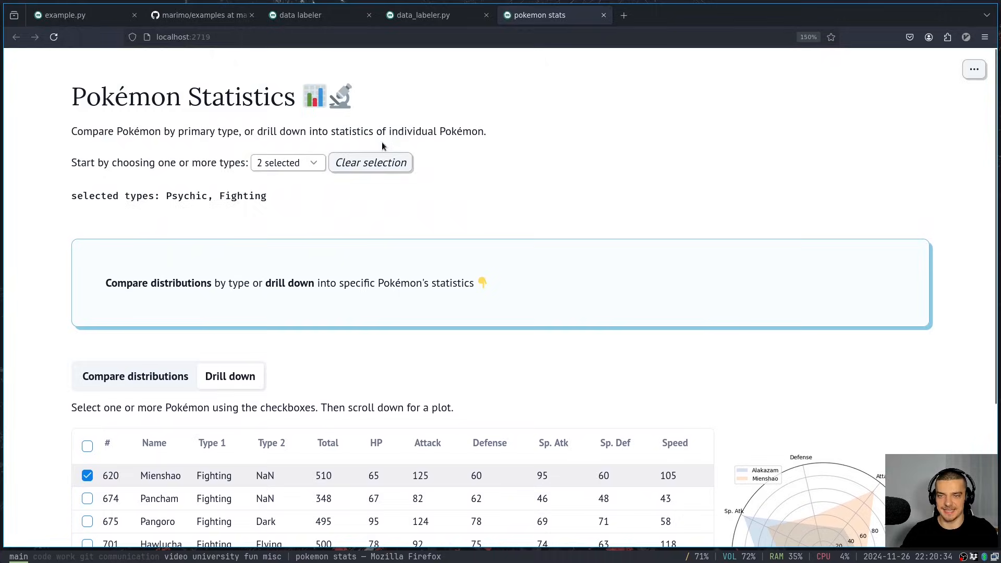
pyautogui.click(370, 162)
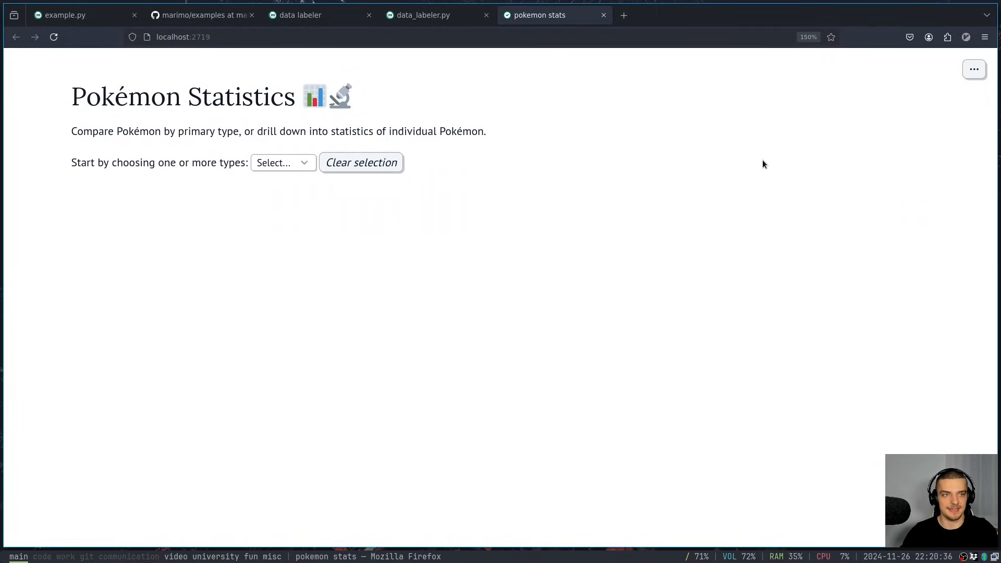
pyautogui.moveTo(552, 158)
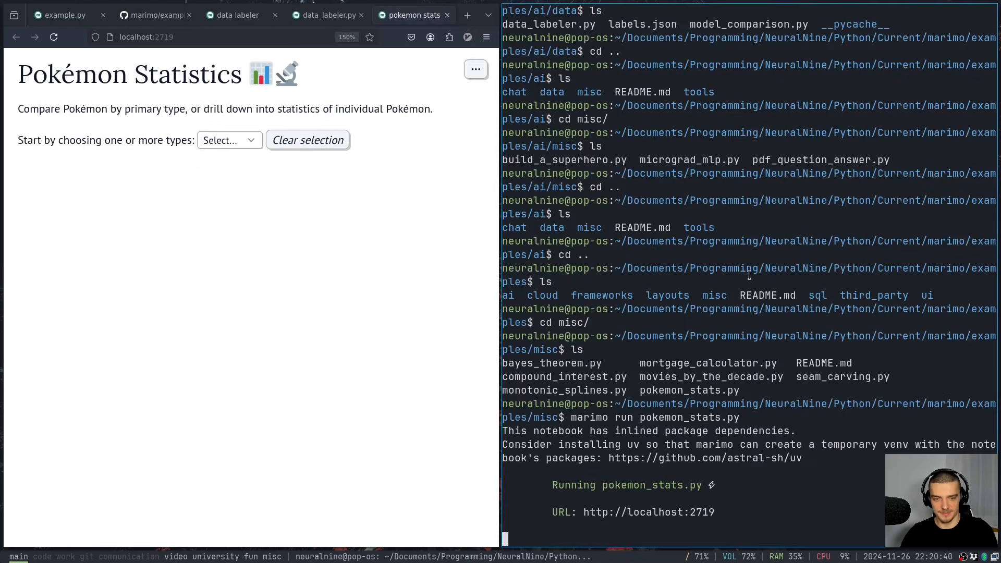
# Stop the Pokémon stats app server and close its stale browser tab
pyautogui.press('ctrl+c')
pyautogui.write('marimo edit pokemon_stats.py')
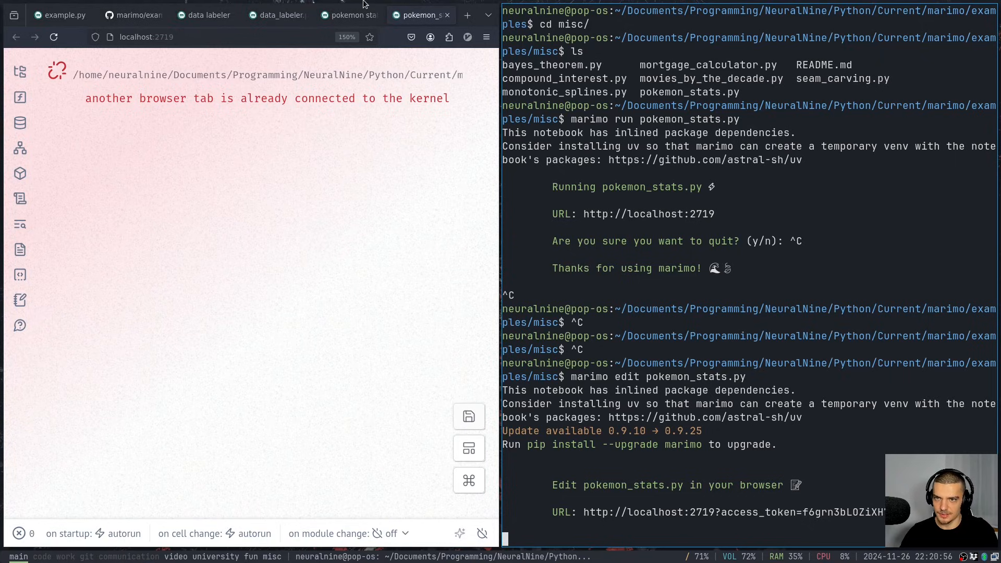
pyautogui.click(202, 15)
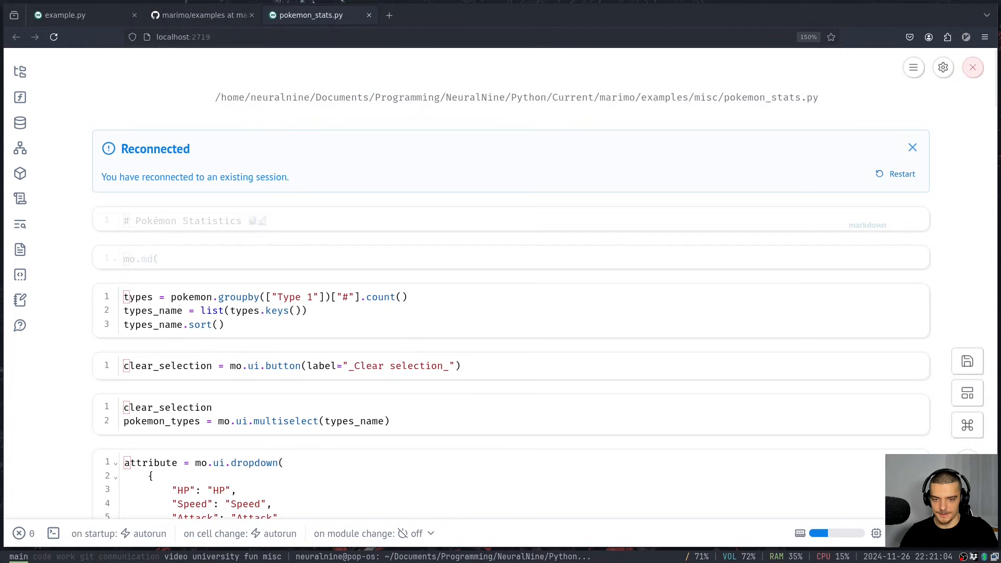
pyautogui.scroll(-3)
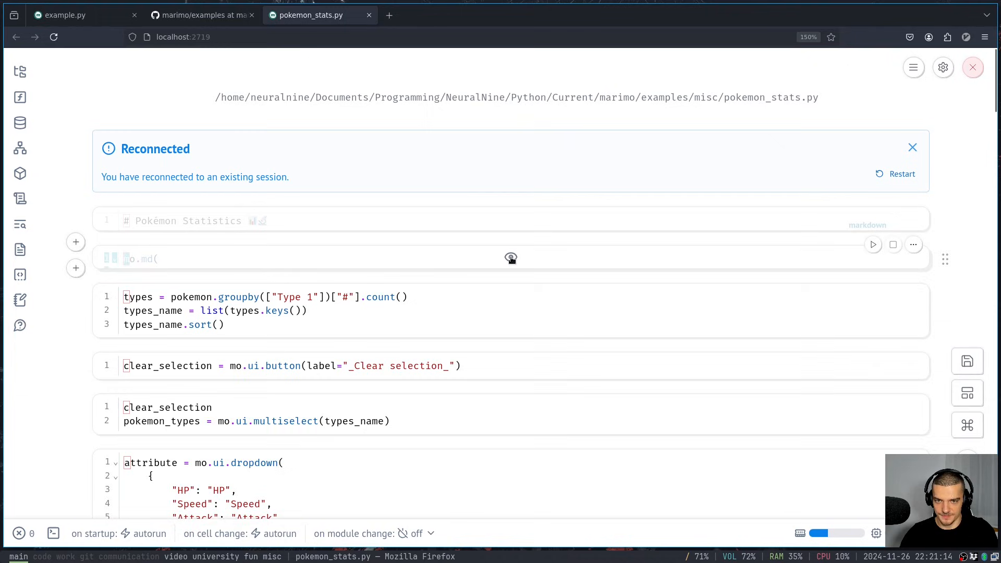
pyautogui.scroll(-3)
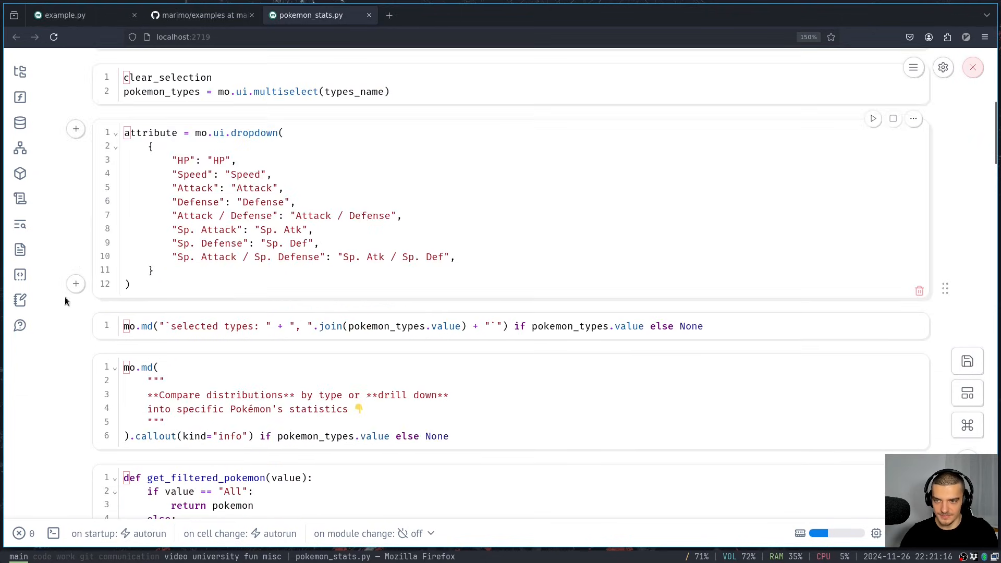
pyautogui.scroll(-3)
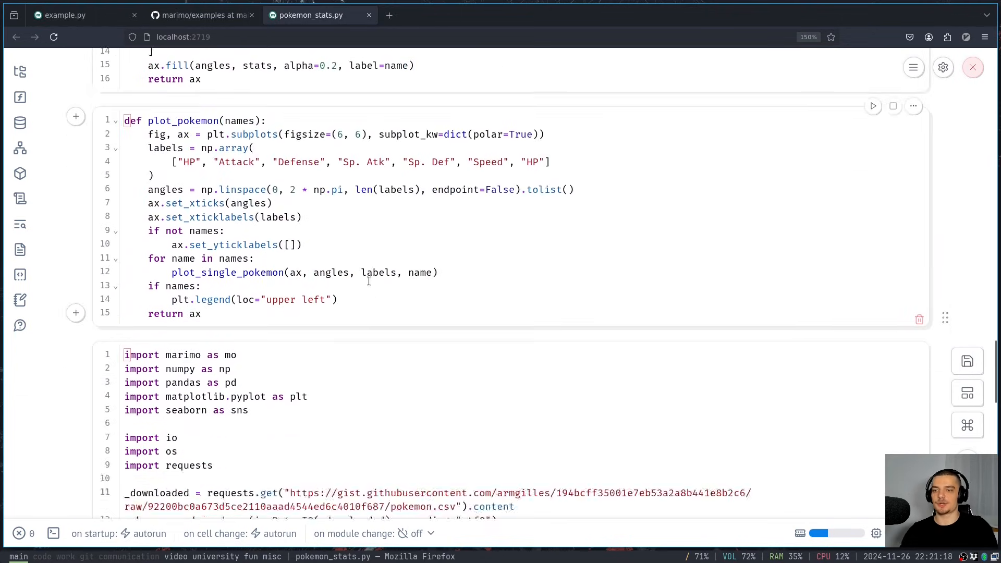
pyautogui.scroll(-3)
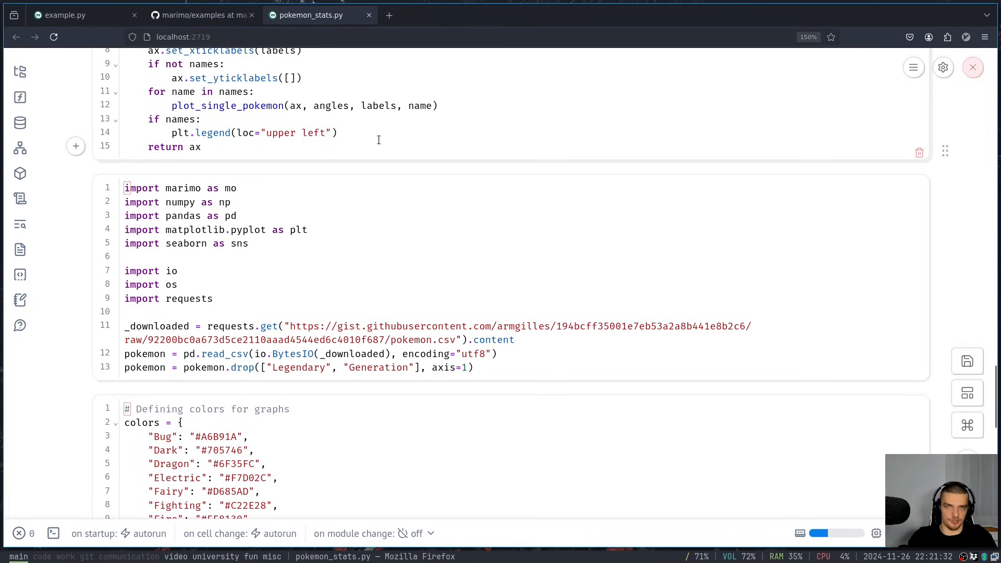
pyautogui.moveTo(376, 202)
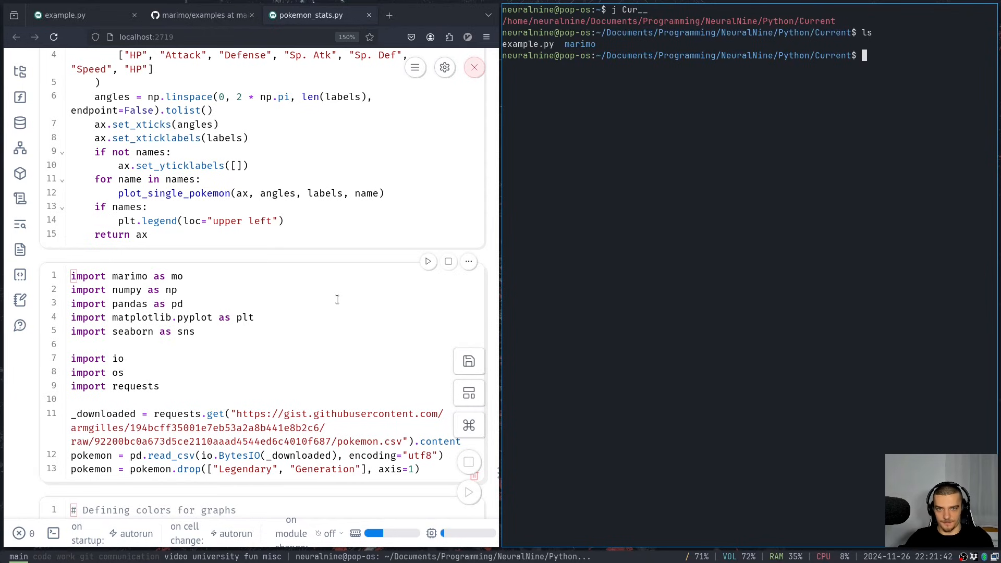
pyautogui.write('cd m')
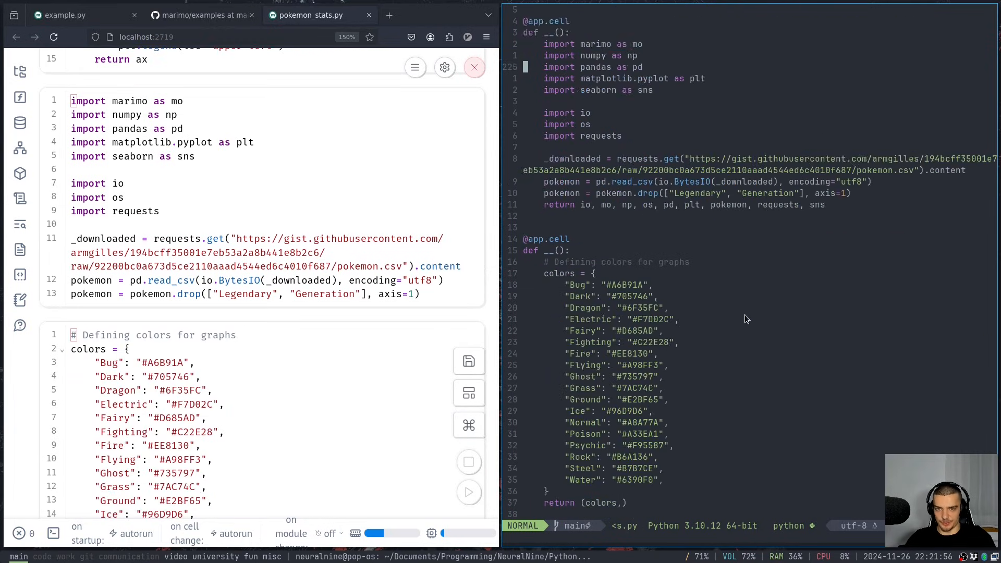
pyautogui.scroll(-3)
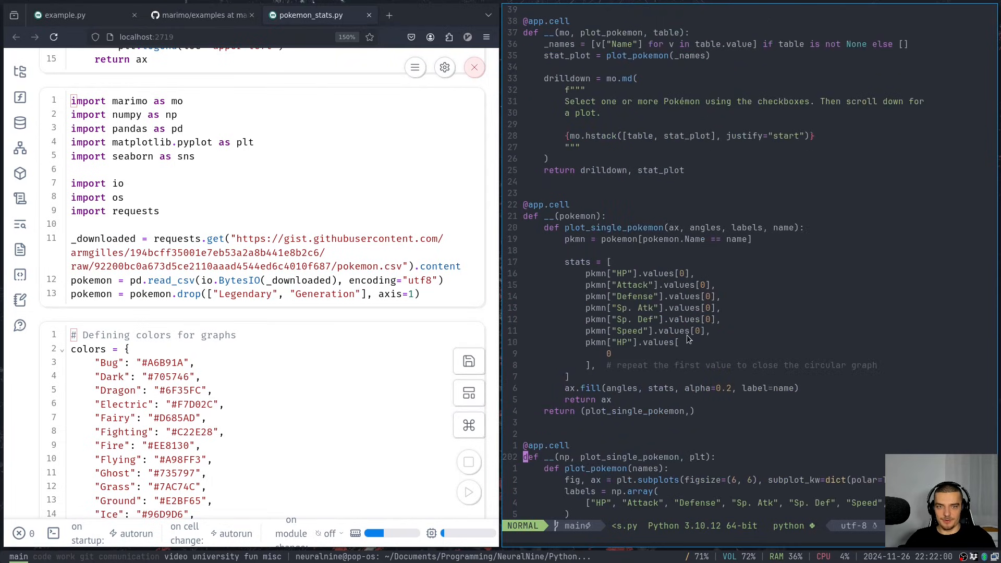
pyautogui.scroll(-3)
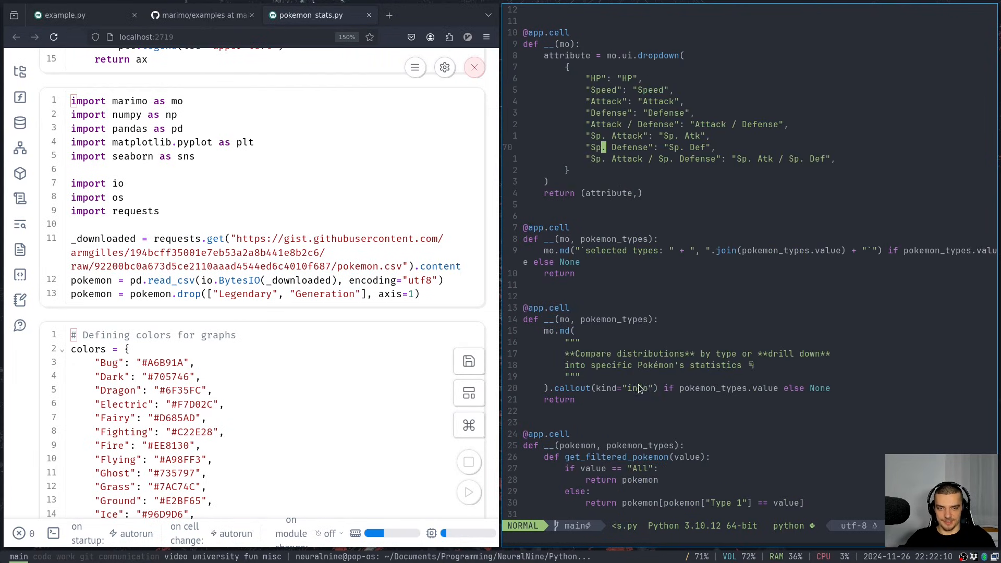
pyautogui.scroll(-3)
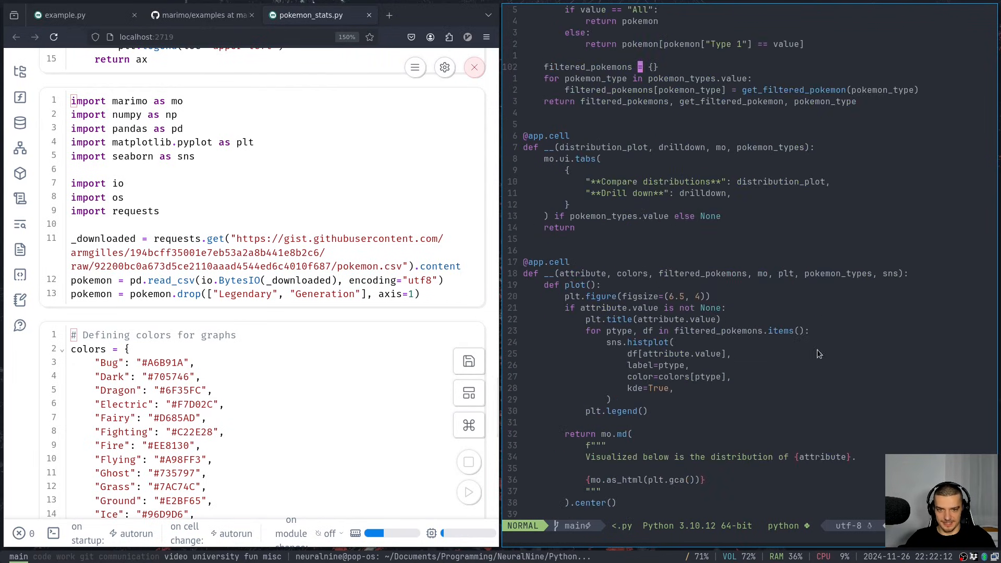